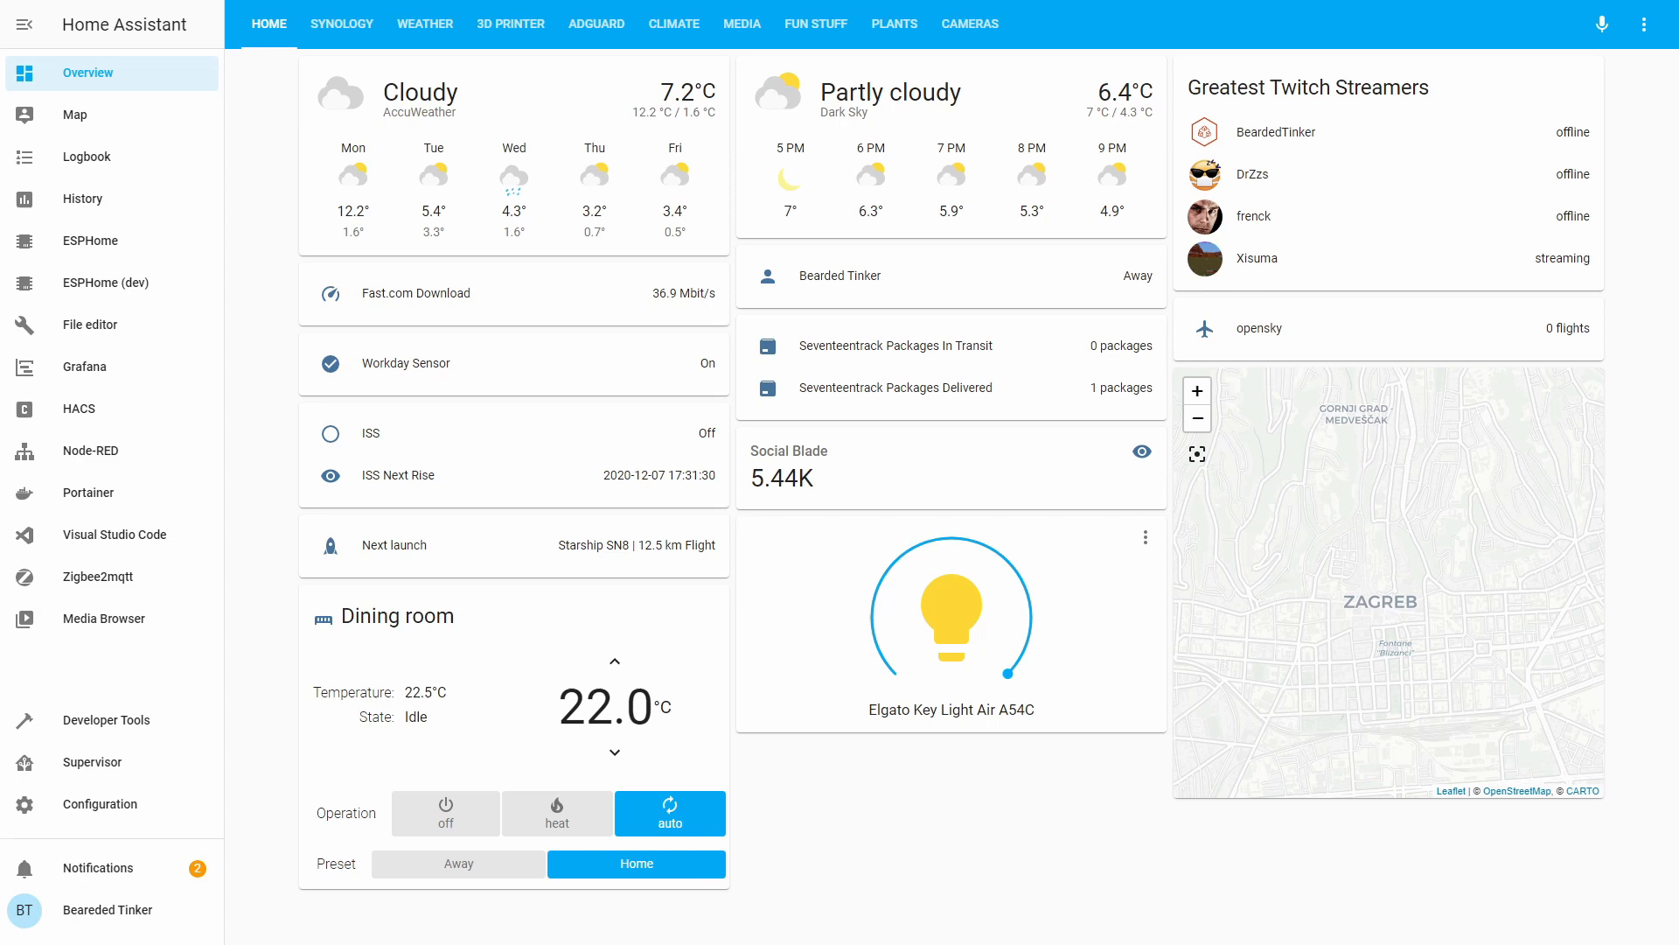
- Launch the Visual Studio Code add-on from the Home Assistant sidebar
click(115, 534)
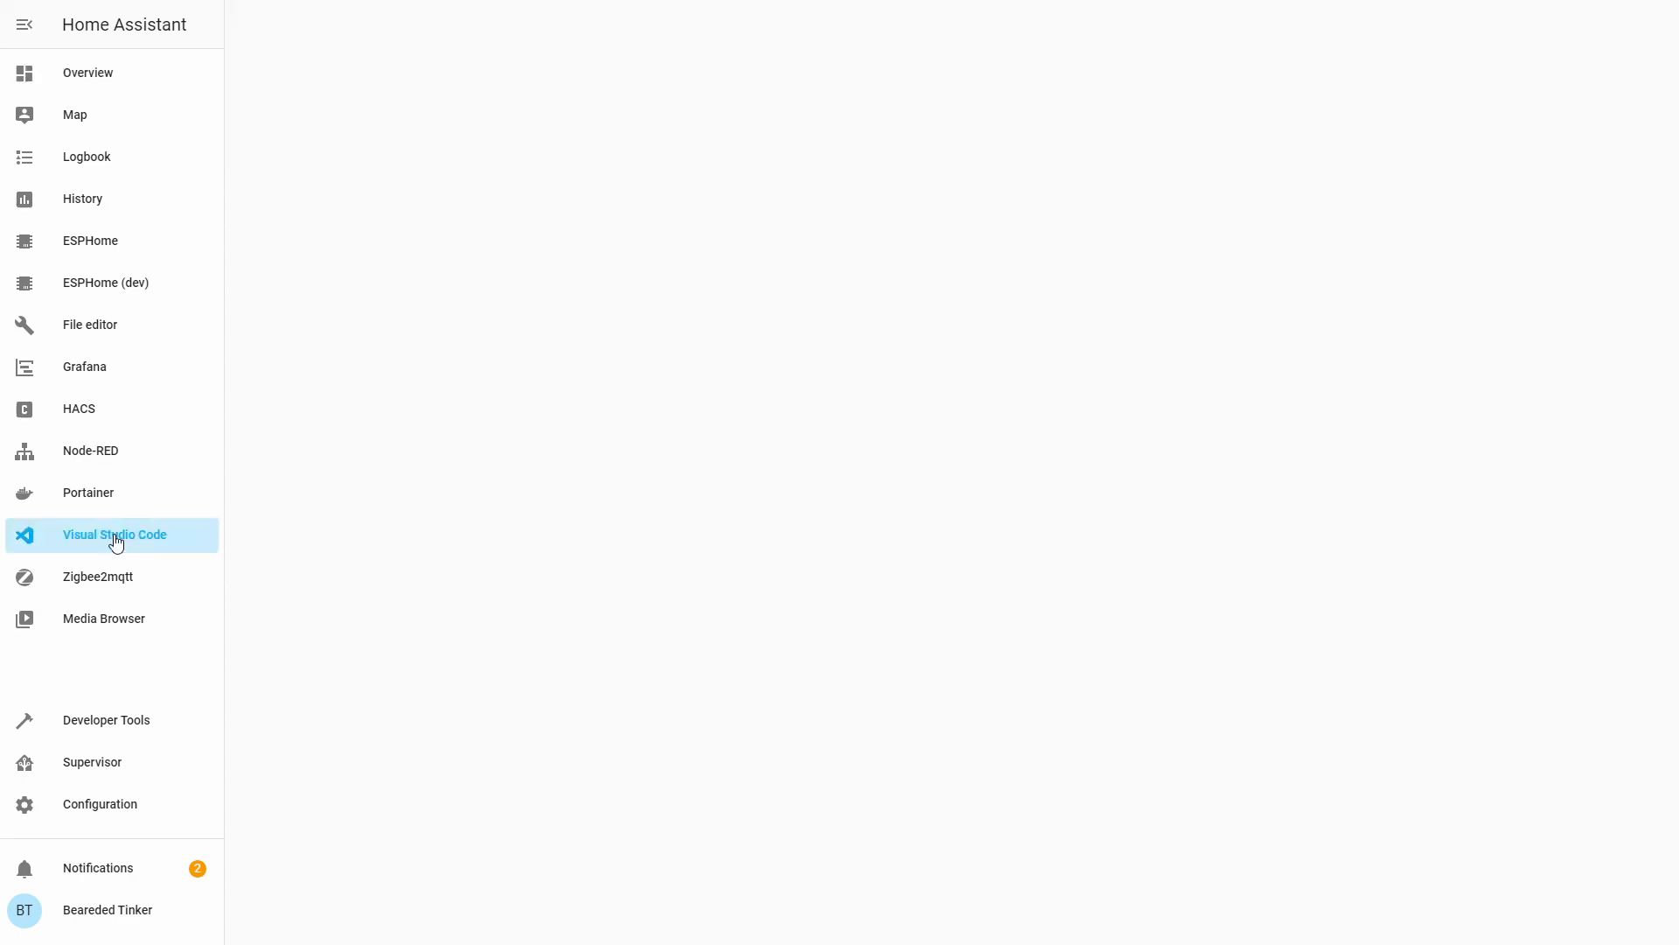
mouse_move(111, 334)
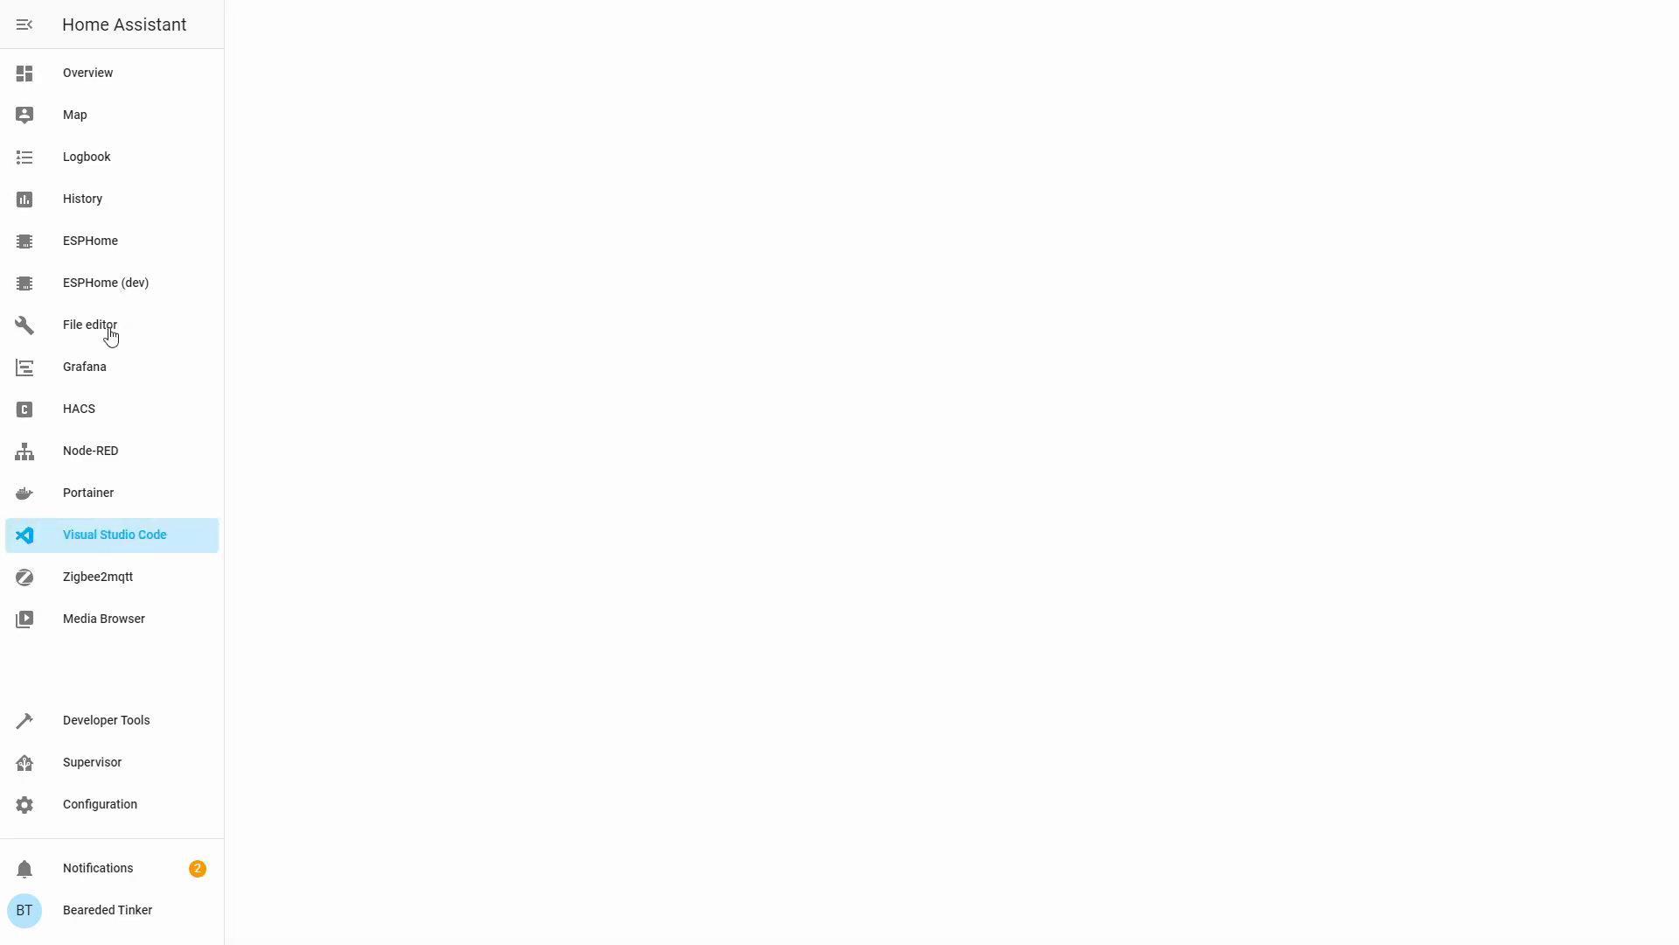
click(114, 534)
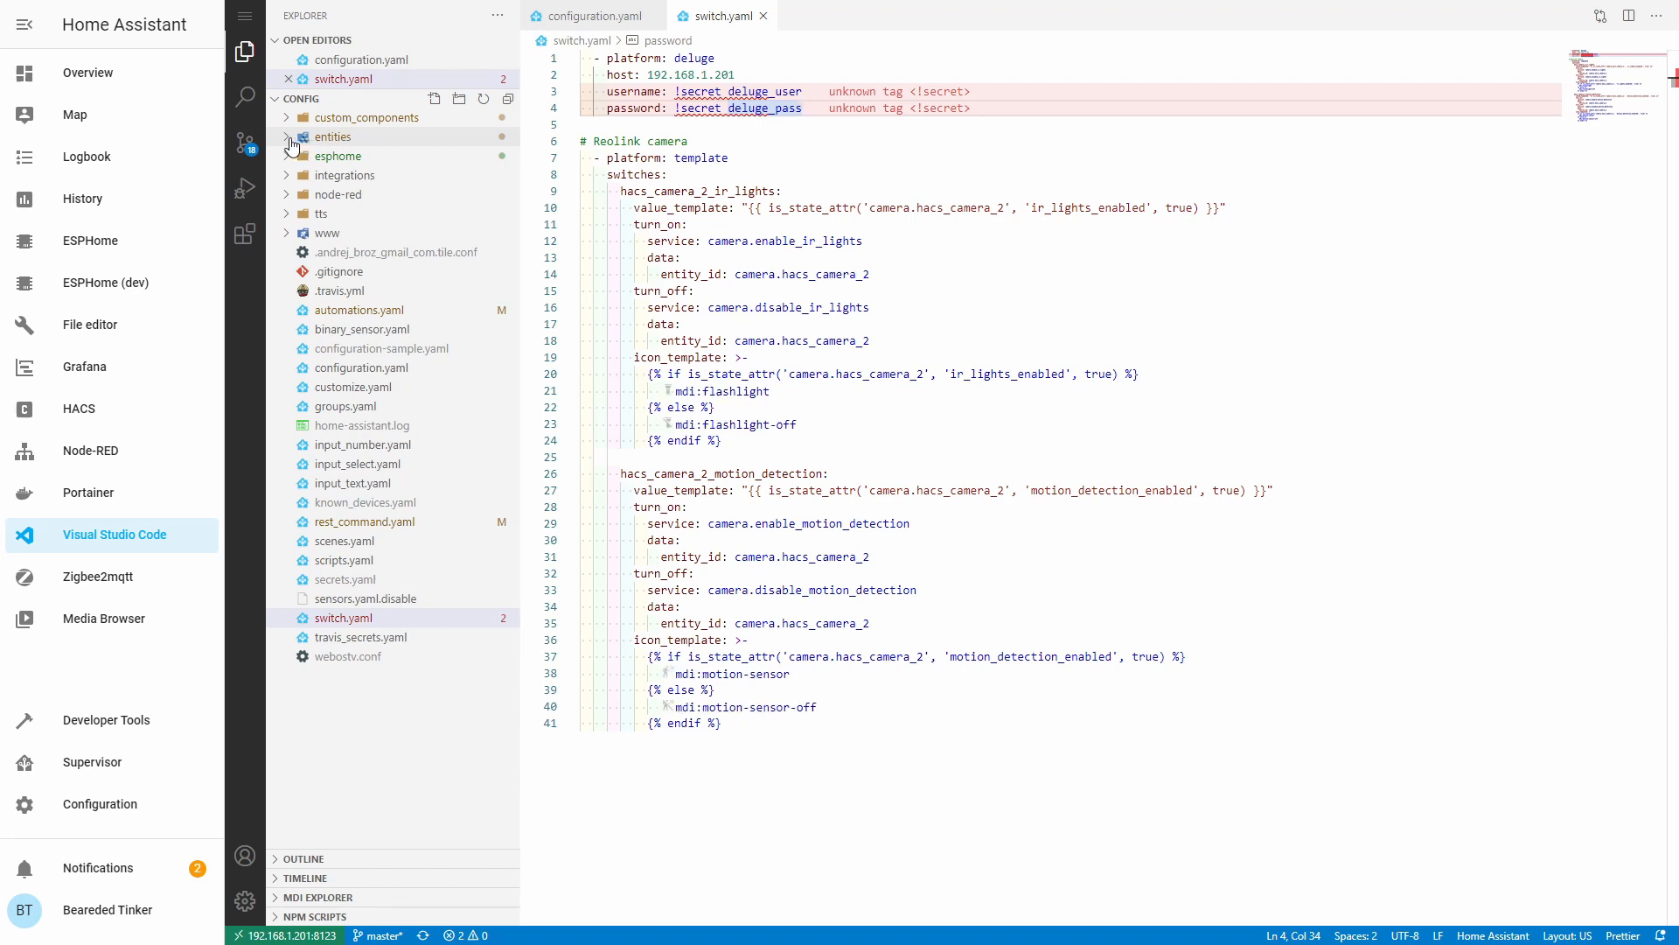
- Expand entities > sensors and create minimum_room_temperature.yaml
click(333, 138)
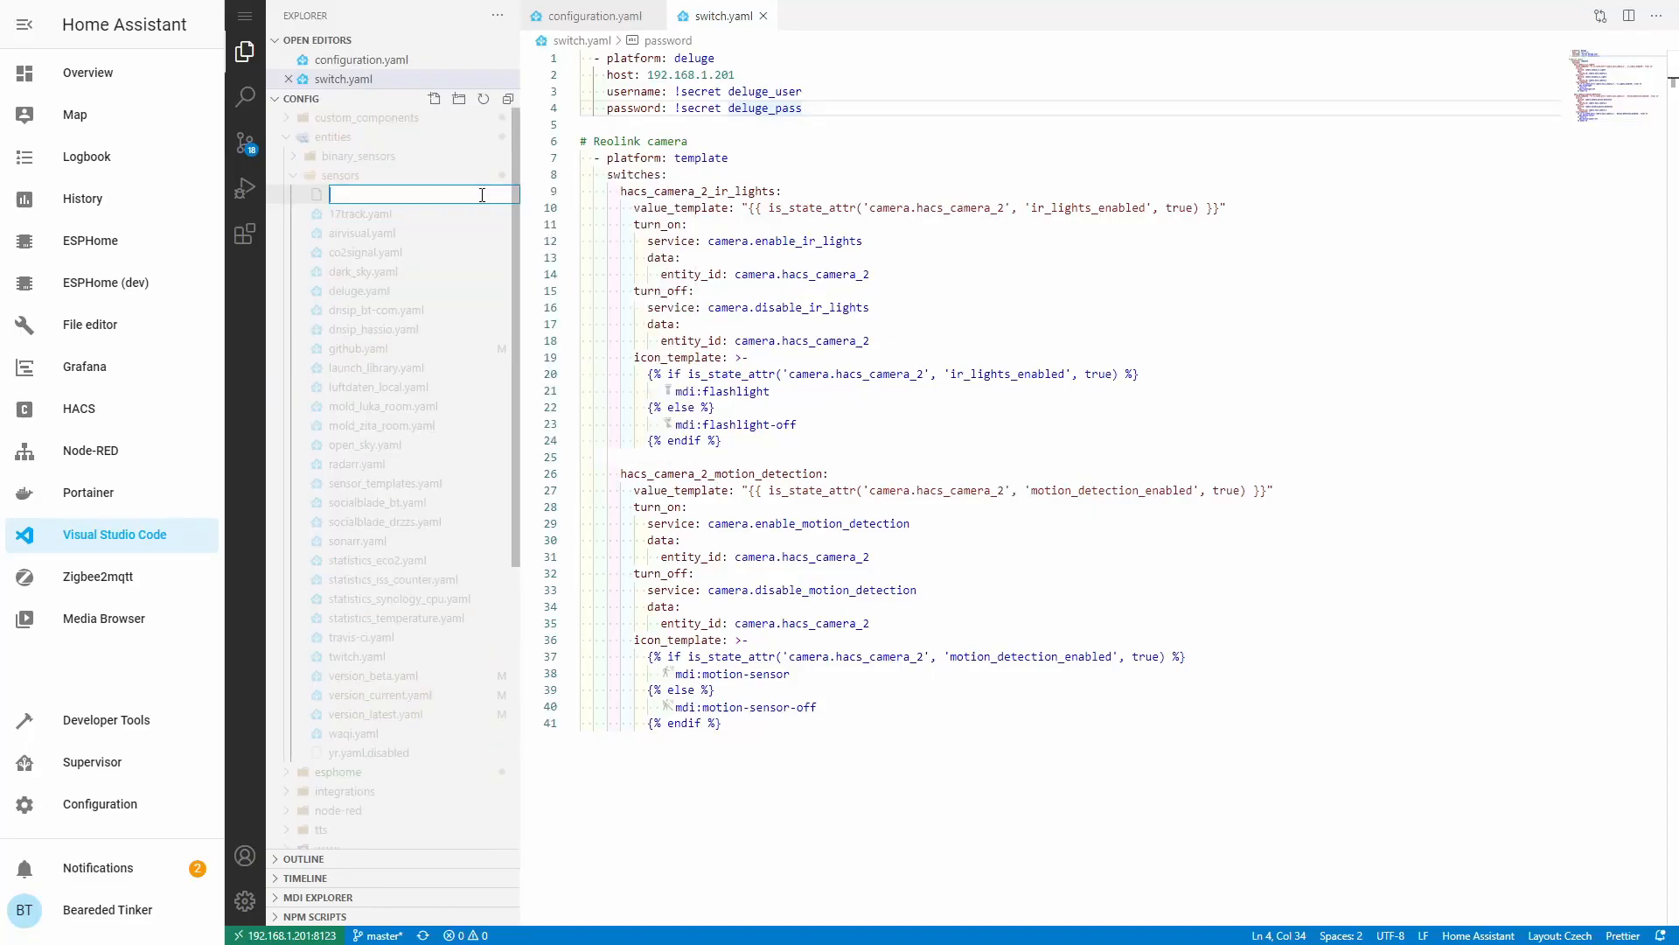
text(mii)
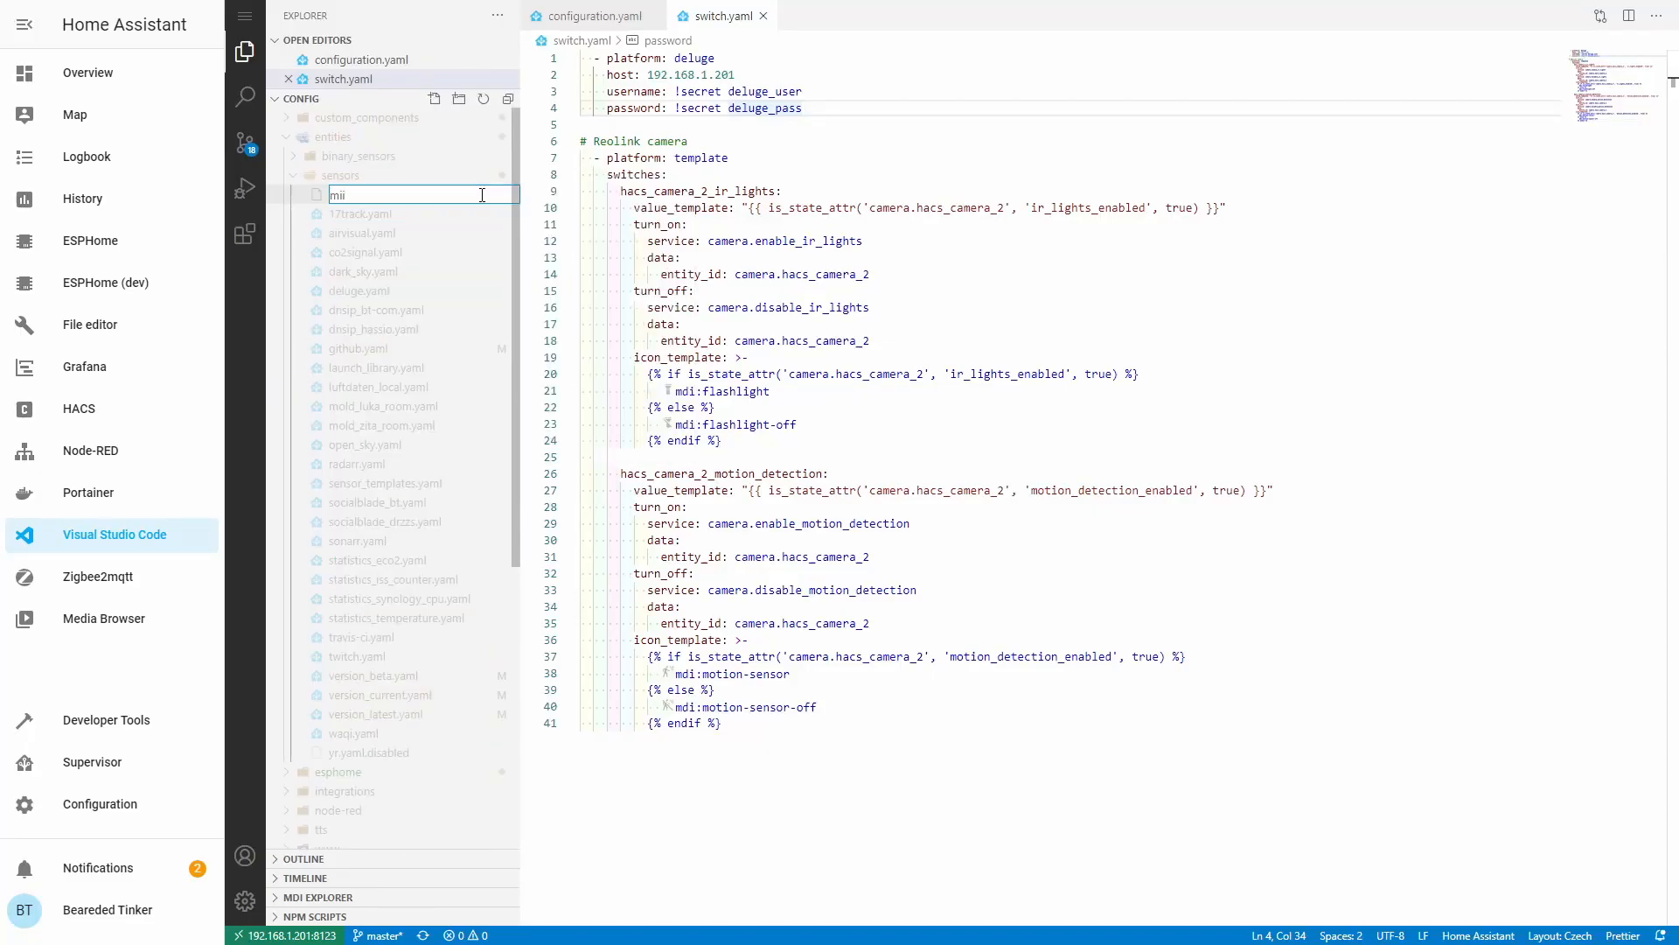
text(minimum_room_temperature.ya)
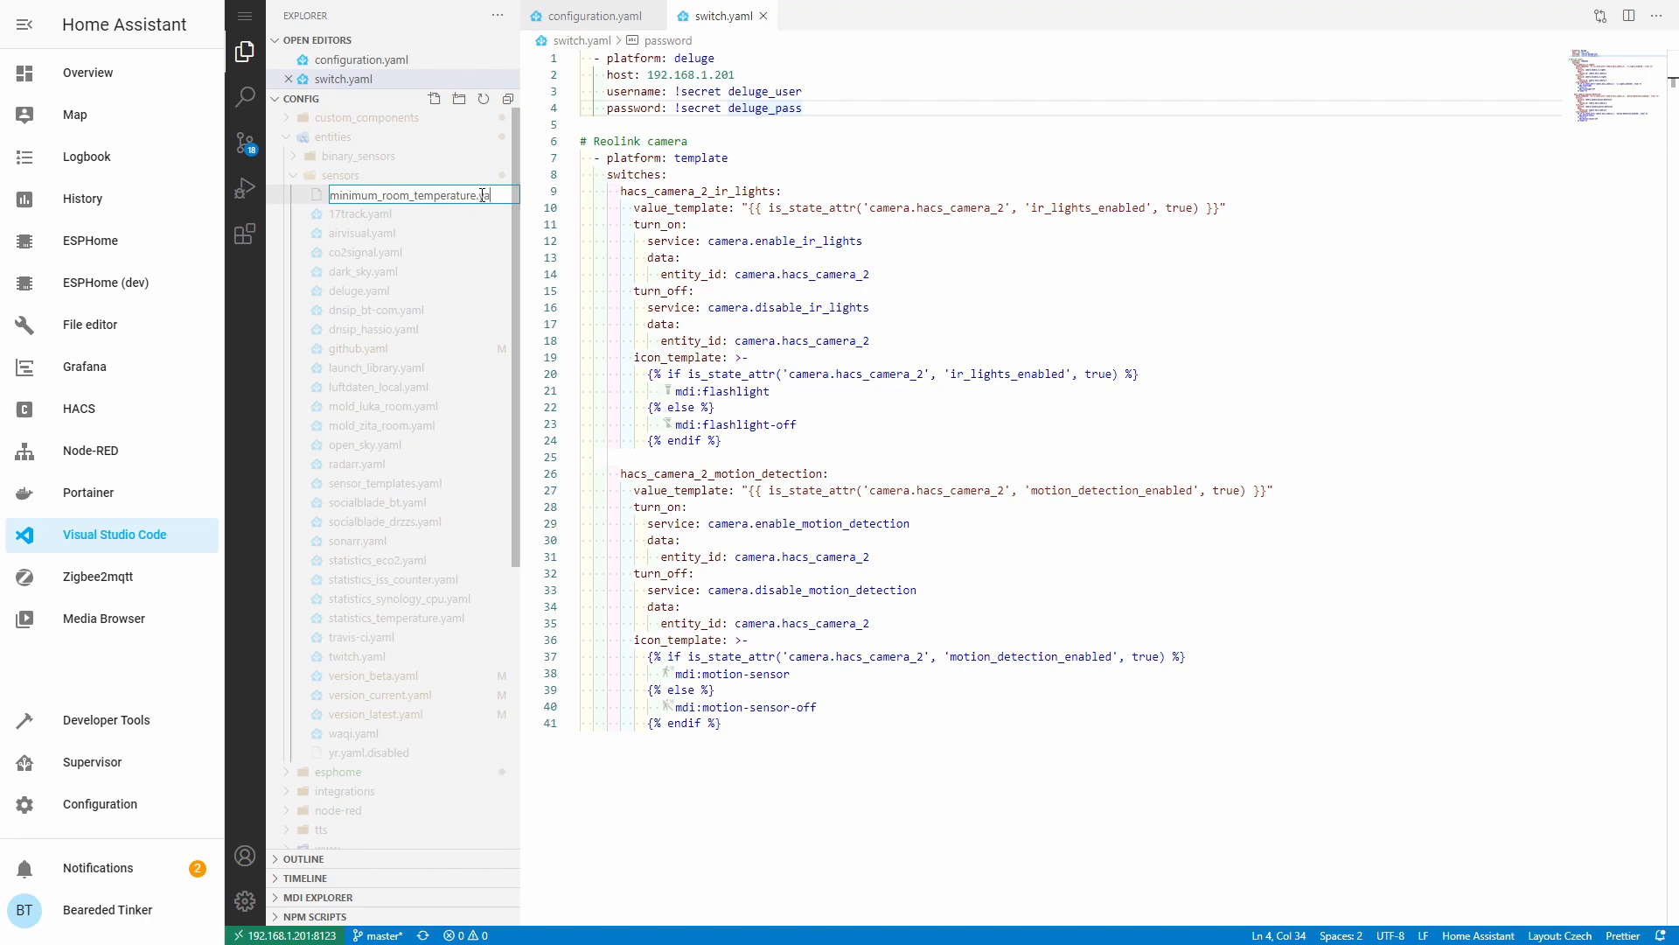
key(Enter)
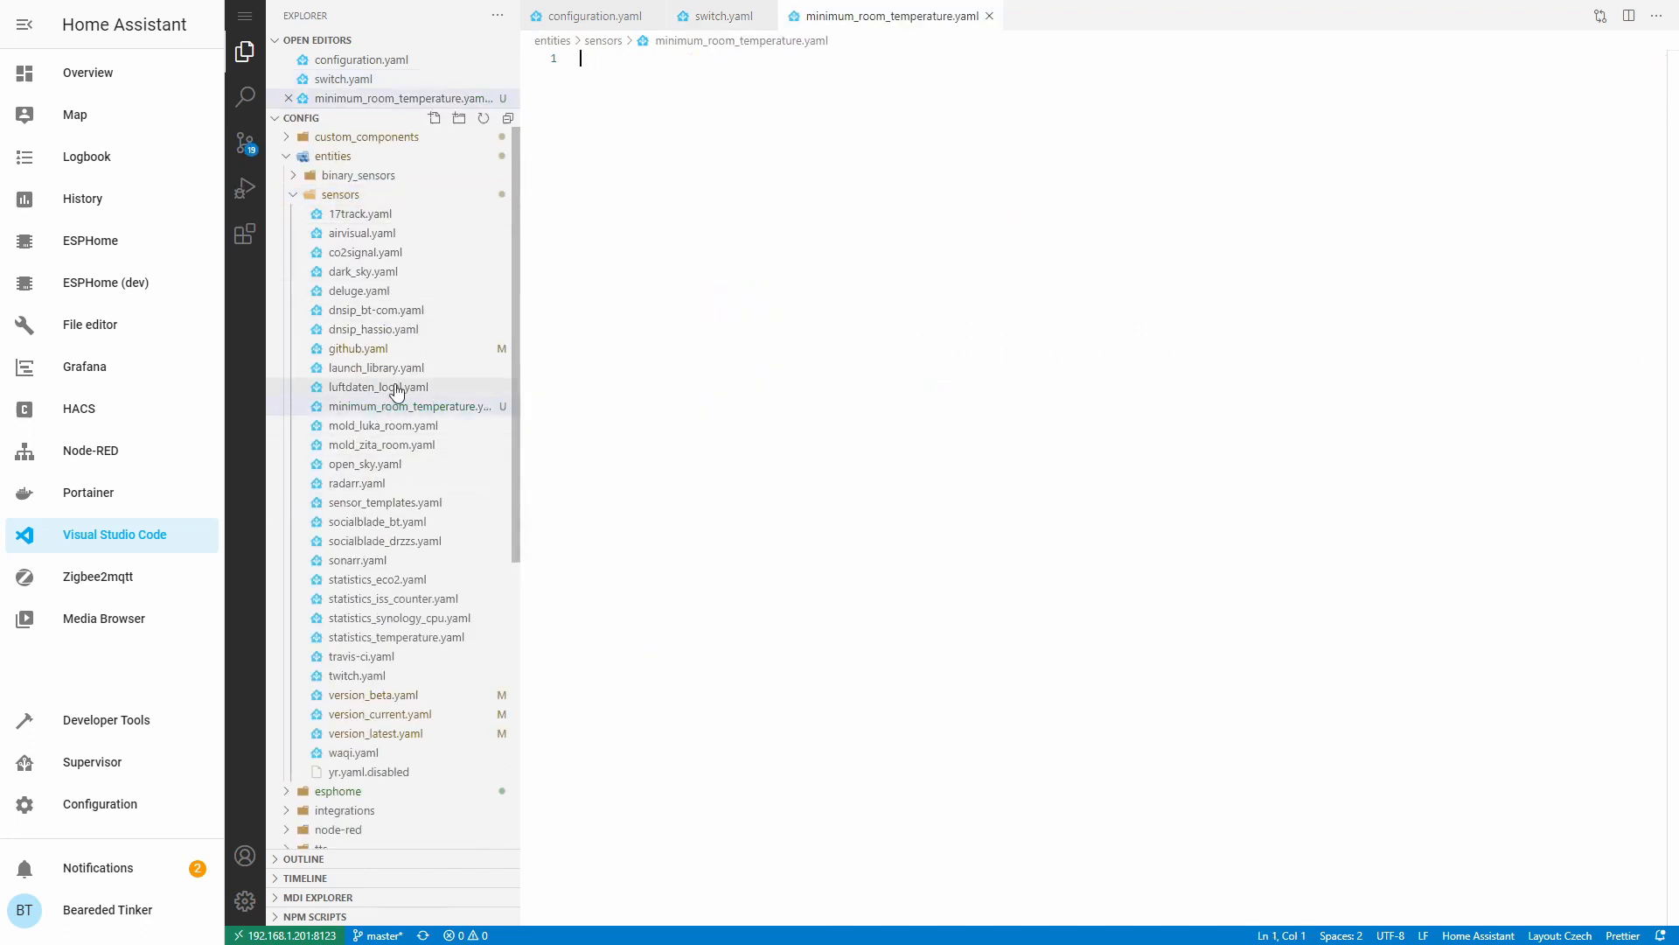
- Create maximum_room_temperature.yaml and average_room_temperature.yaml in the sensors folder
click(434, 119)
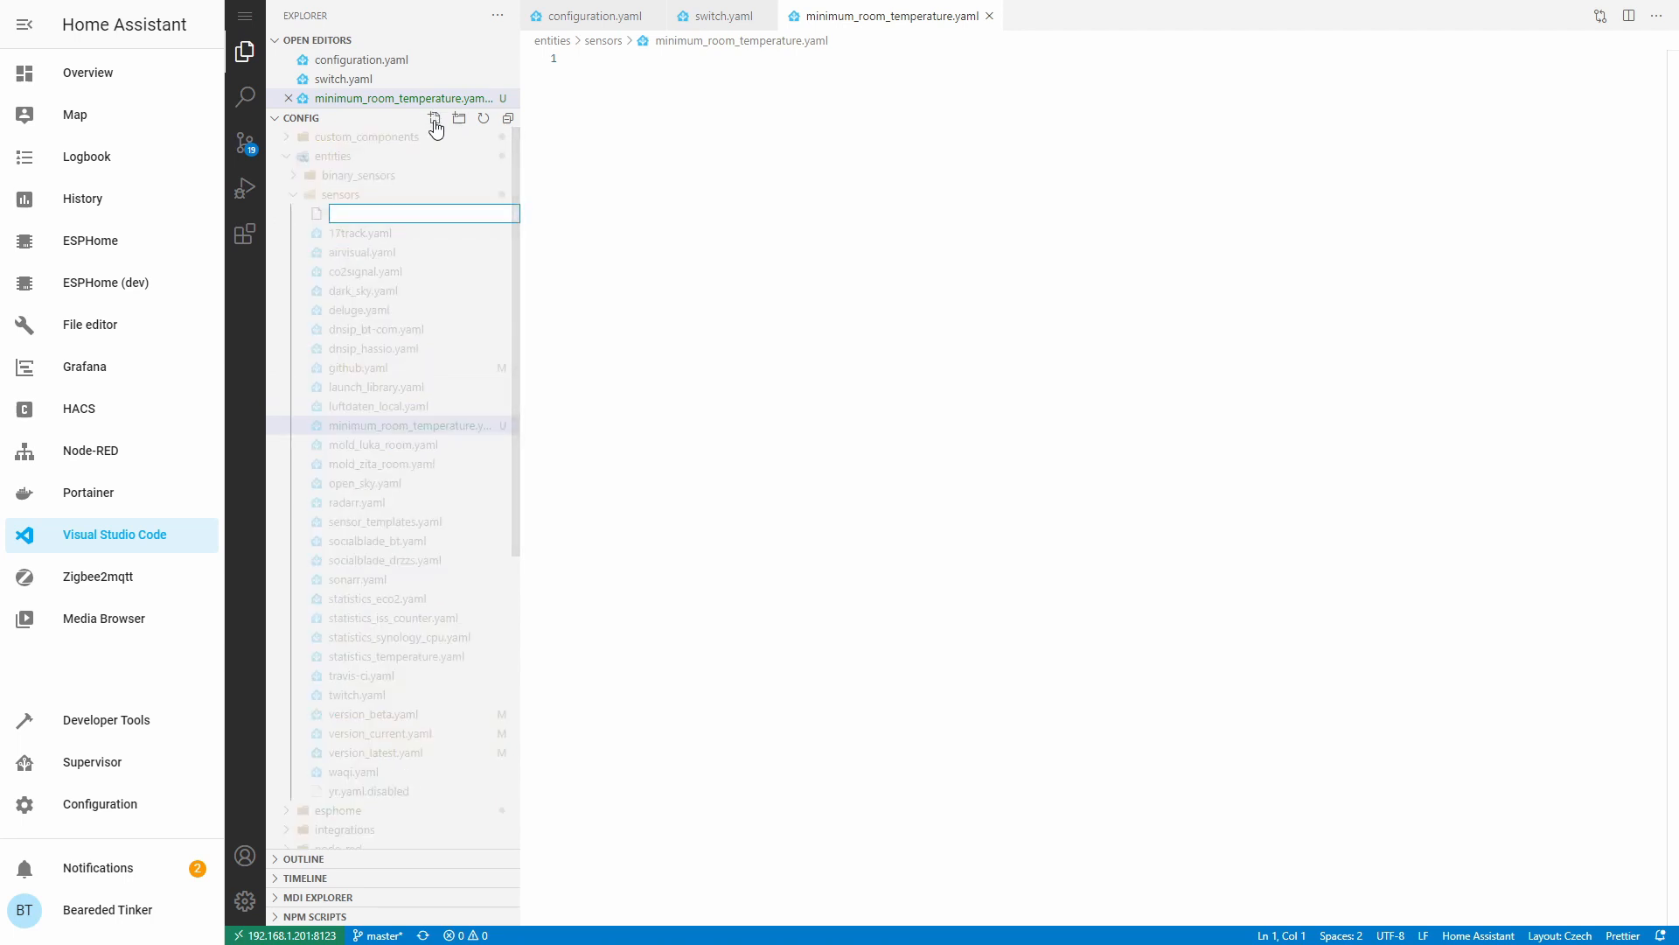
text(maximum_)
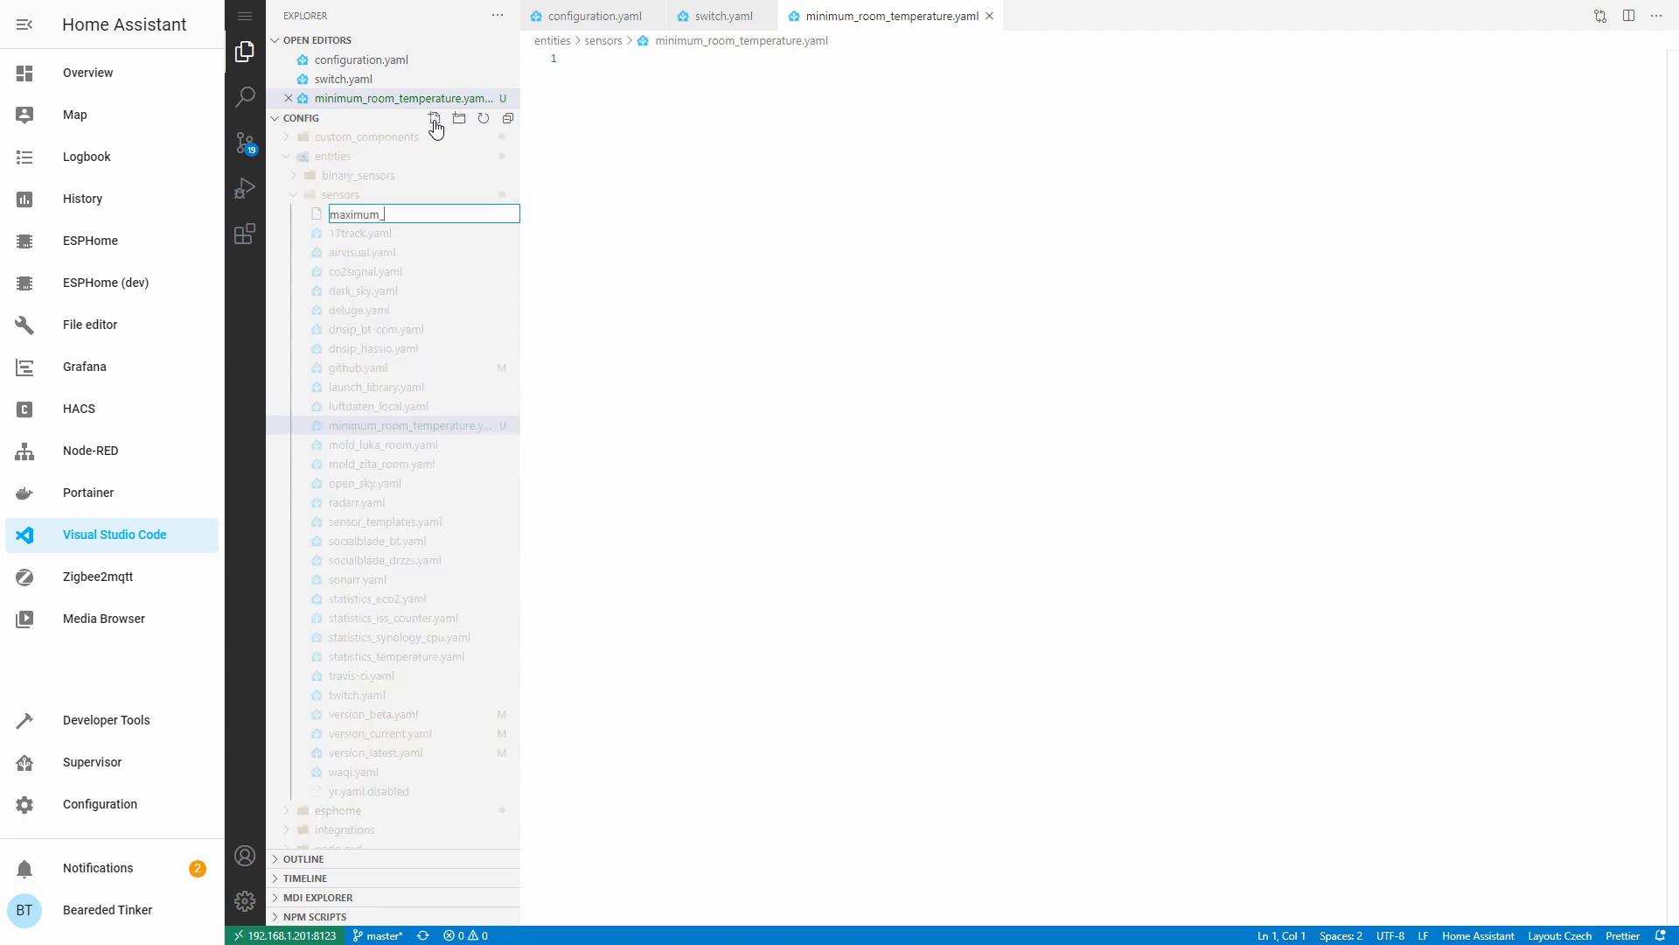
text(room_te)
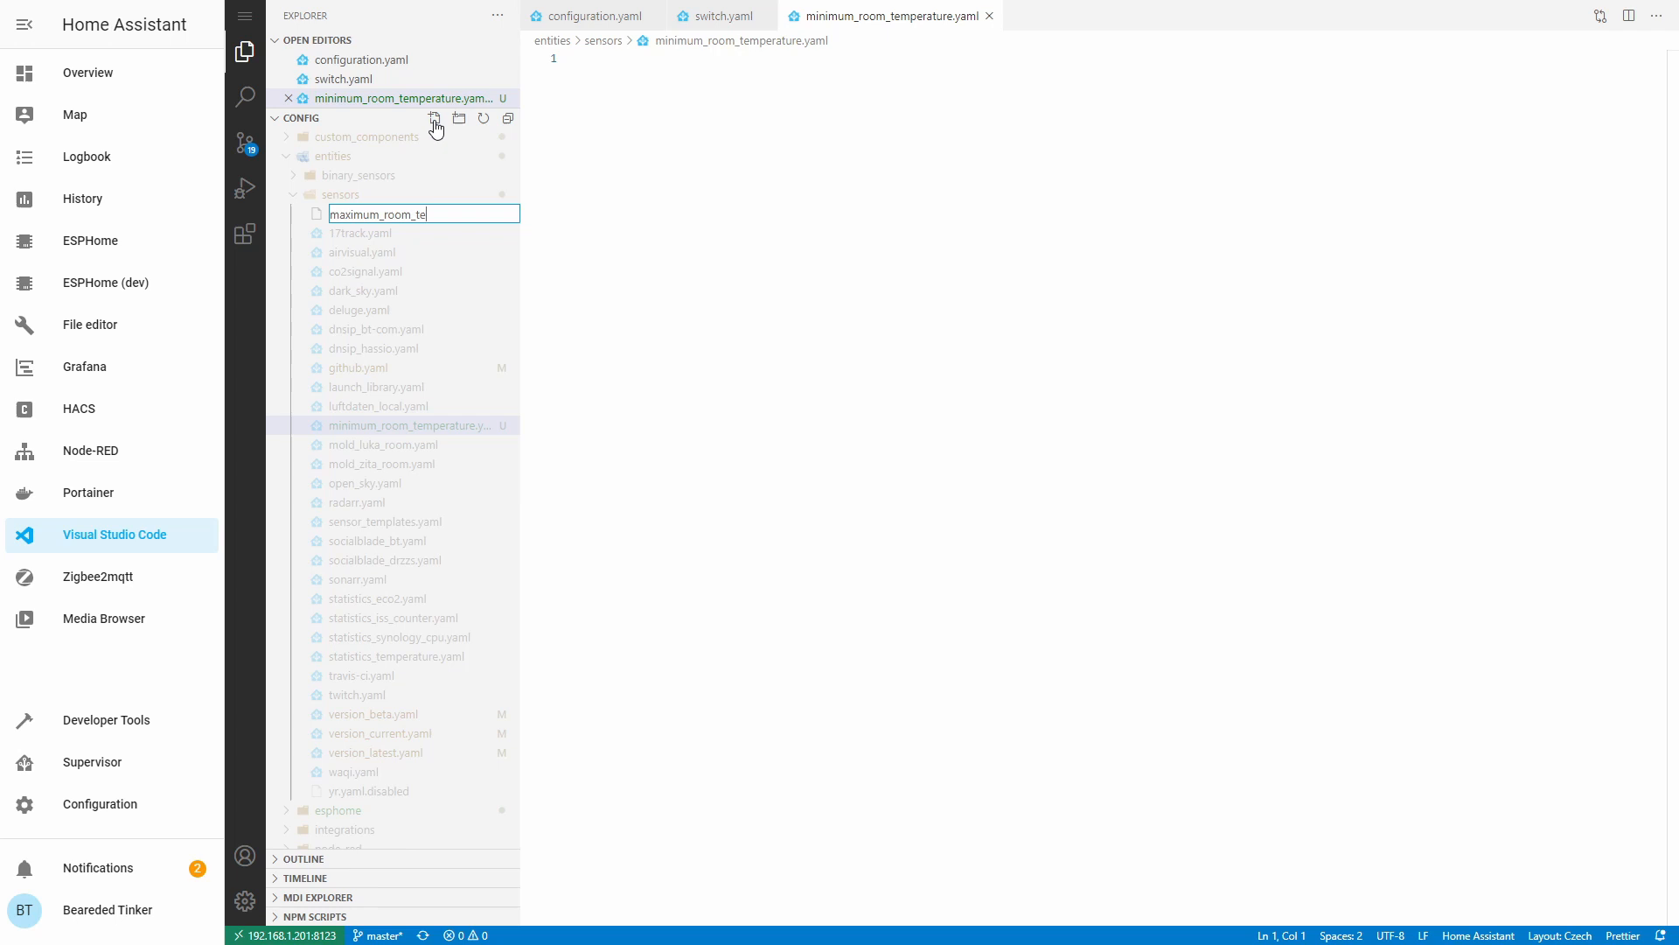
text(mperatur)
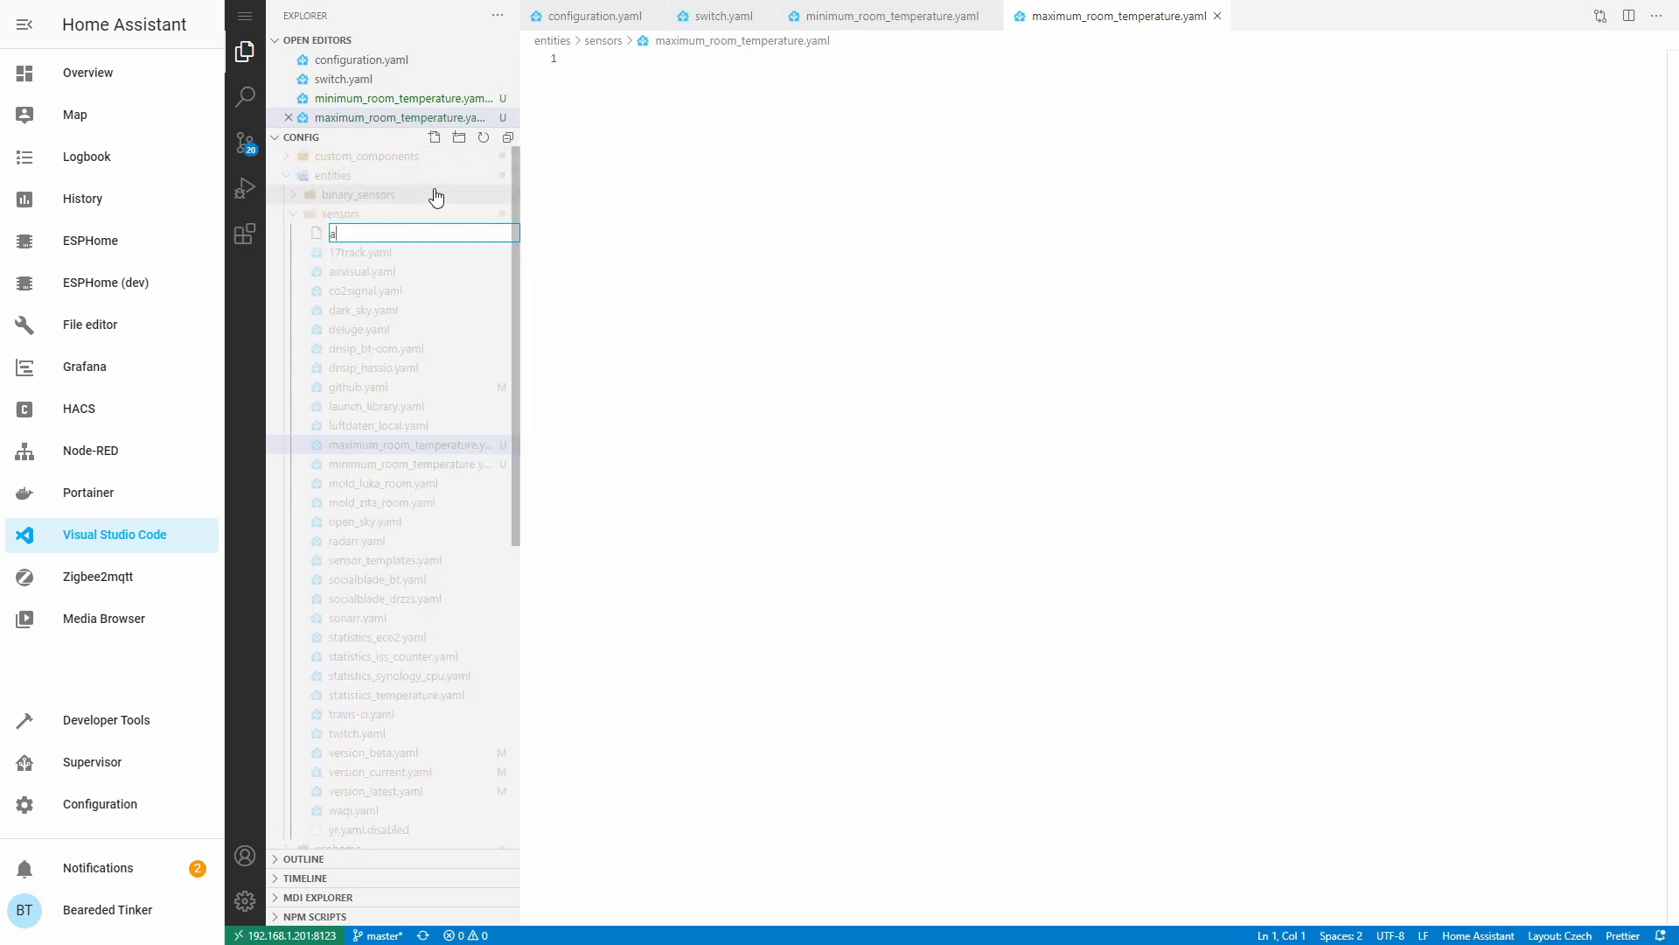
text(verage_room_temperature.)
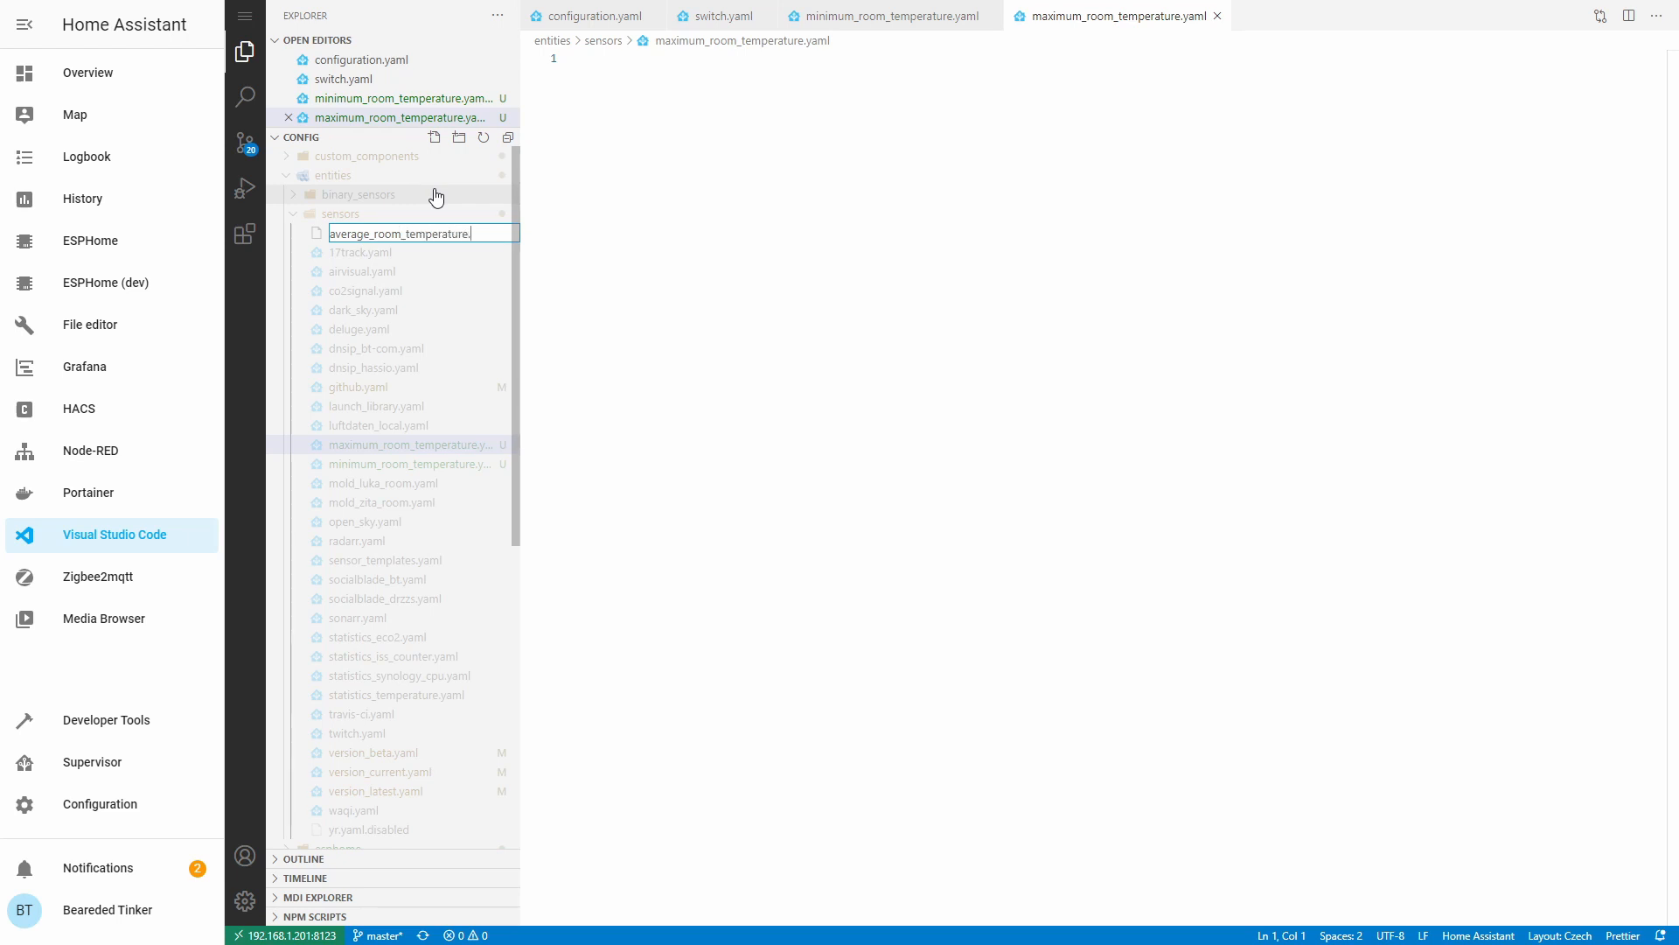
key(Enter)
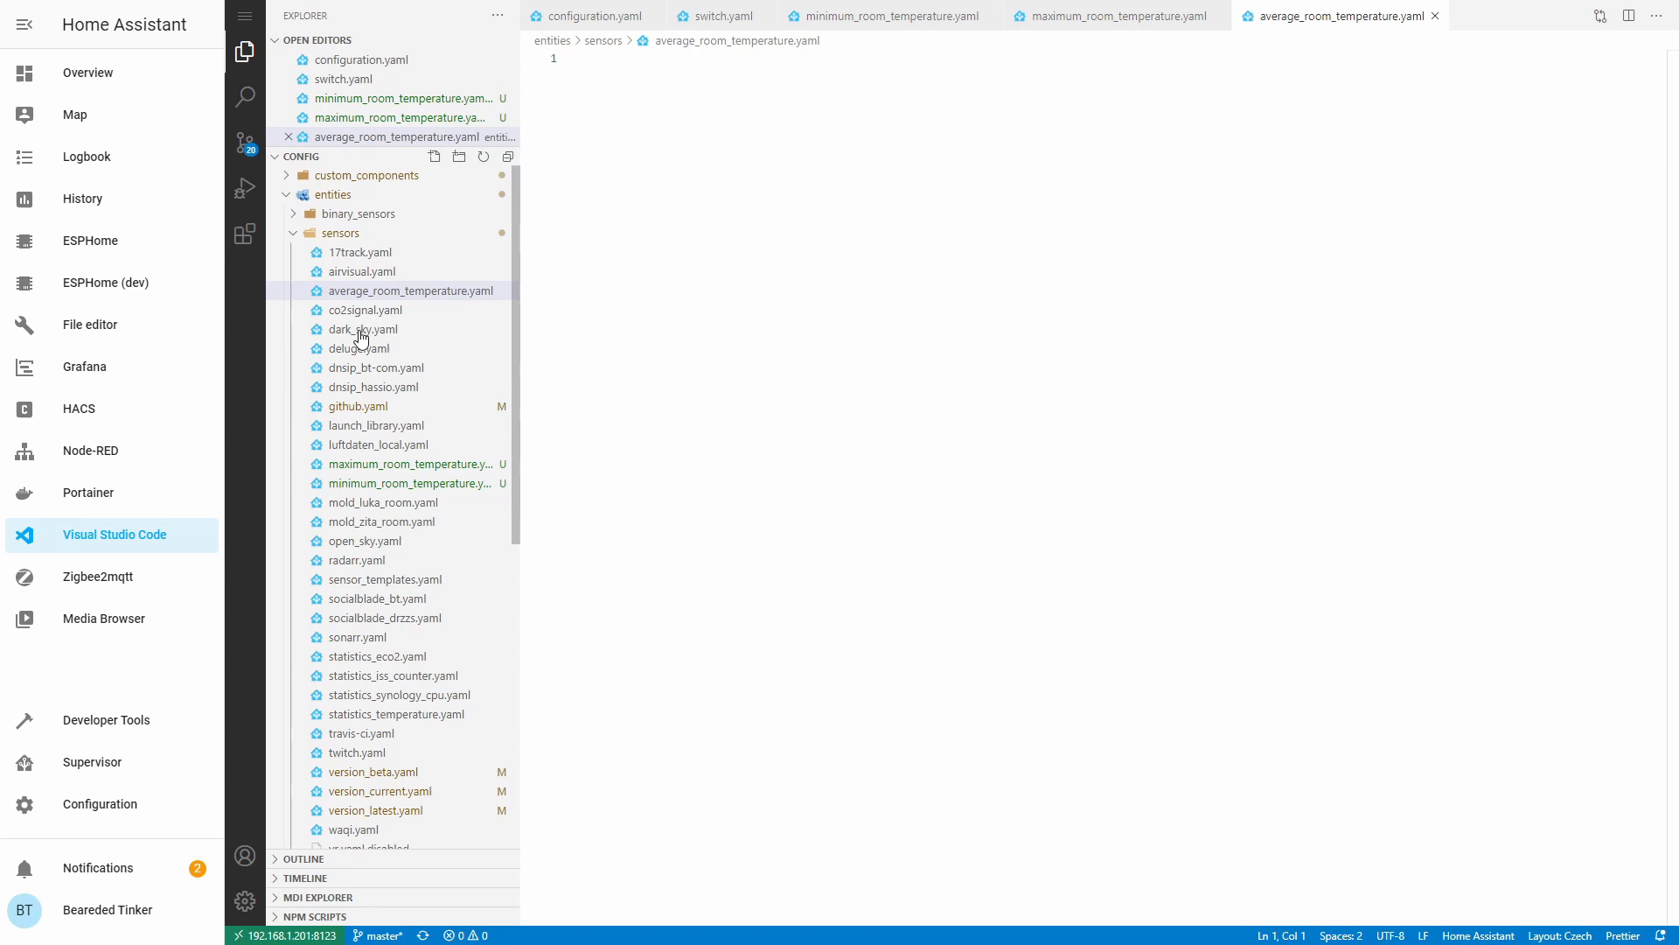
- Add platform: min_max and the four room temperature entity_ids to average_room_temperature.yaml
click(411, 290)
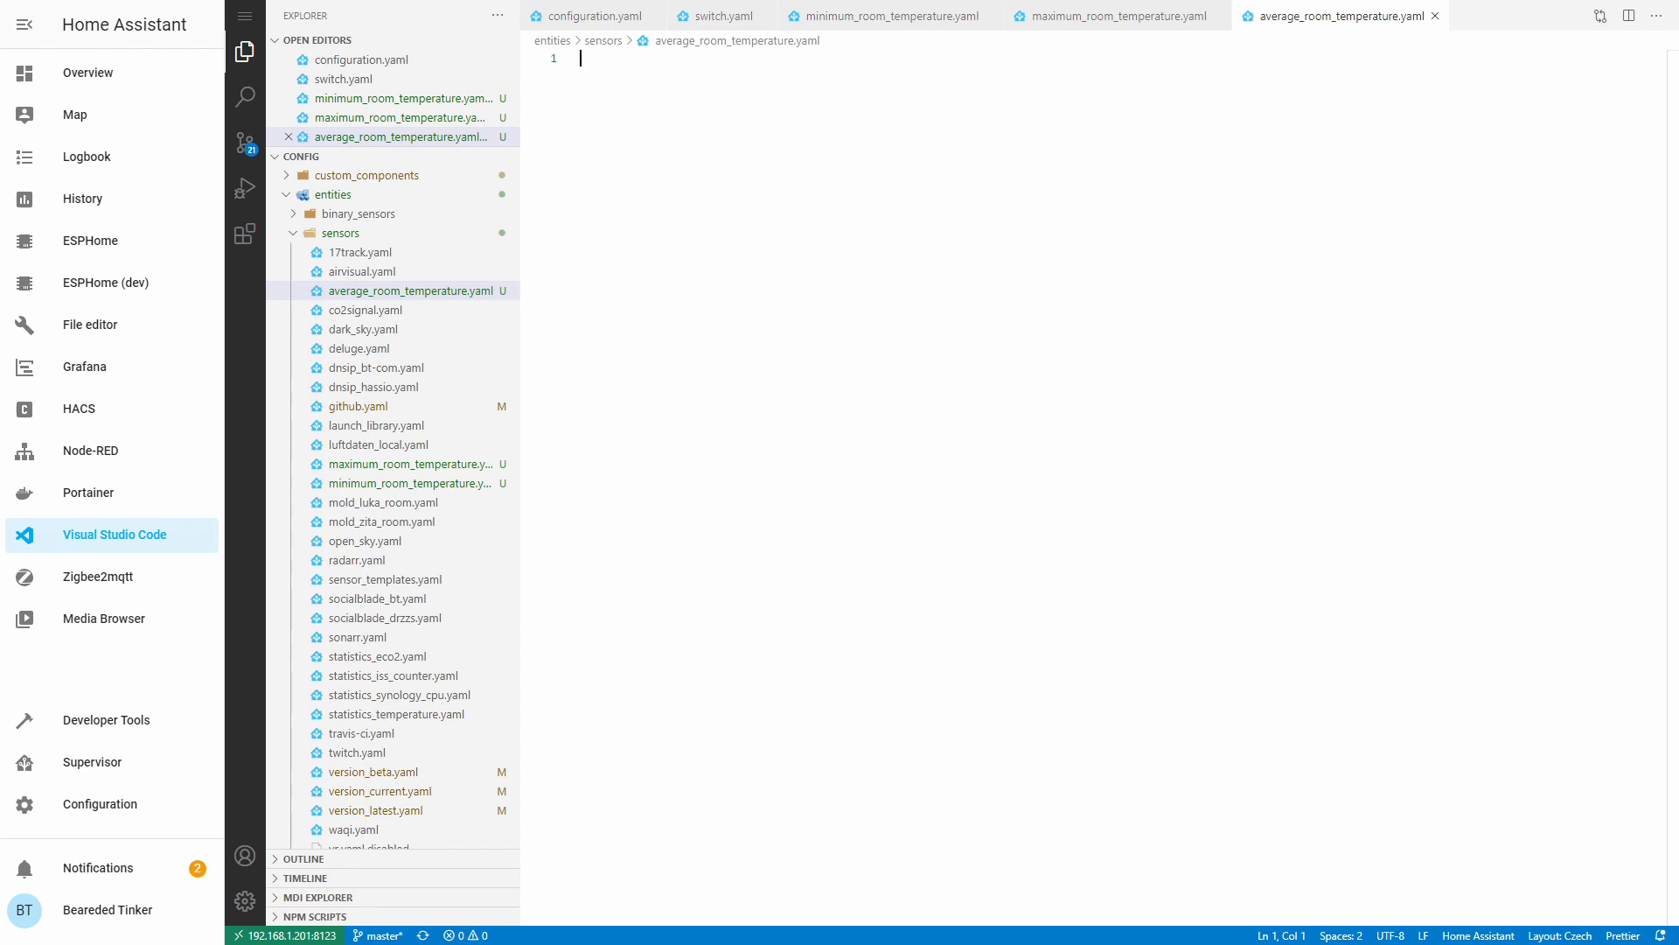
text(plat)
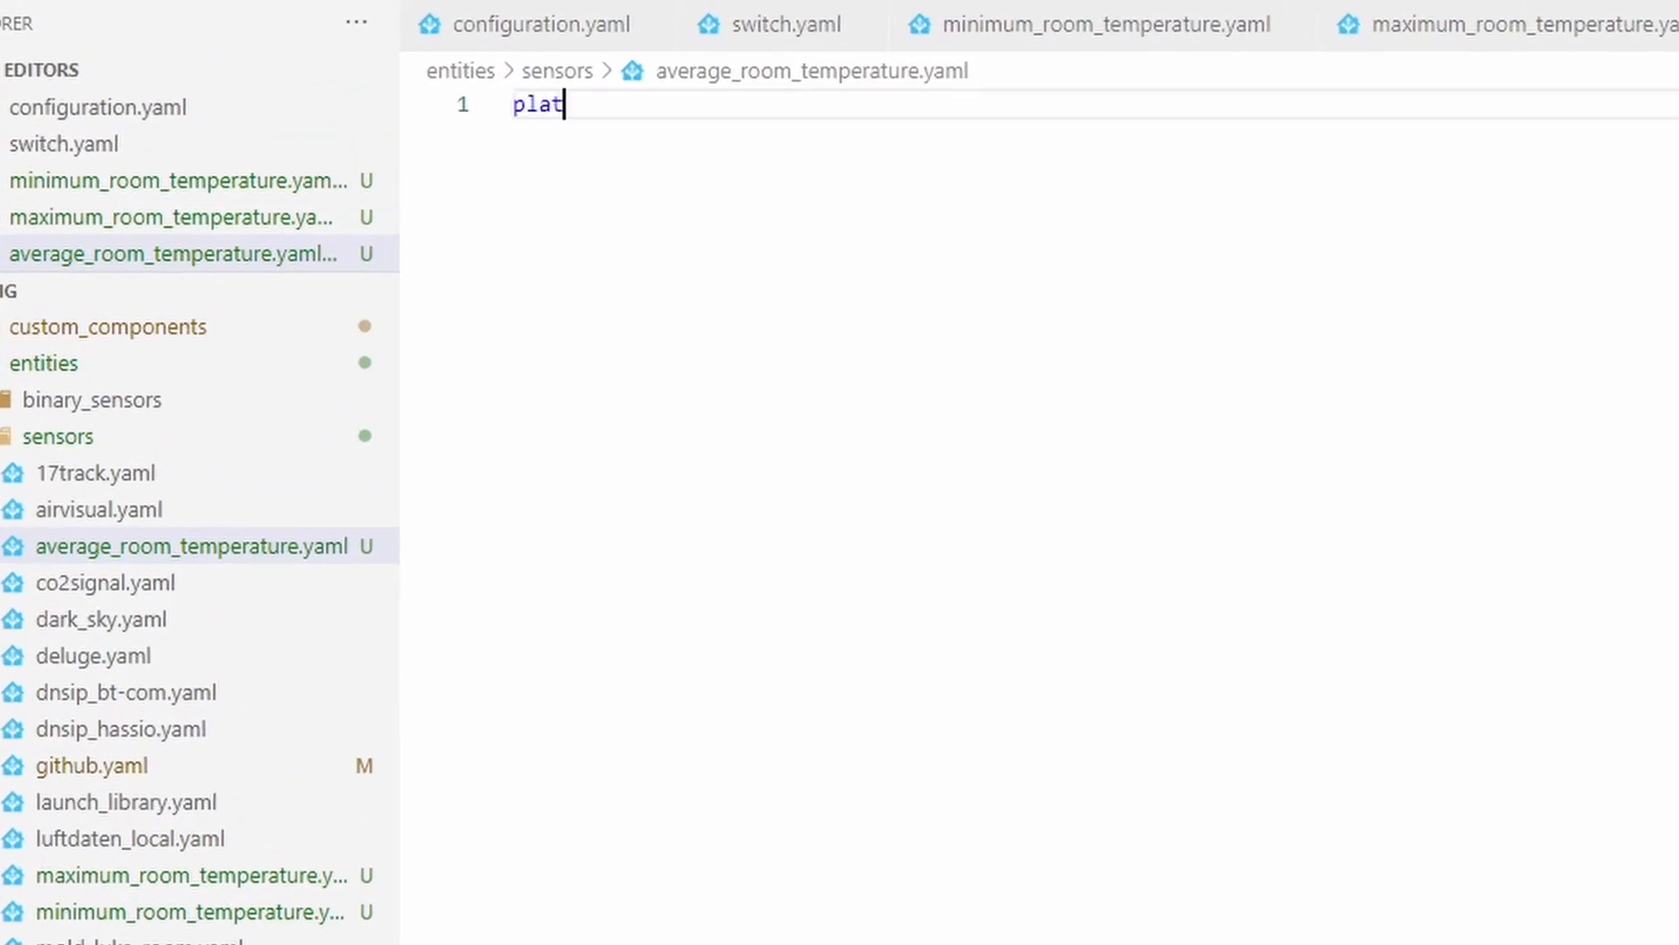
text(form:)
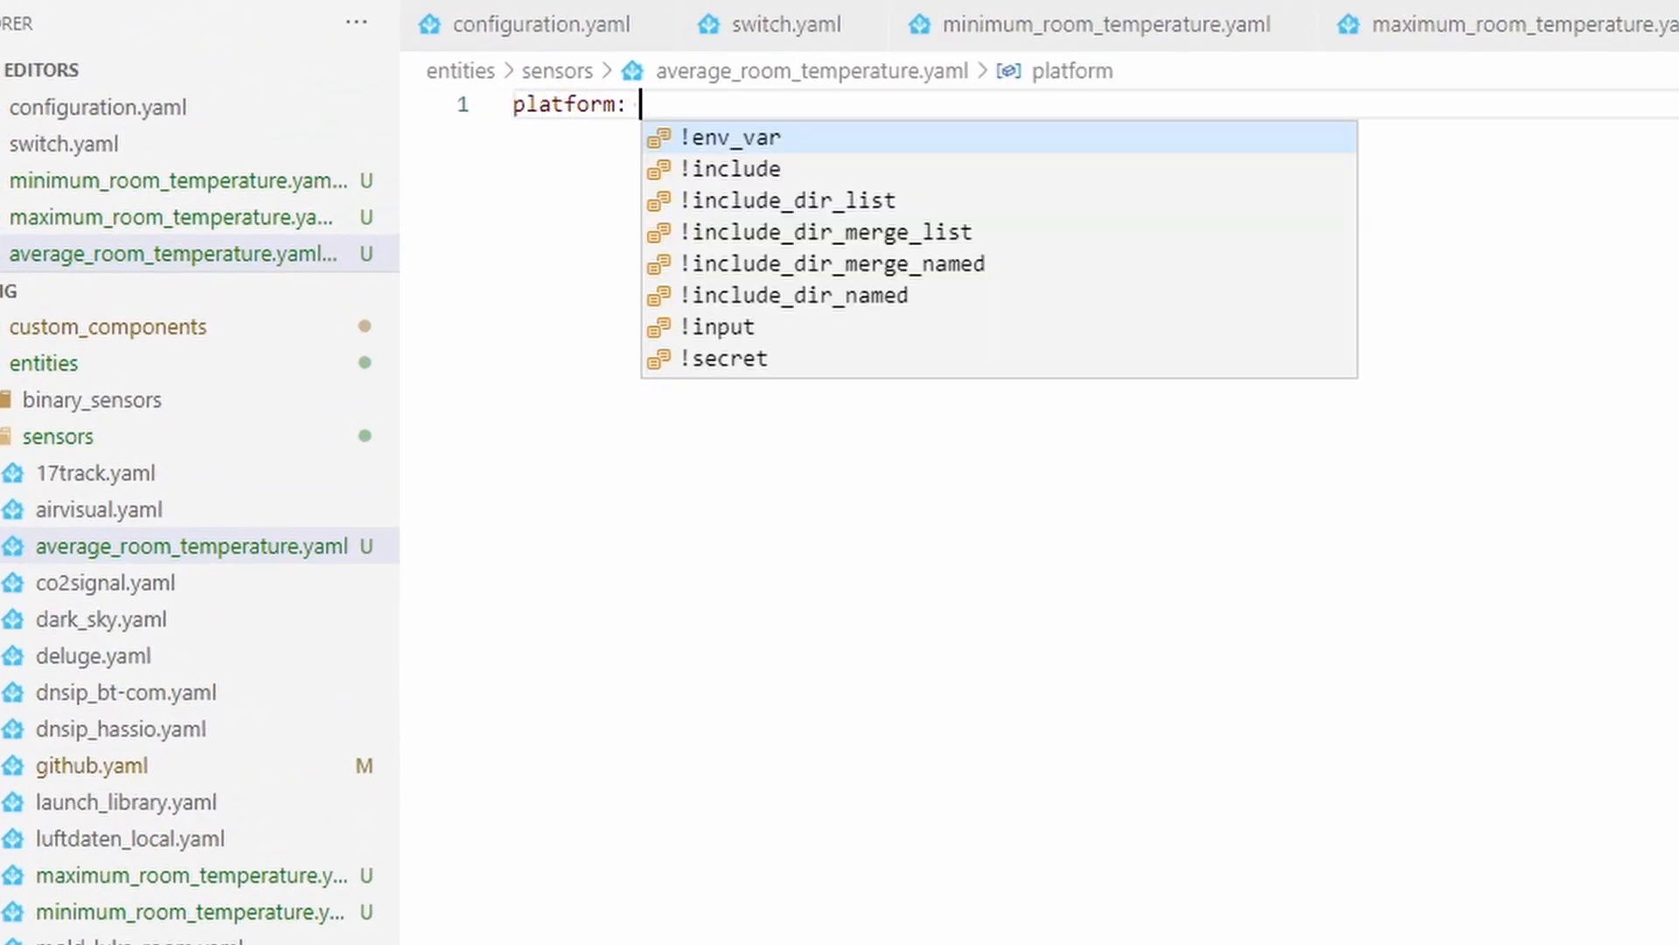
text(min_max)
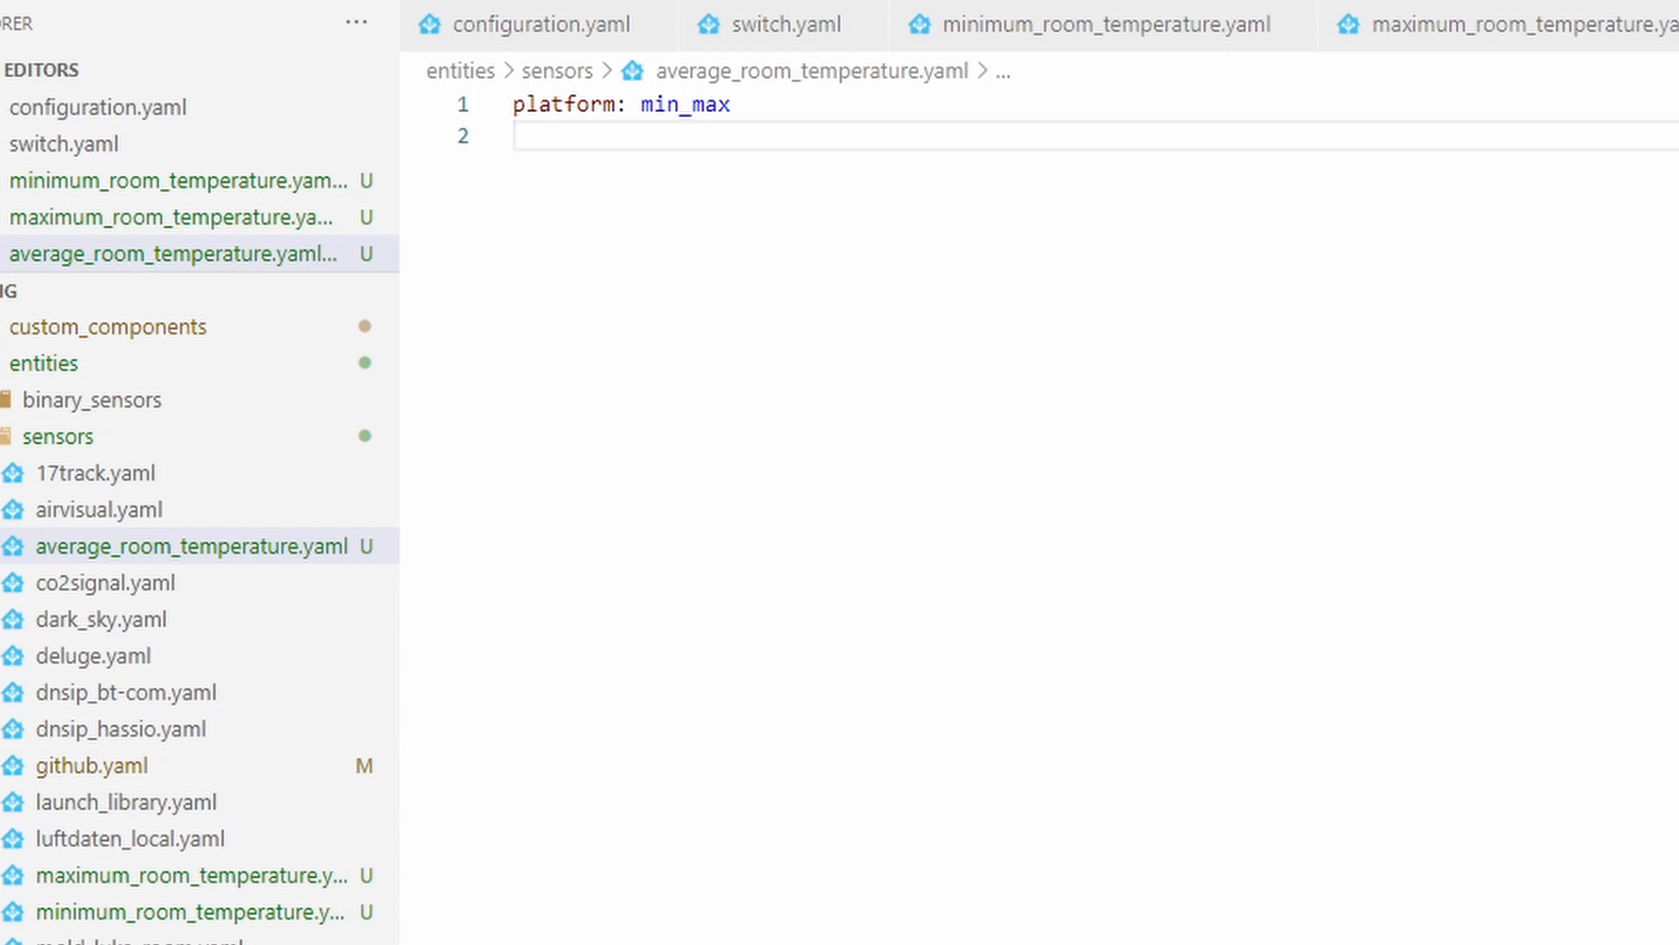
click(525, 136)
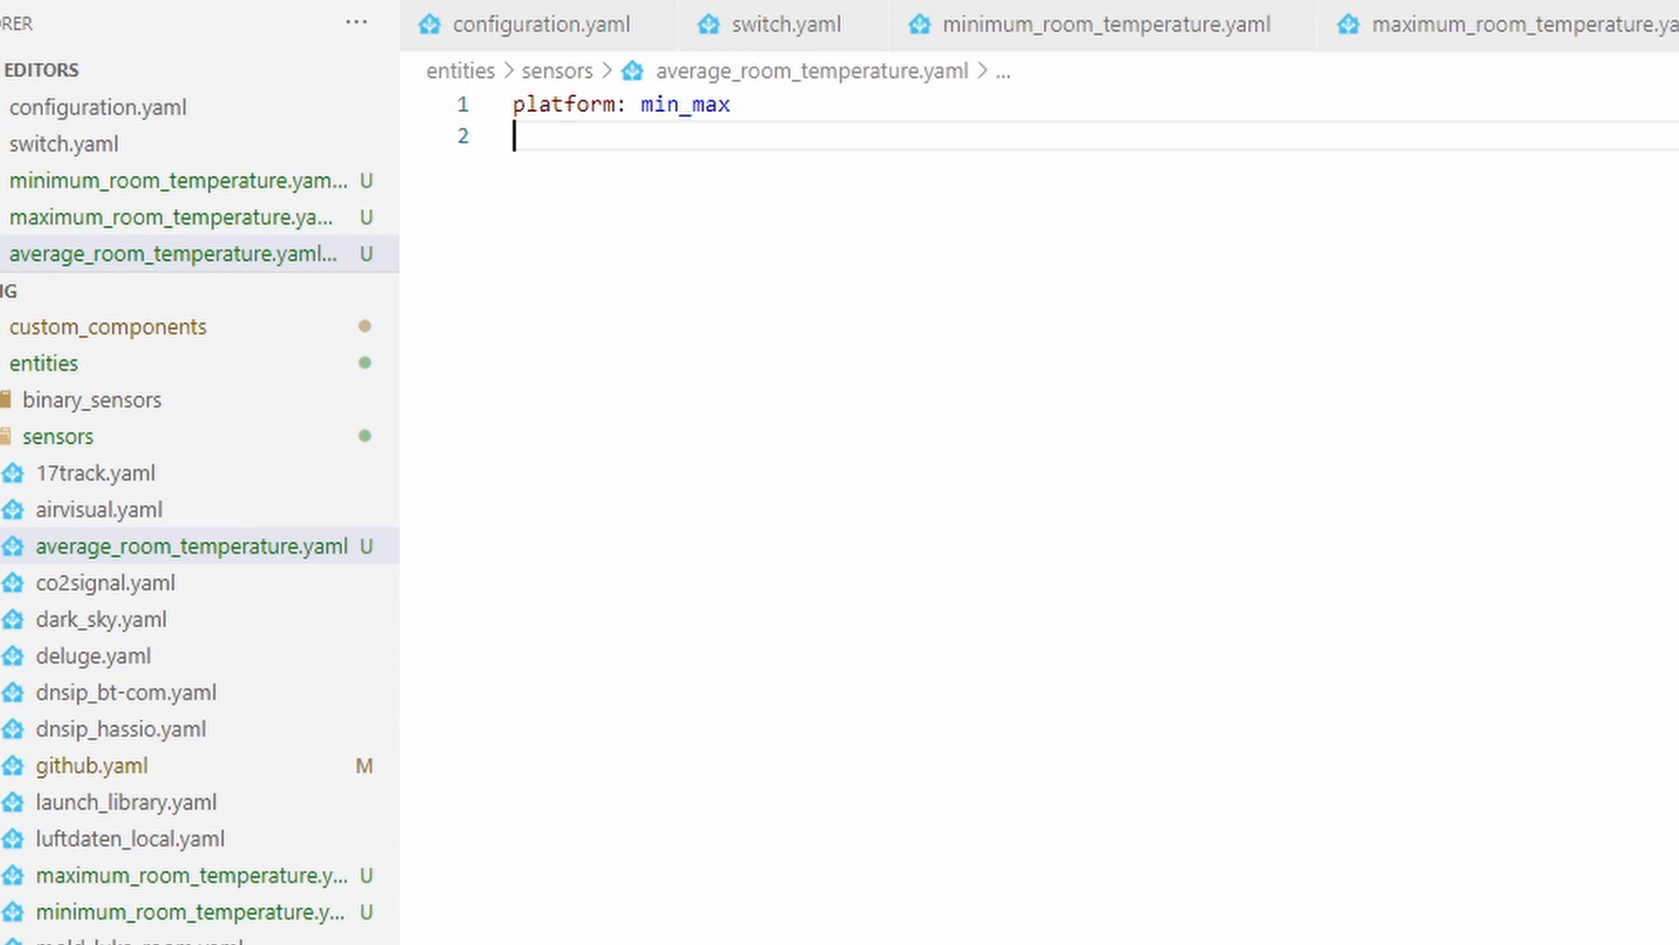
text(entity)
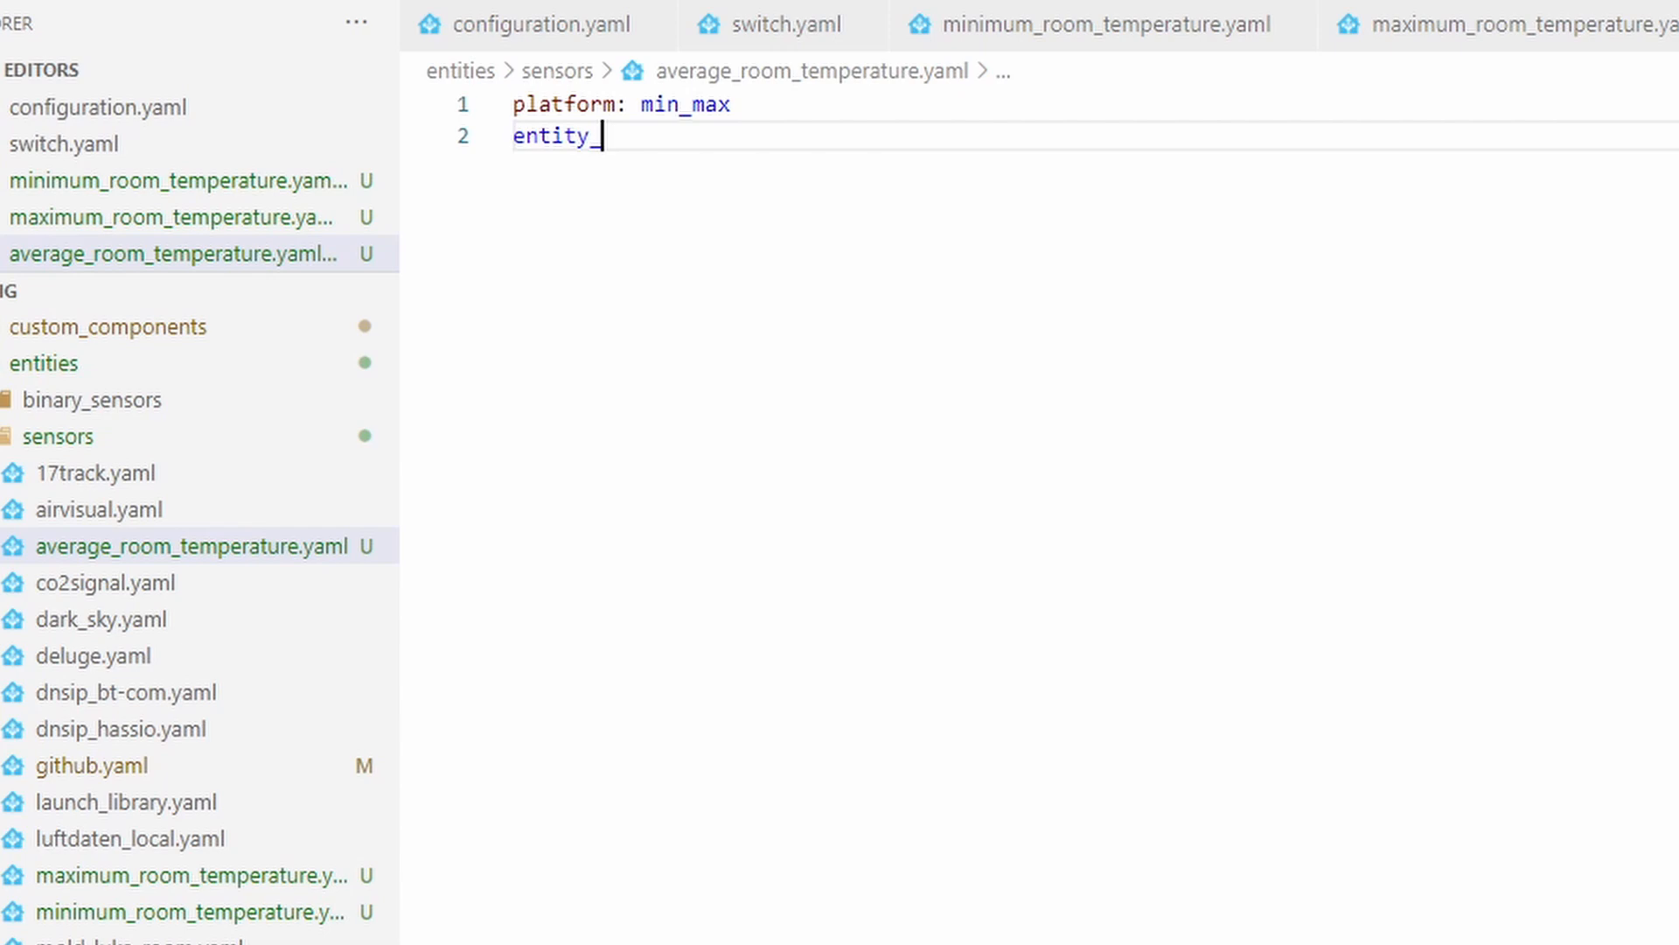
text(_ids:)
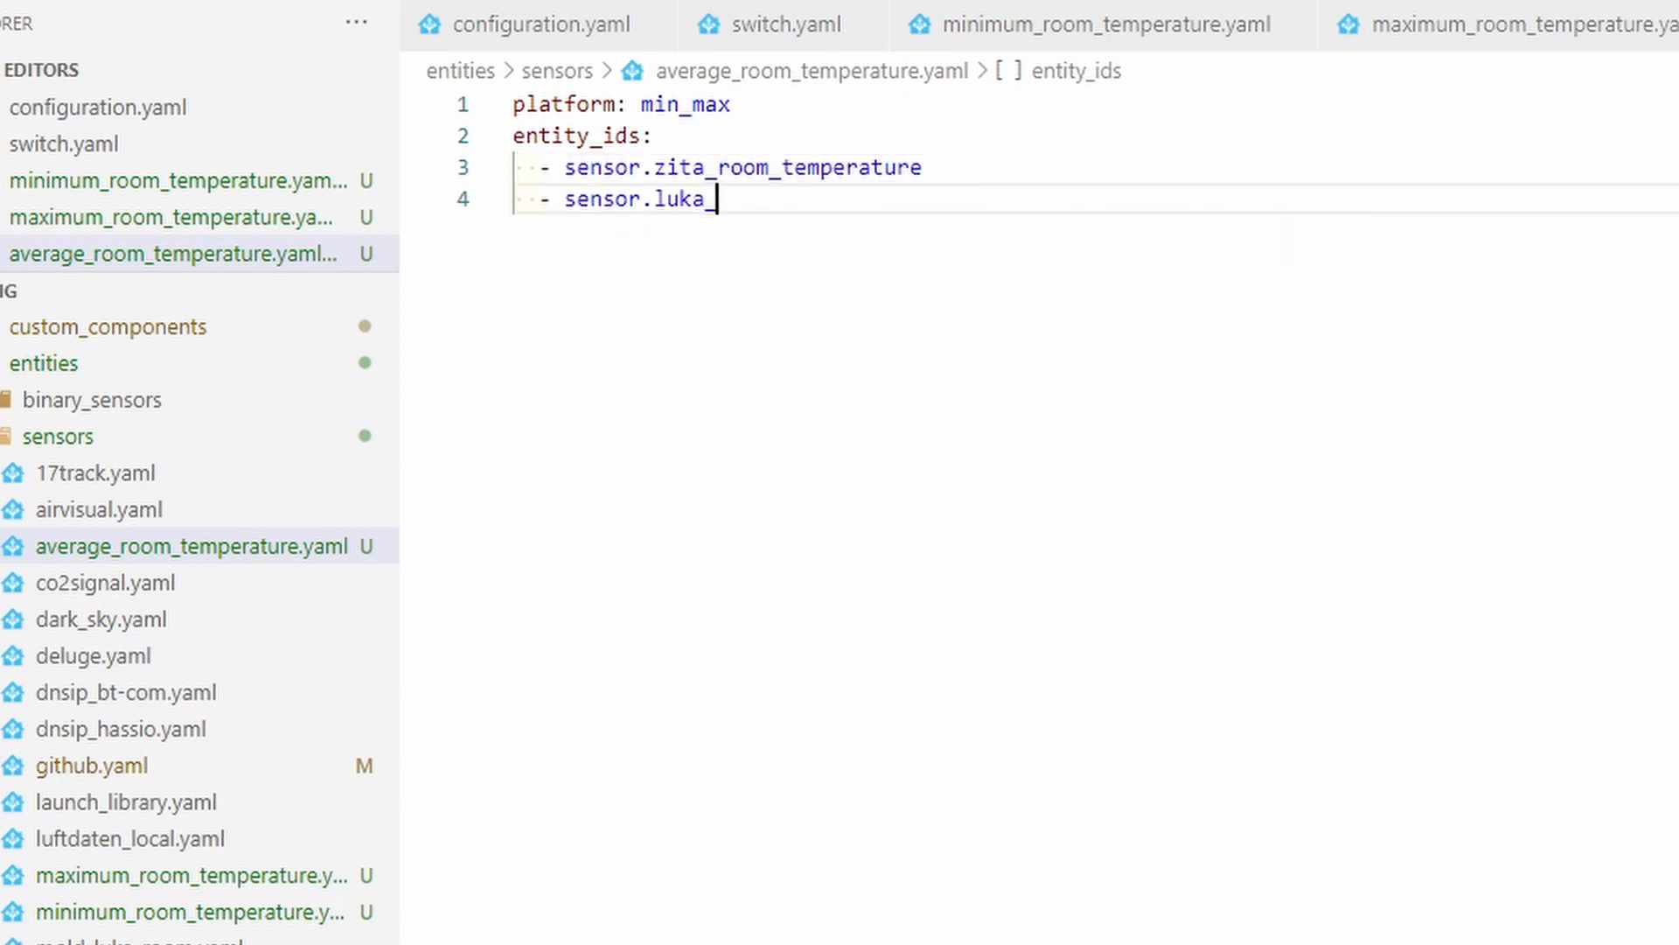
text(_room_temperature)
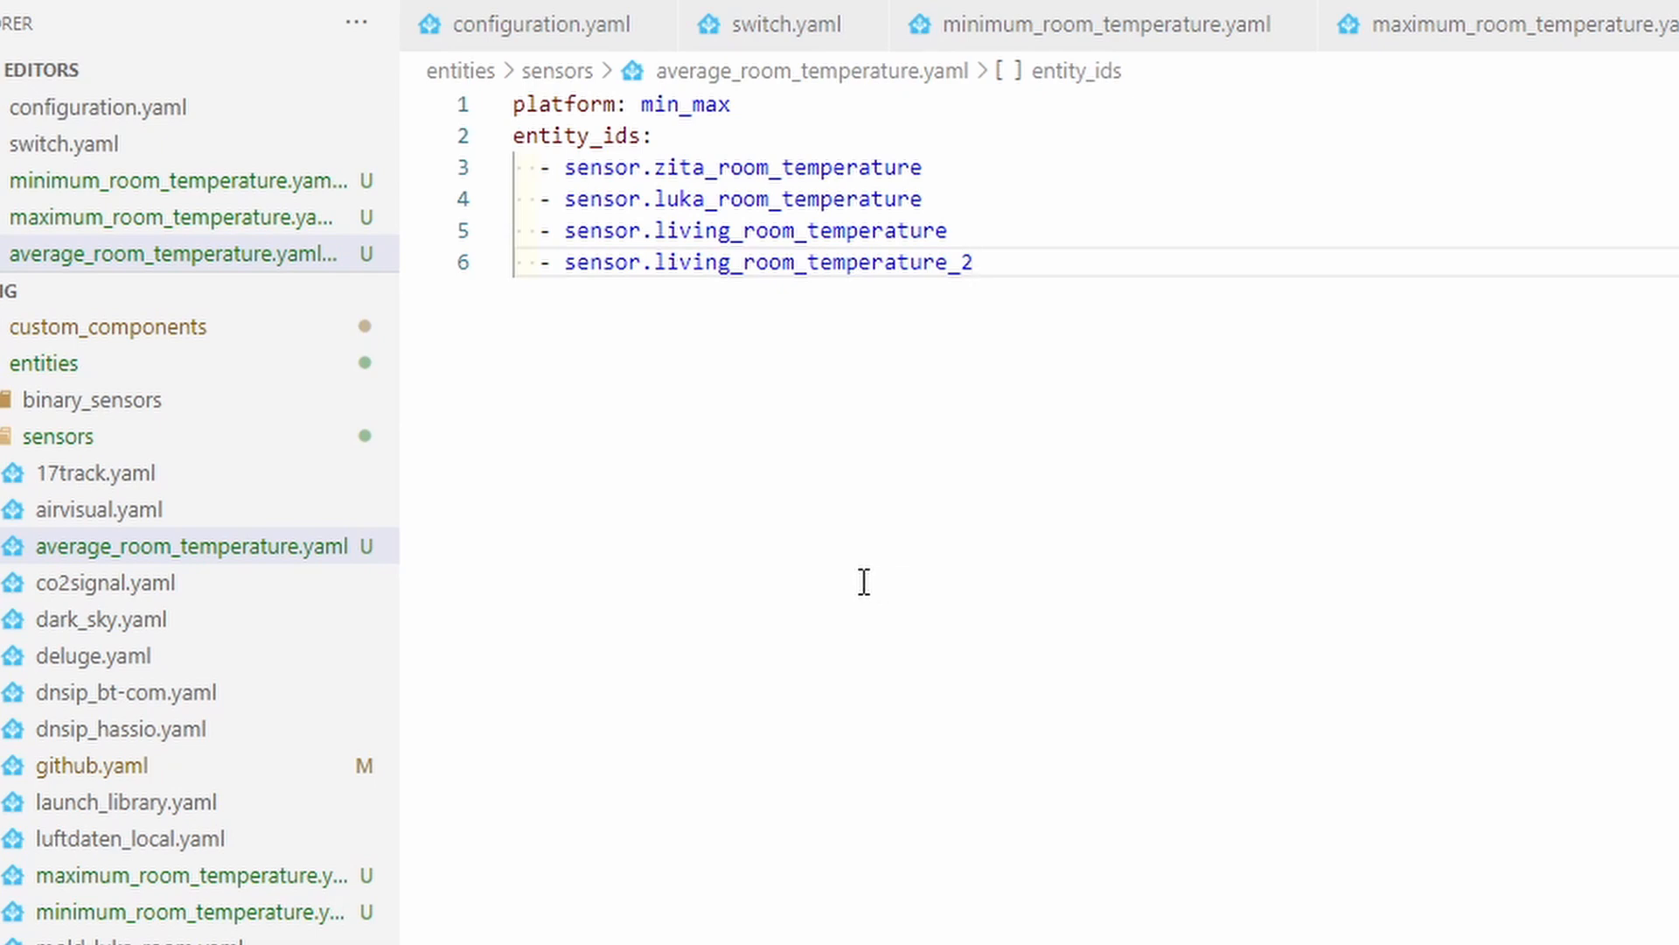
- Add type: mean and name: Mean temperature value, then select the whole file
key(enter)
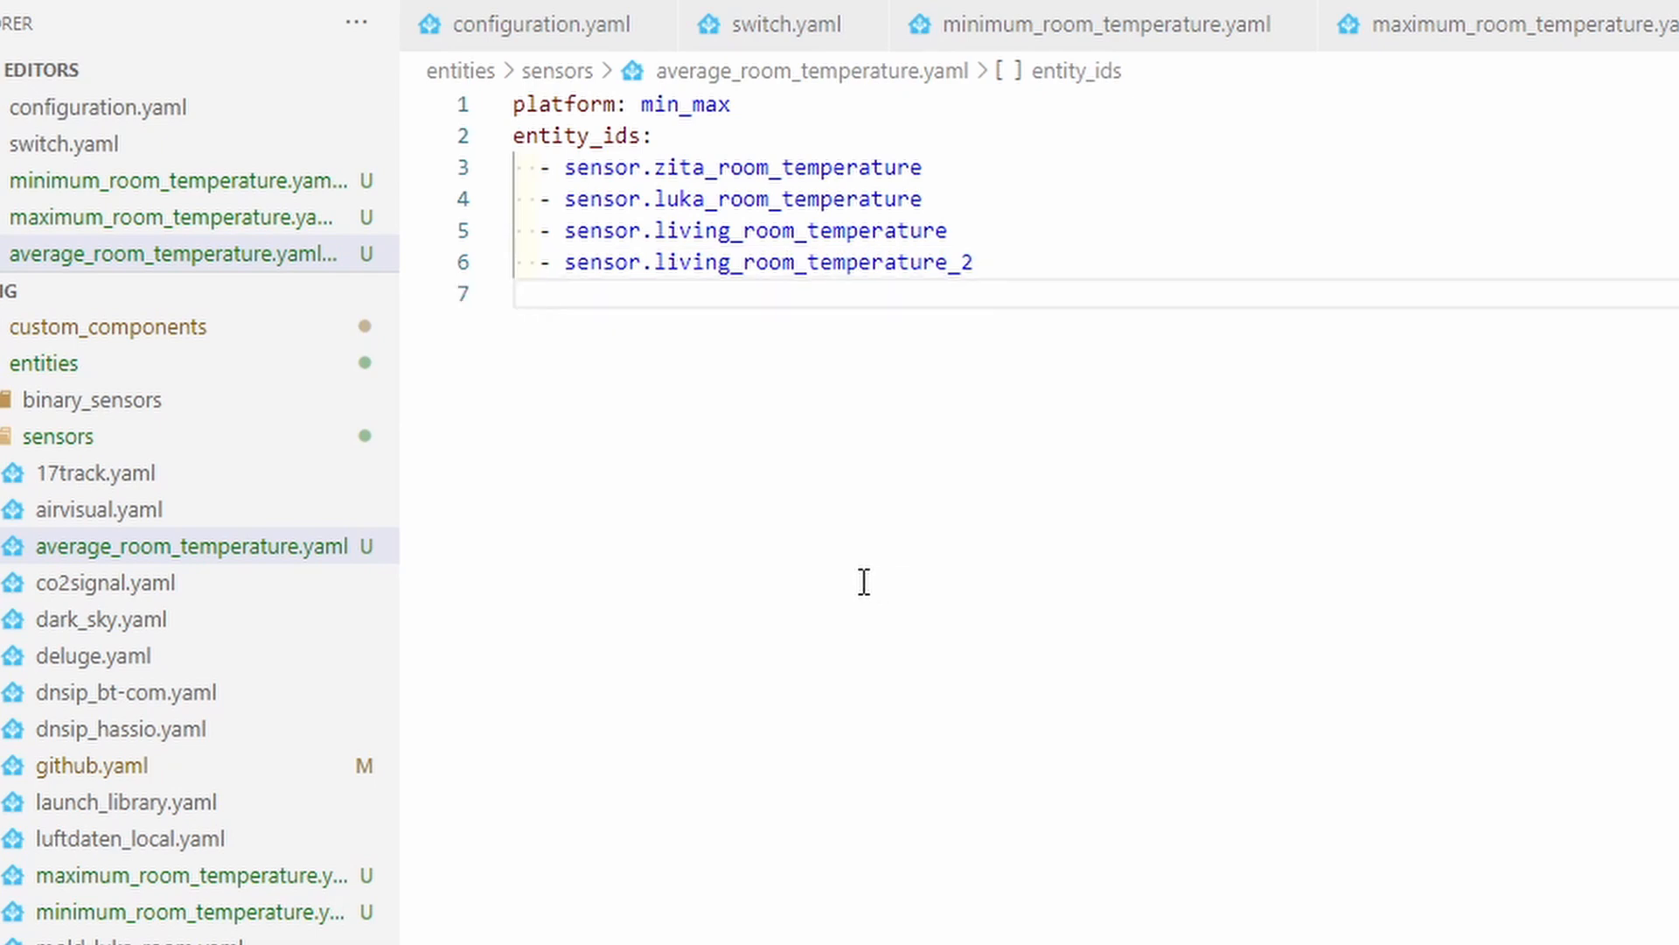
text(type:)
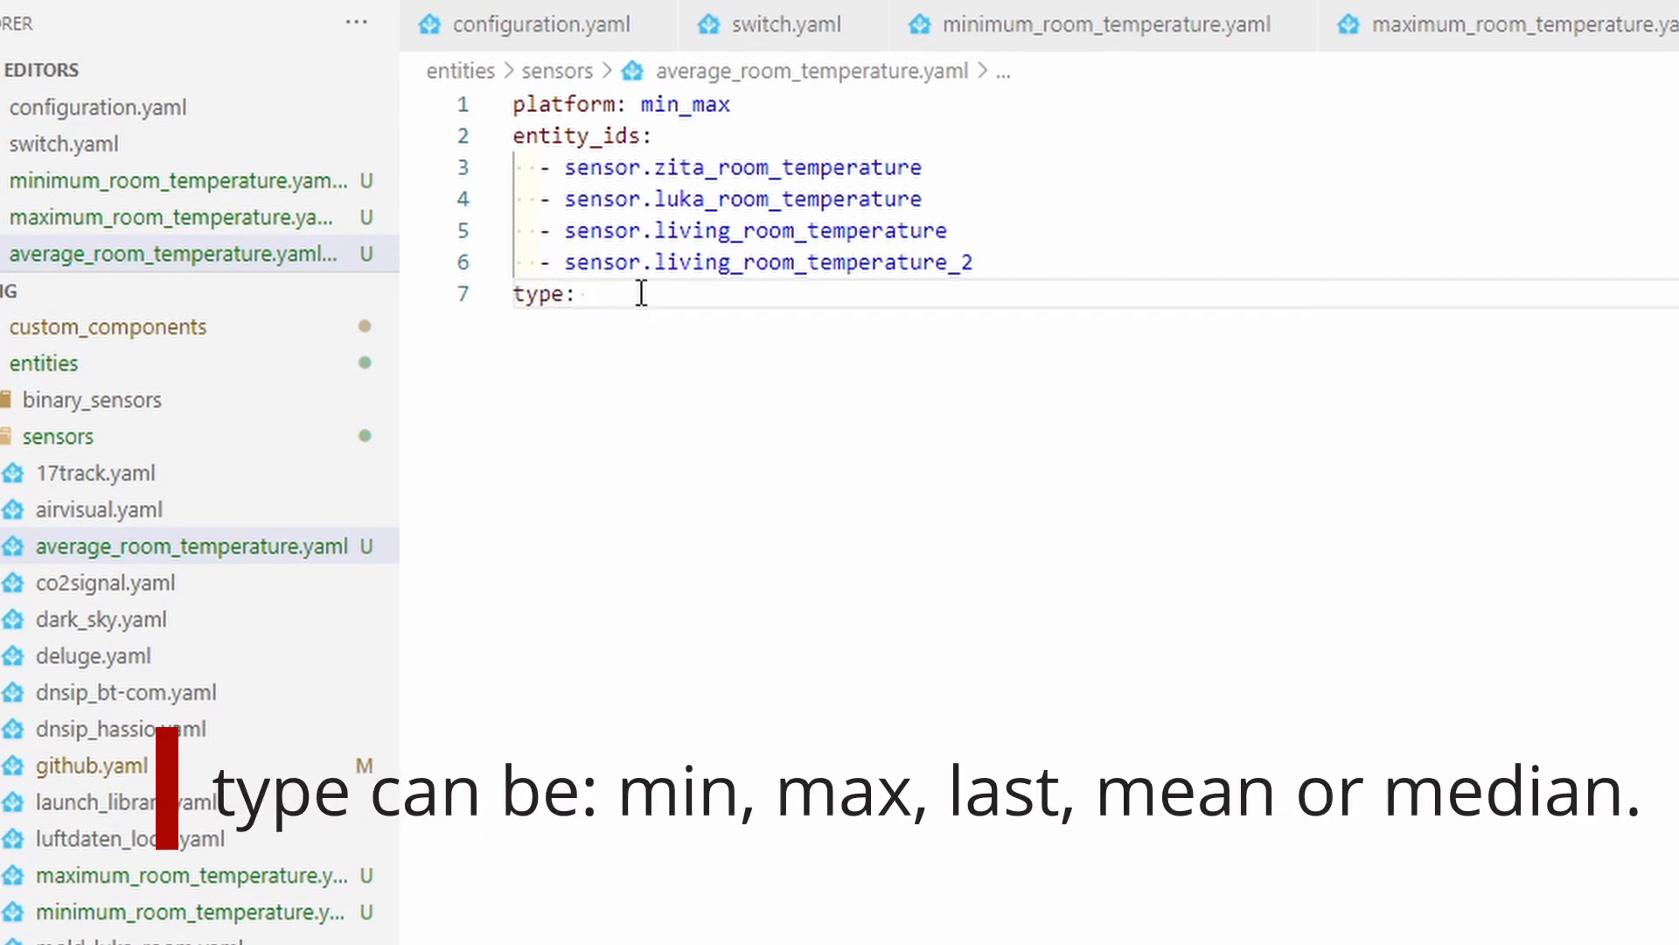
text(mean)
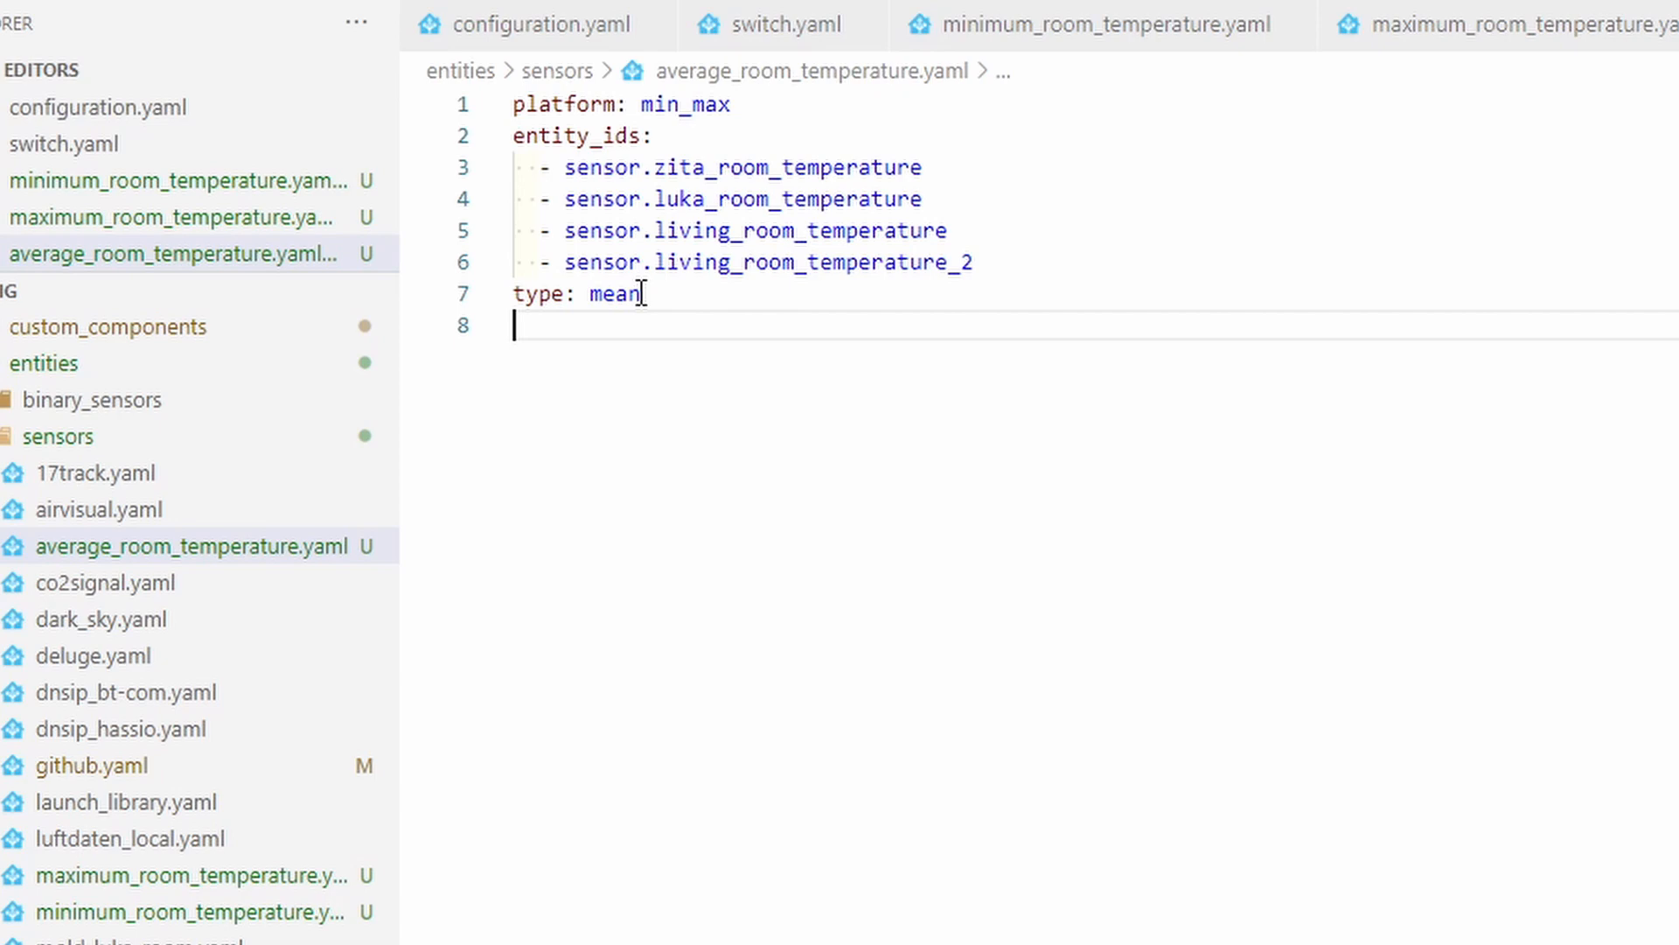
text(name:)
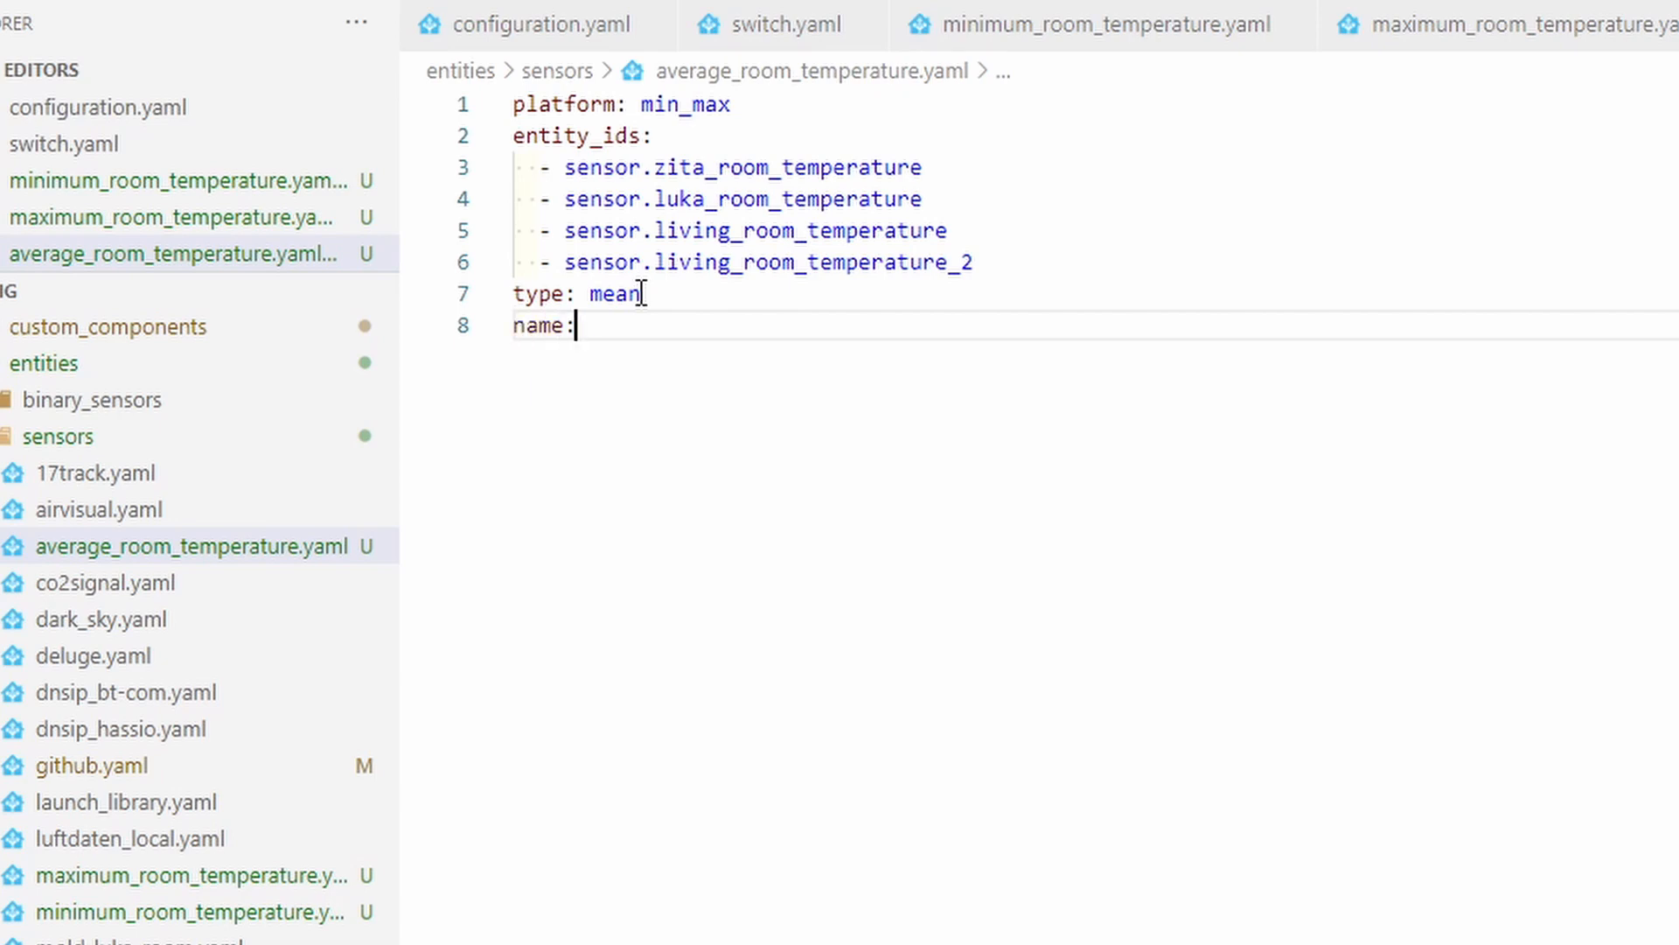
text(Mean temperature ve)
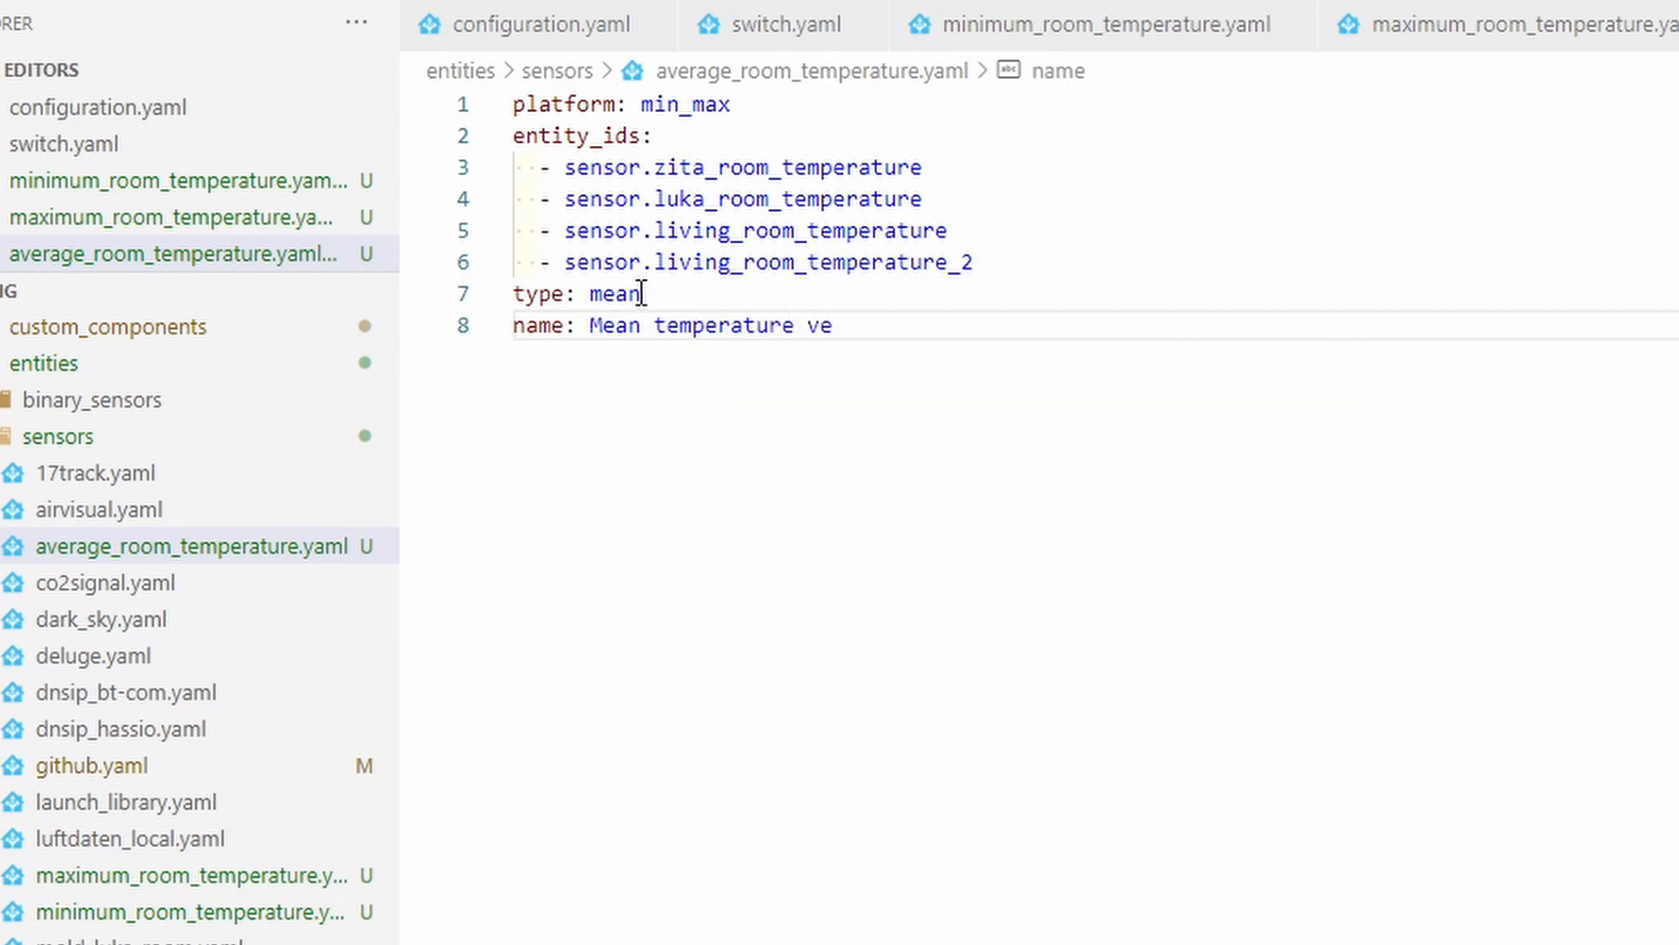
text(alue)
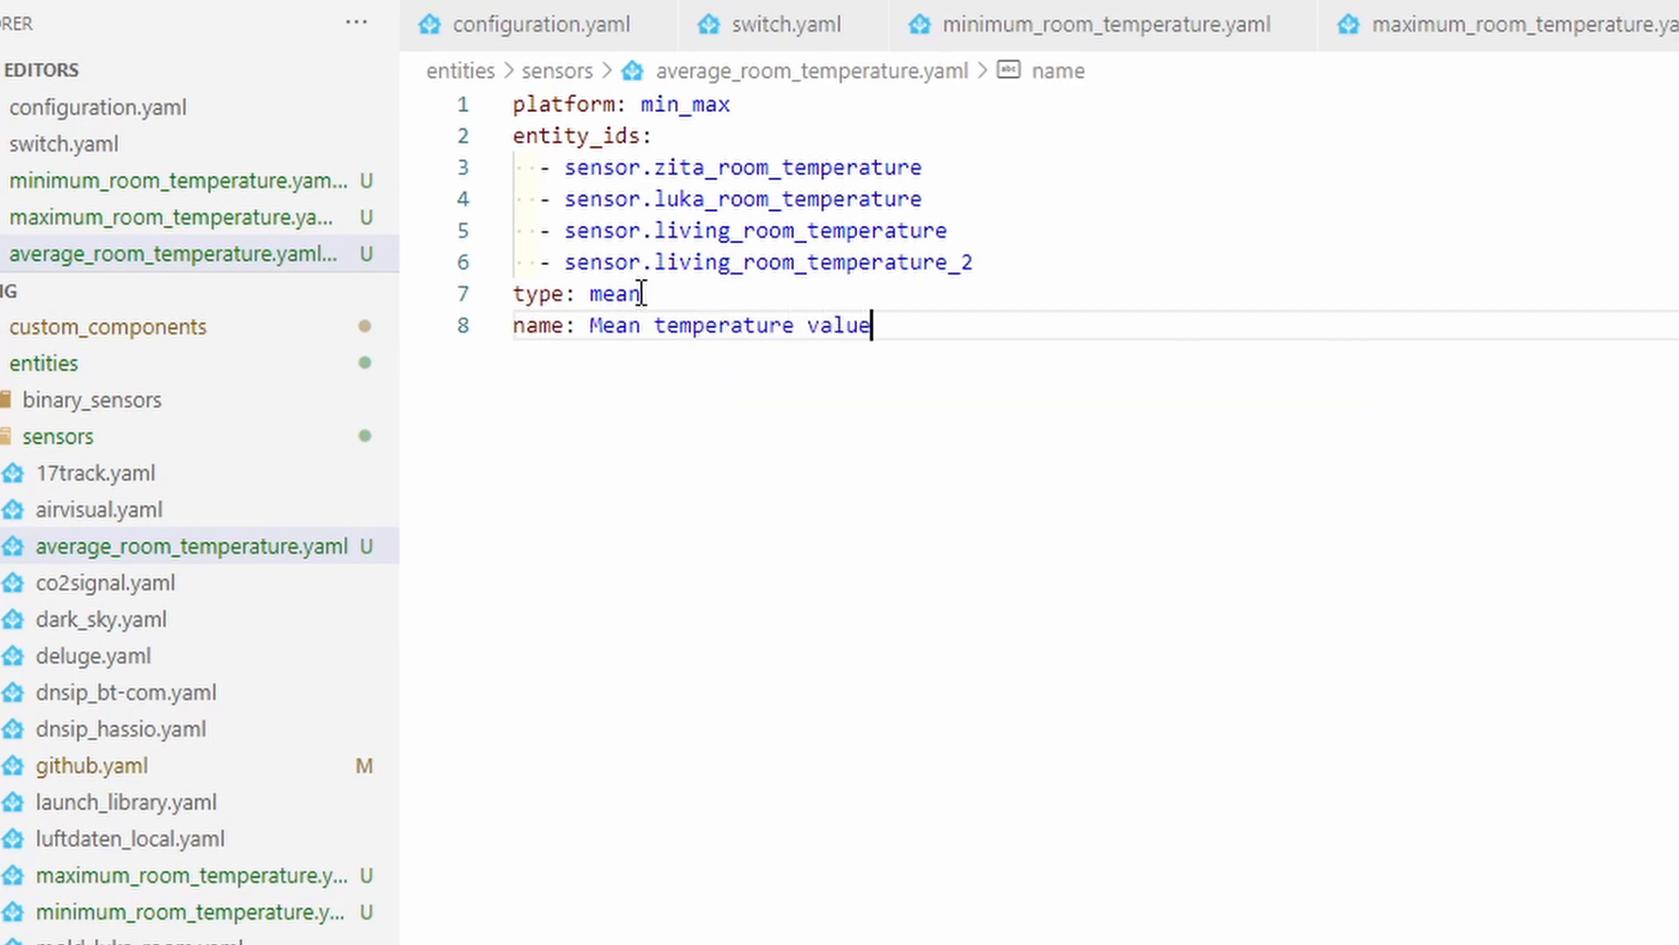
mouse_move(263, 576)
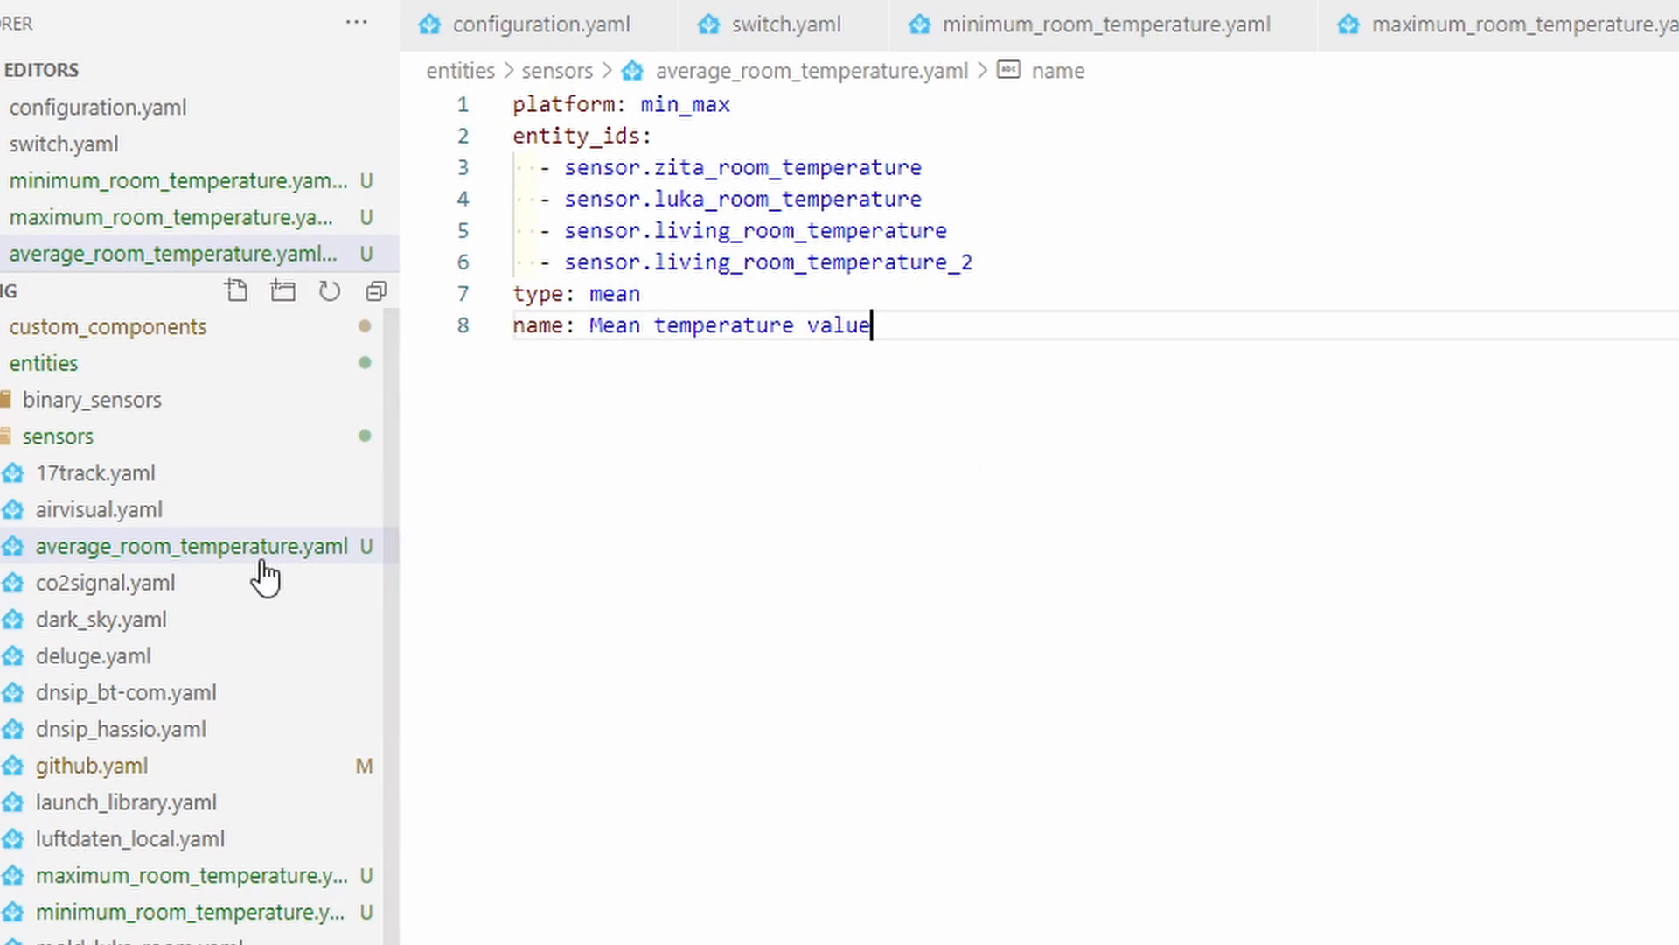
mouse_move(252, 900)
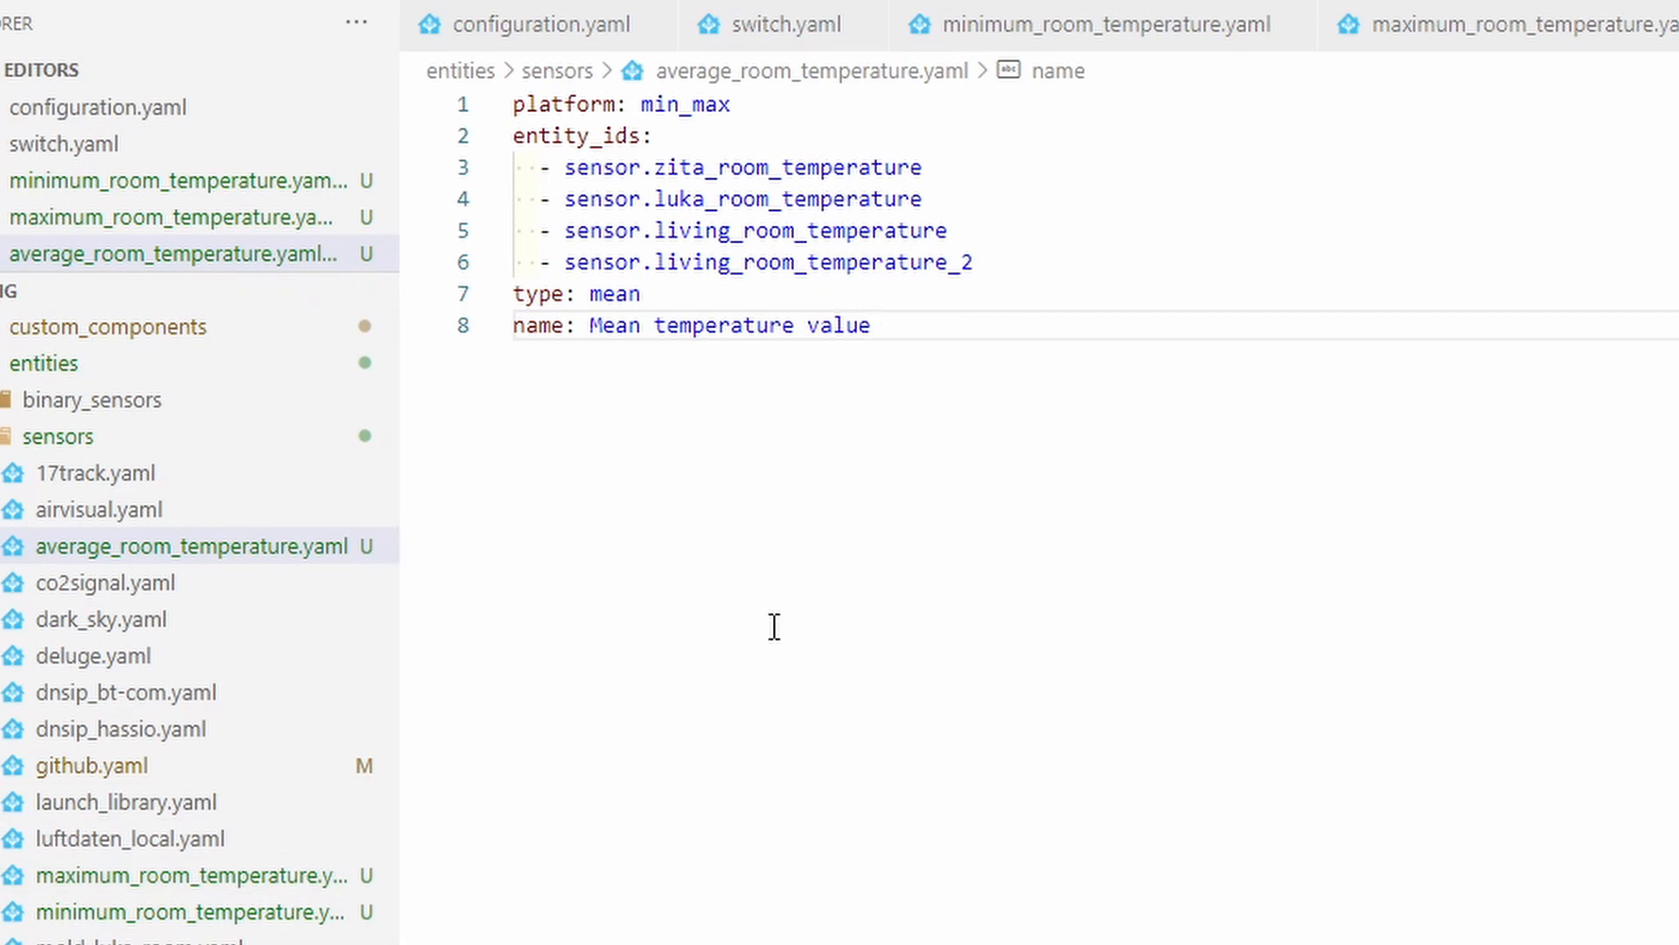
key(ctrl+a)
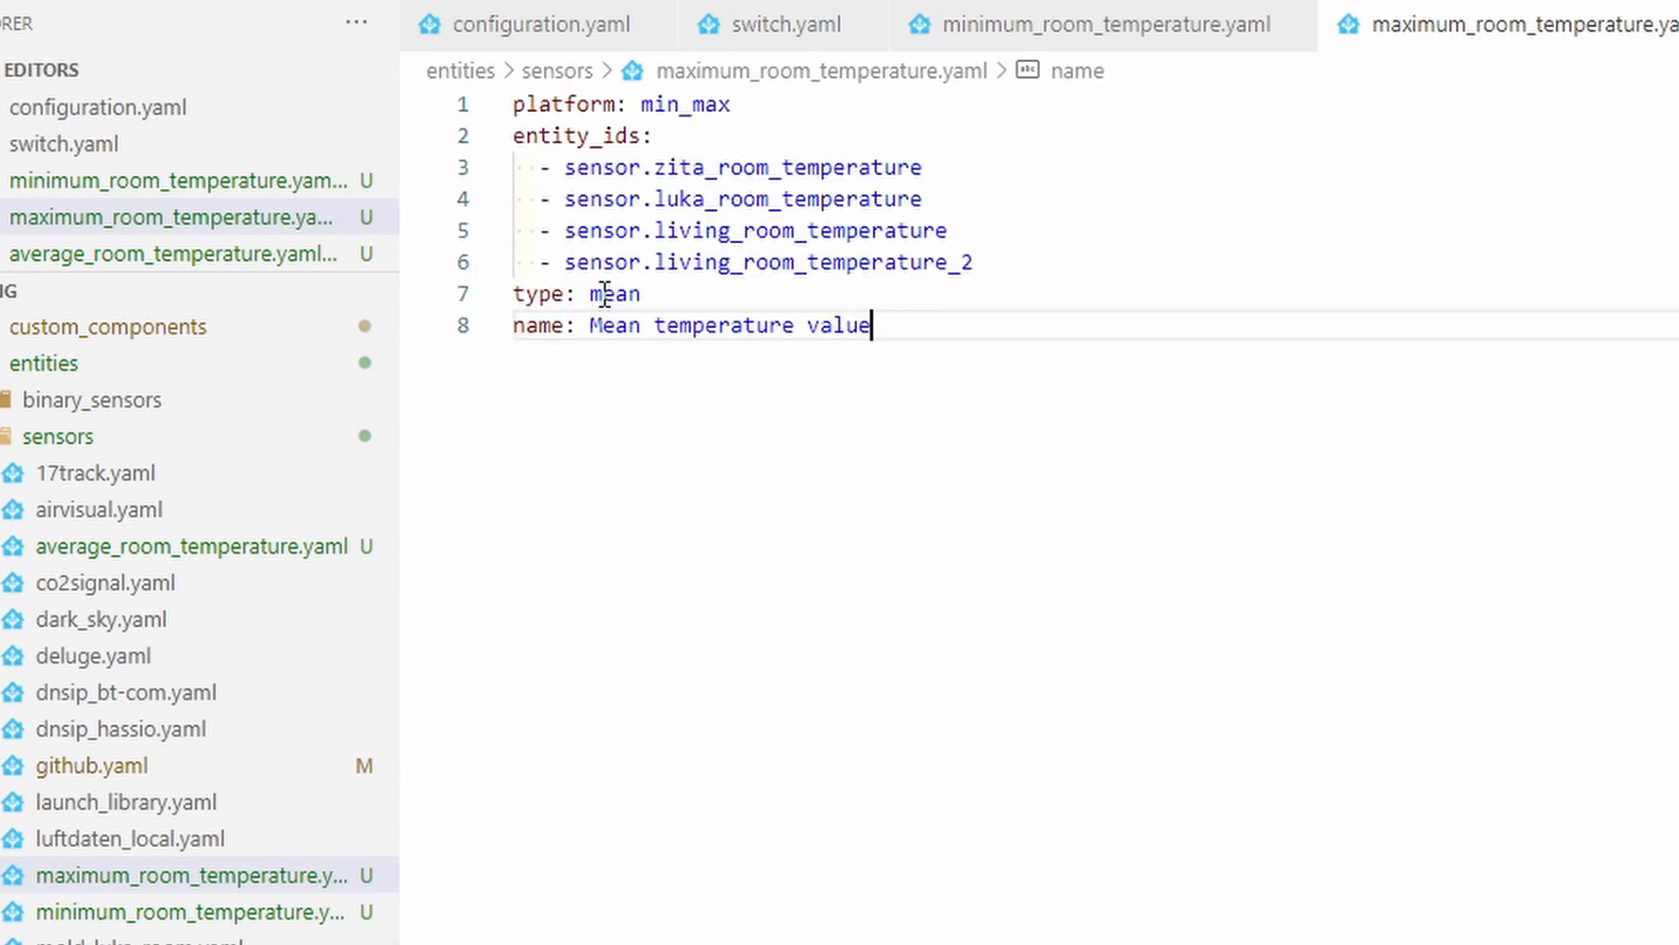
- Set maximum_room_temperature.yaml to type max, named Maximum temperature value
text(max)
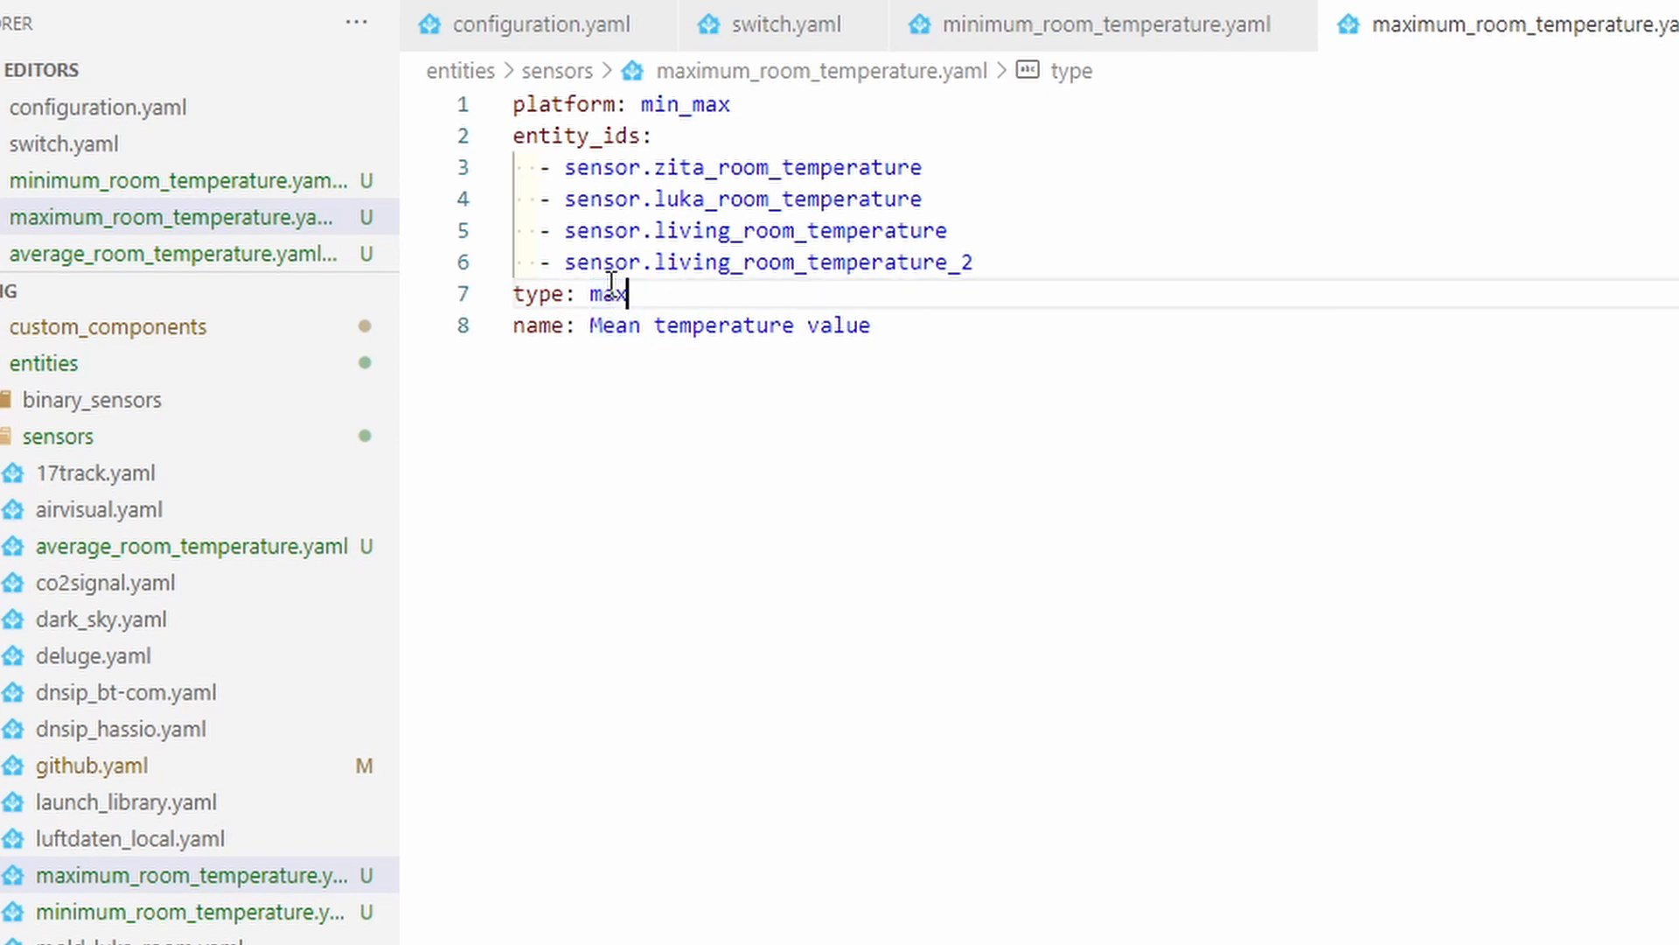
double_click(615, 324)
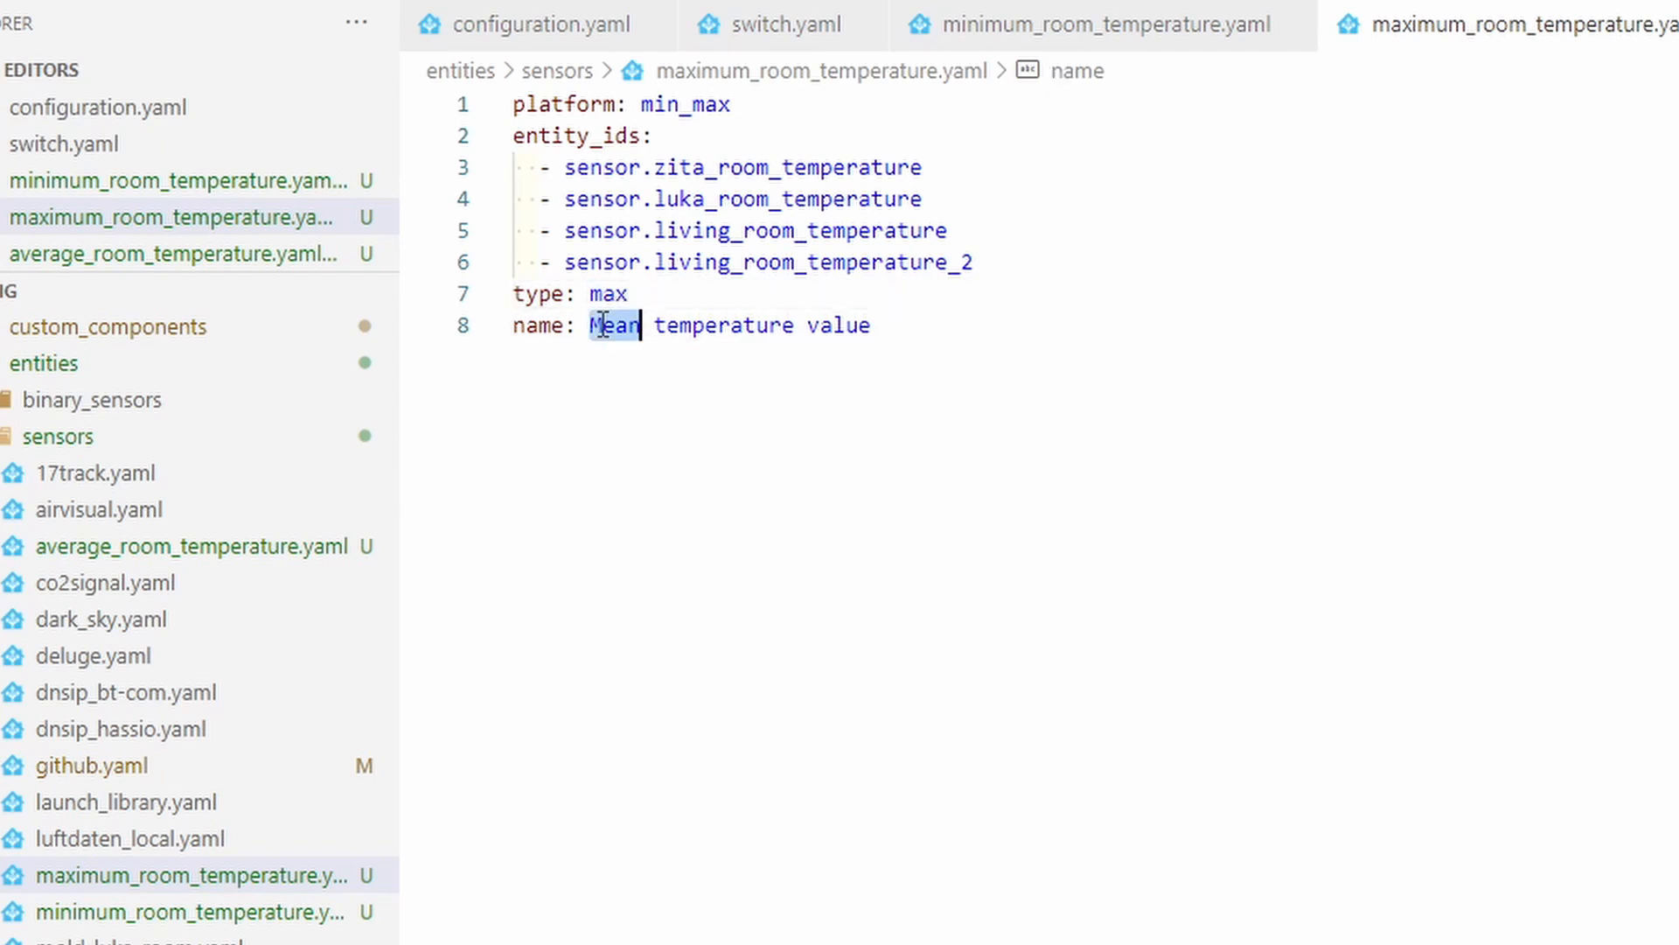
text(Maximum)
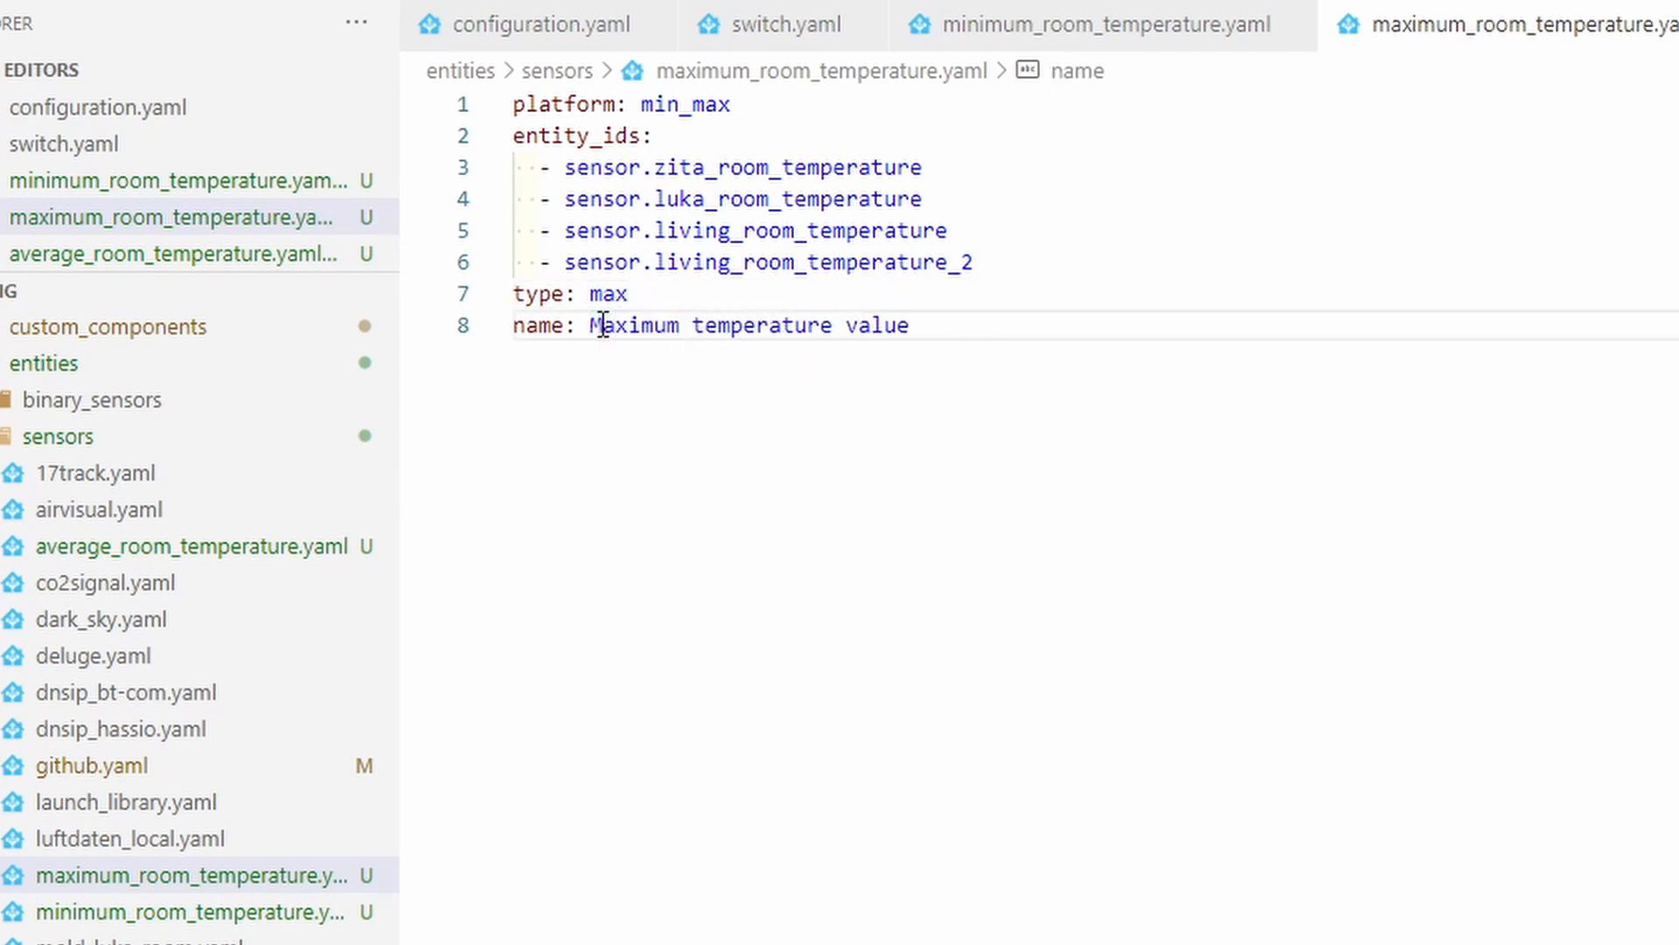
- Set minimum_room_temperature.yaml to type min, named Minimum temperature value
double_click(874, 324)
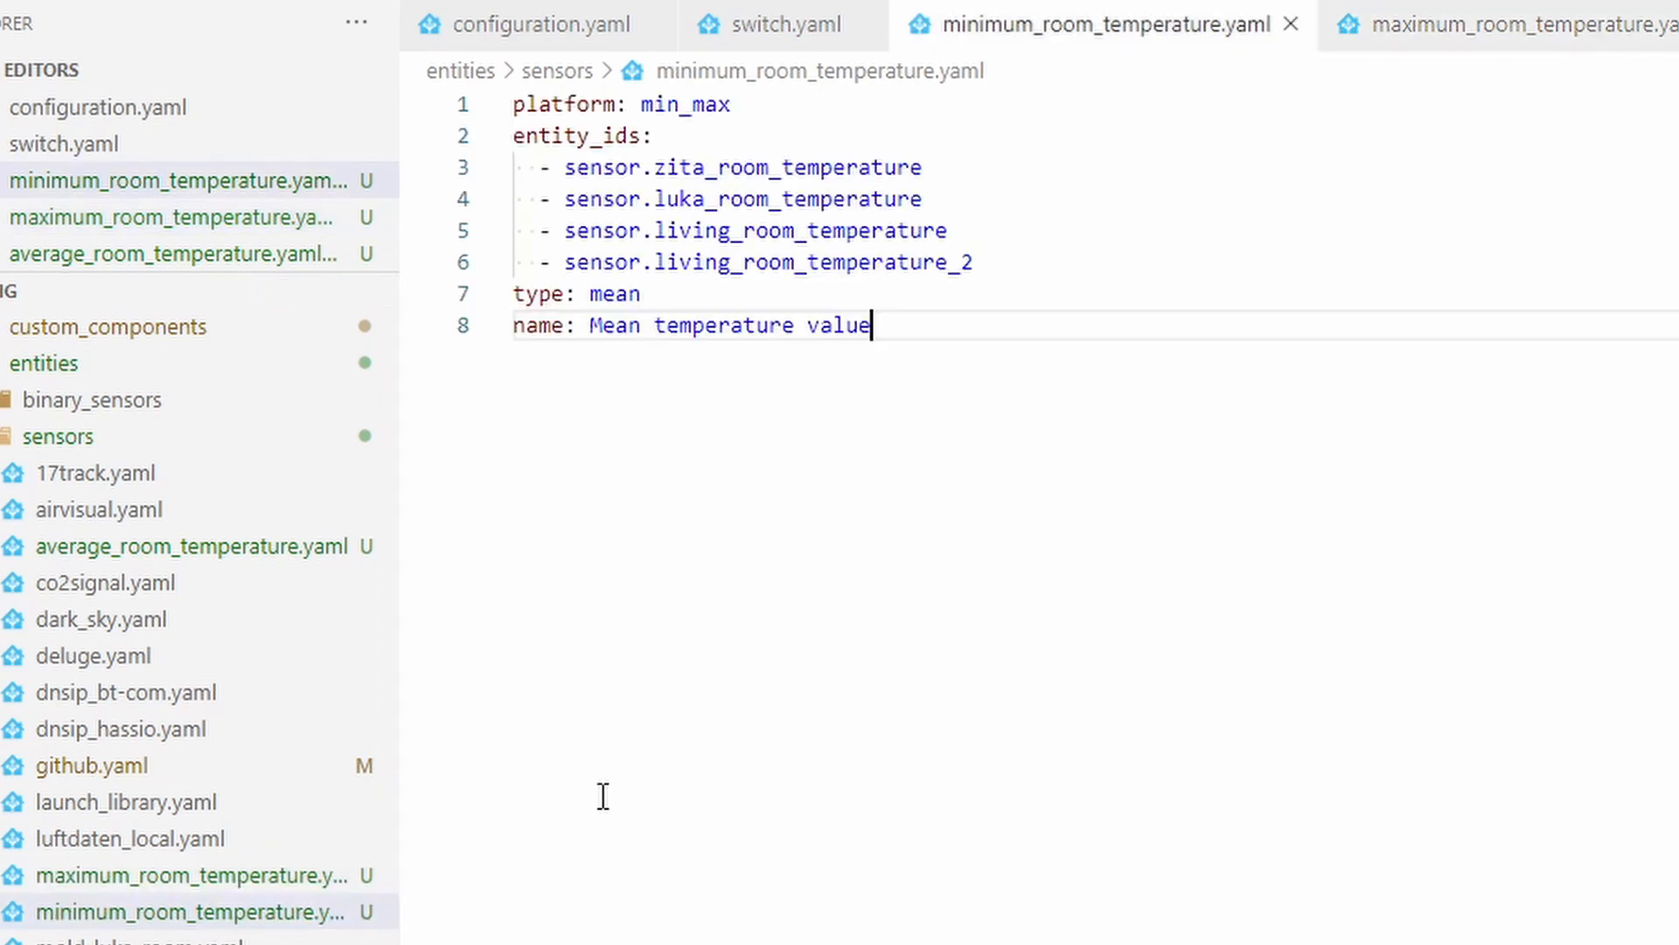
double_click(607, 295)
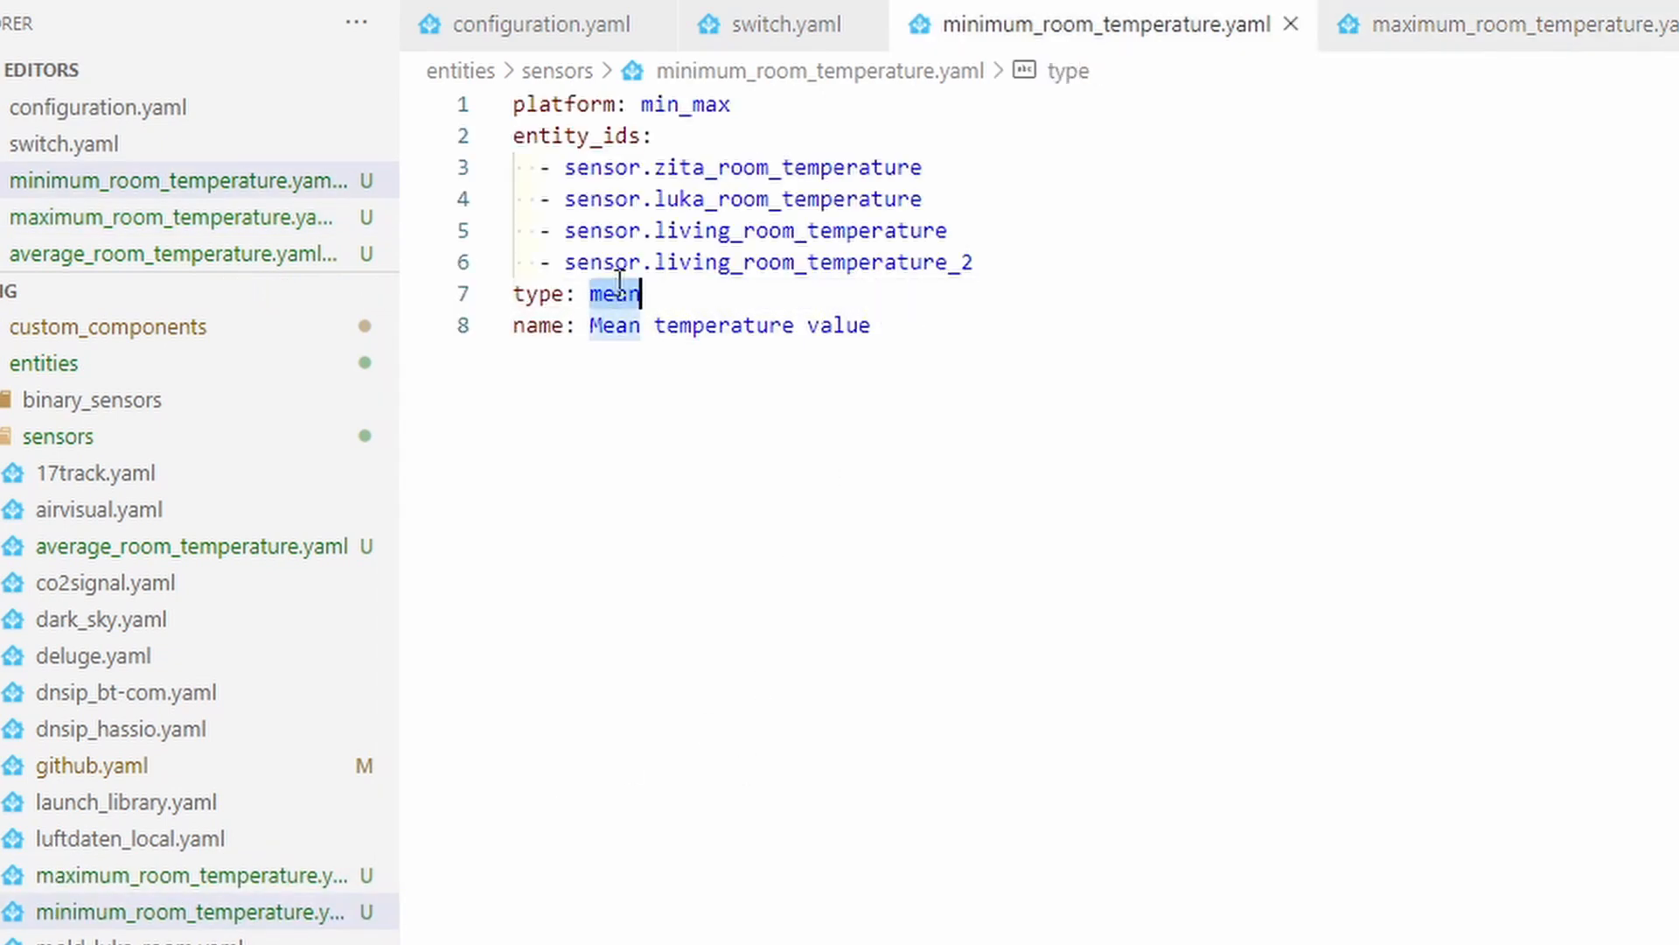
text(min)
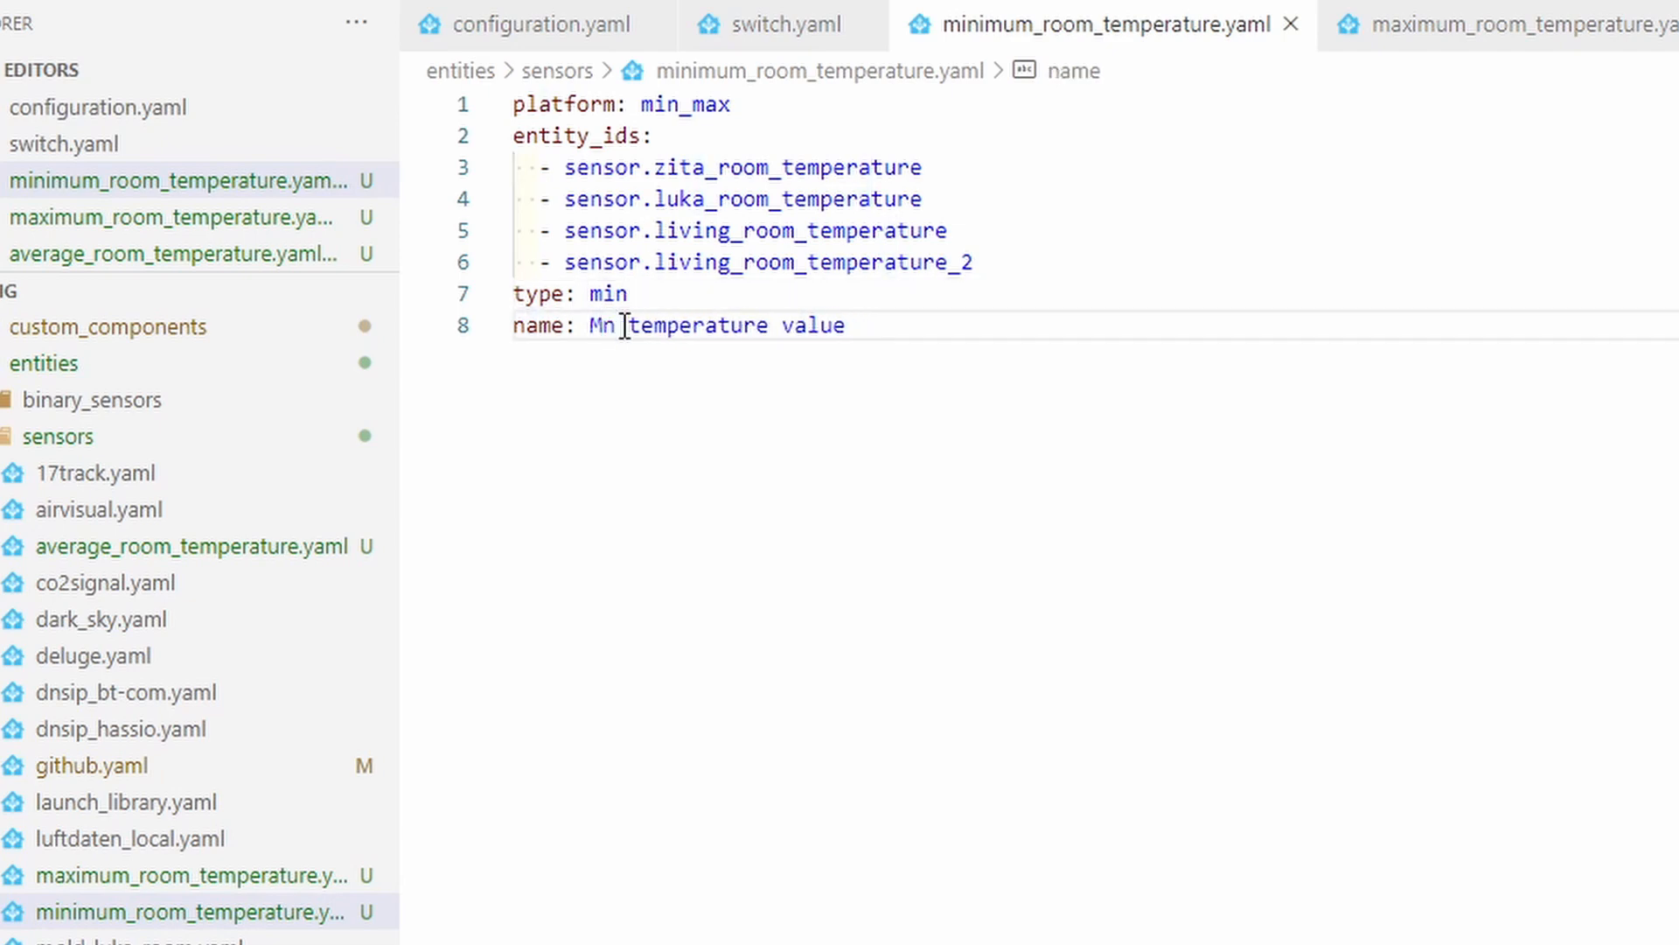
text(inimum)
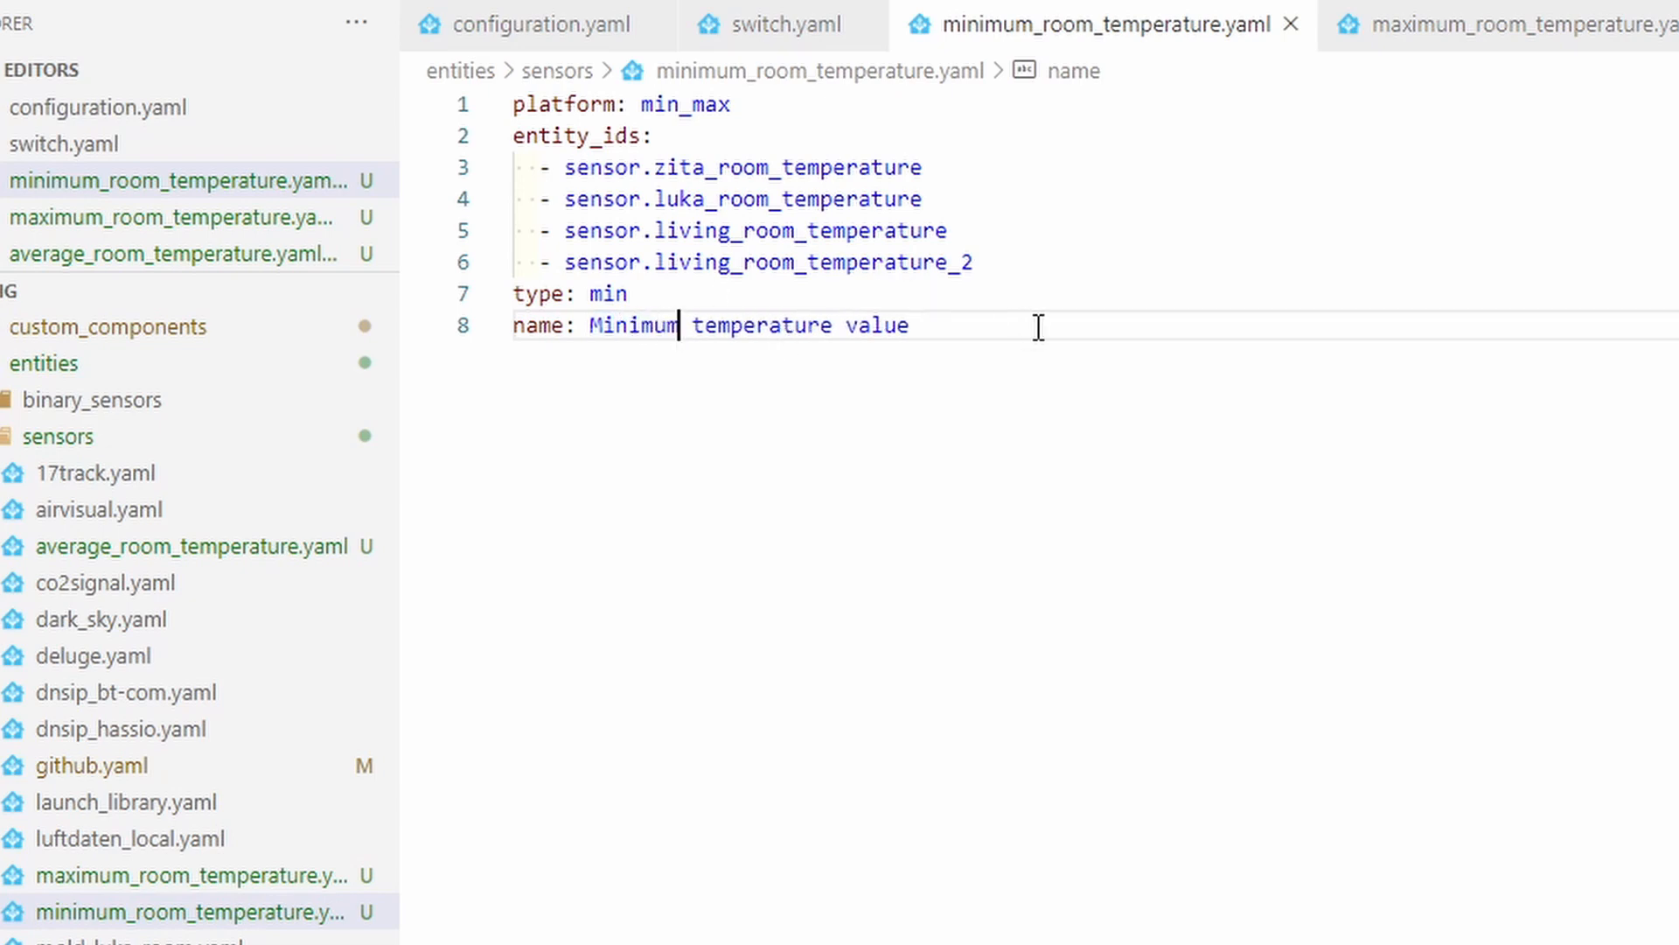
mouse_move(1079, 344)
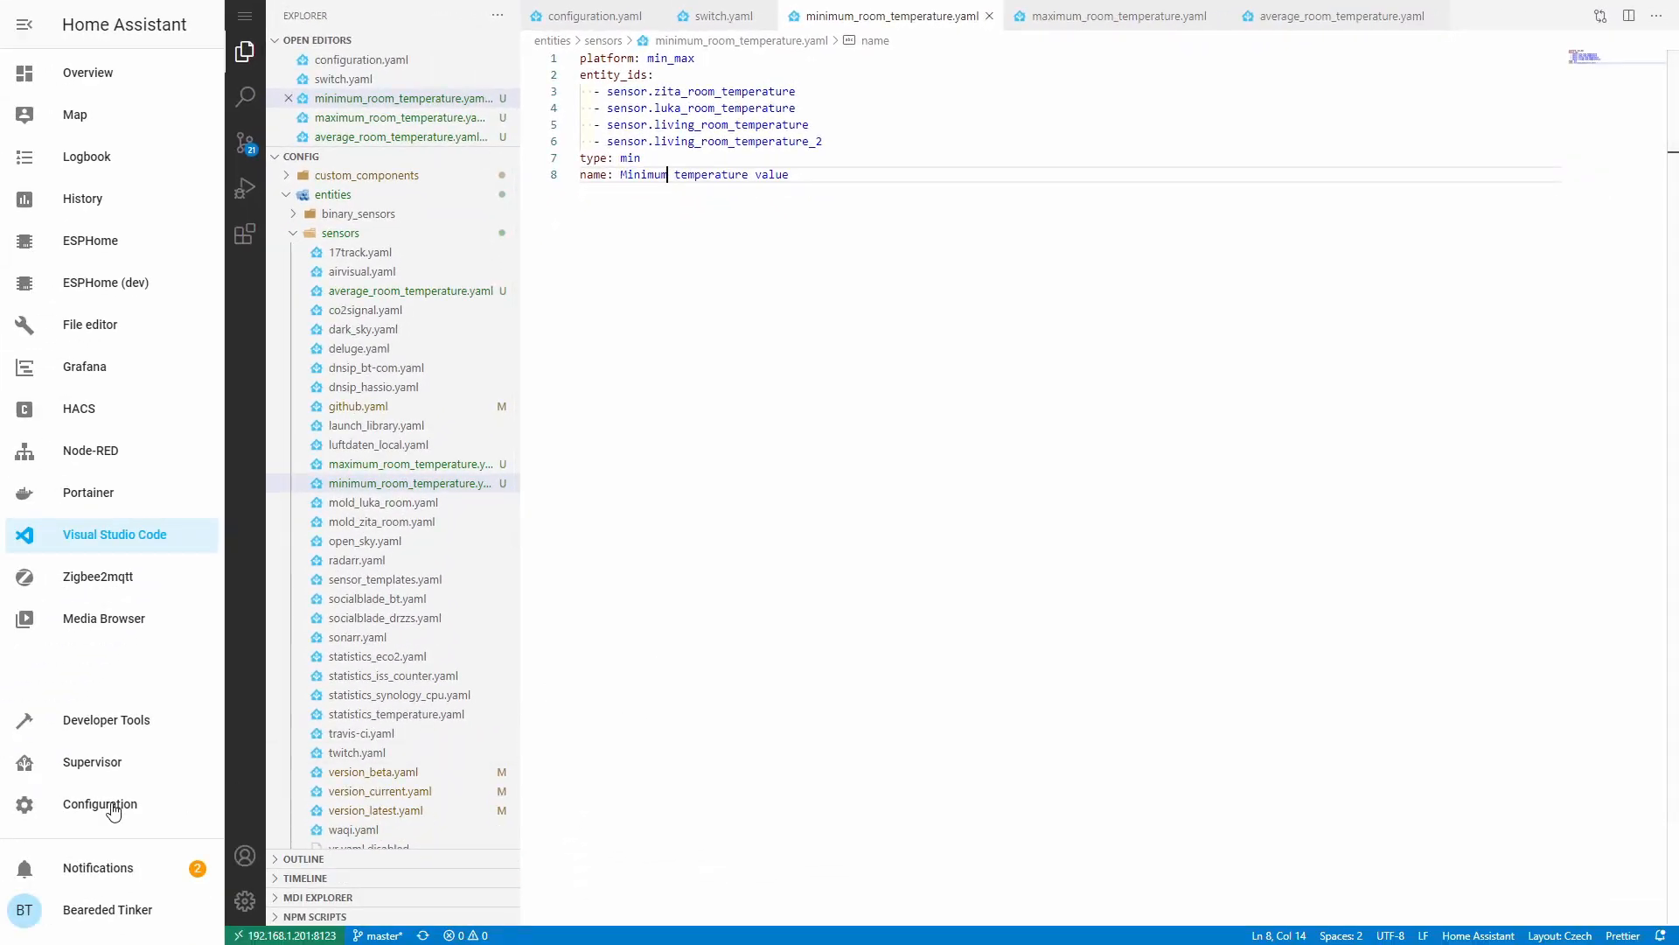
- Validate the new sensor configuration in Server Controls and restart Home Assistant
click(100, 805)
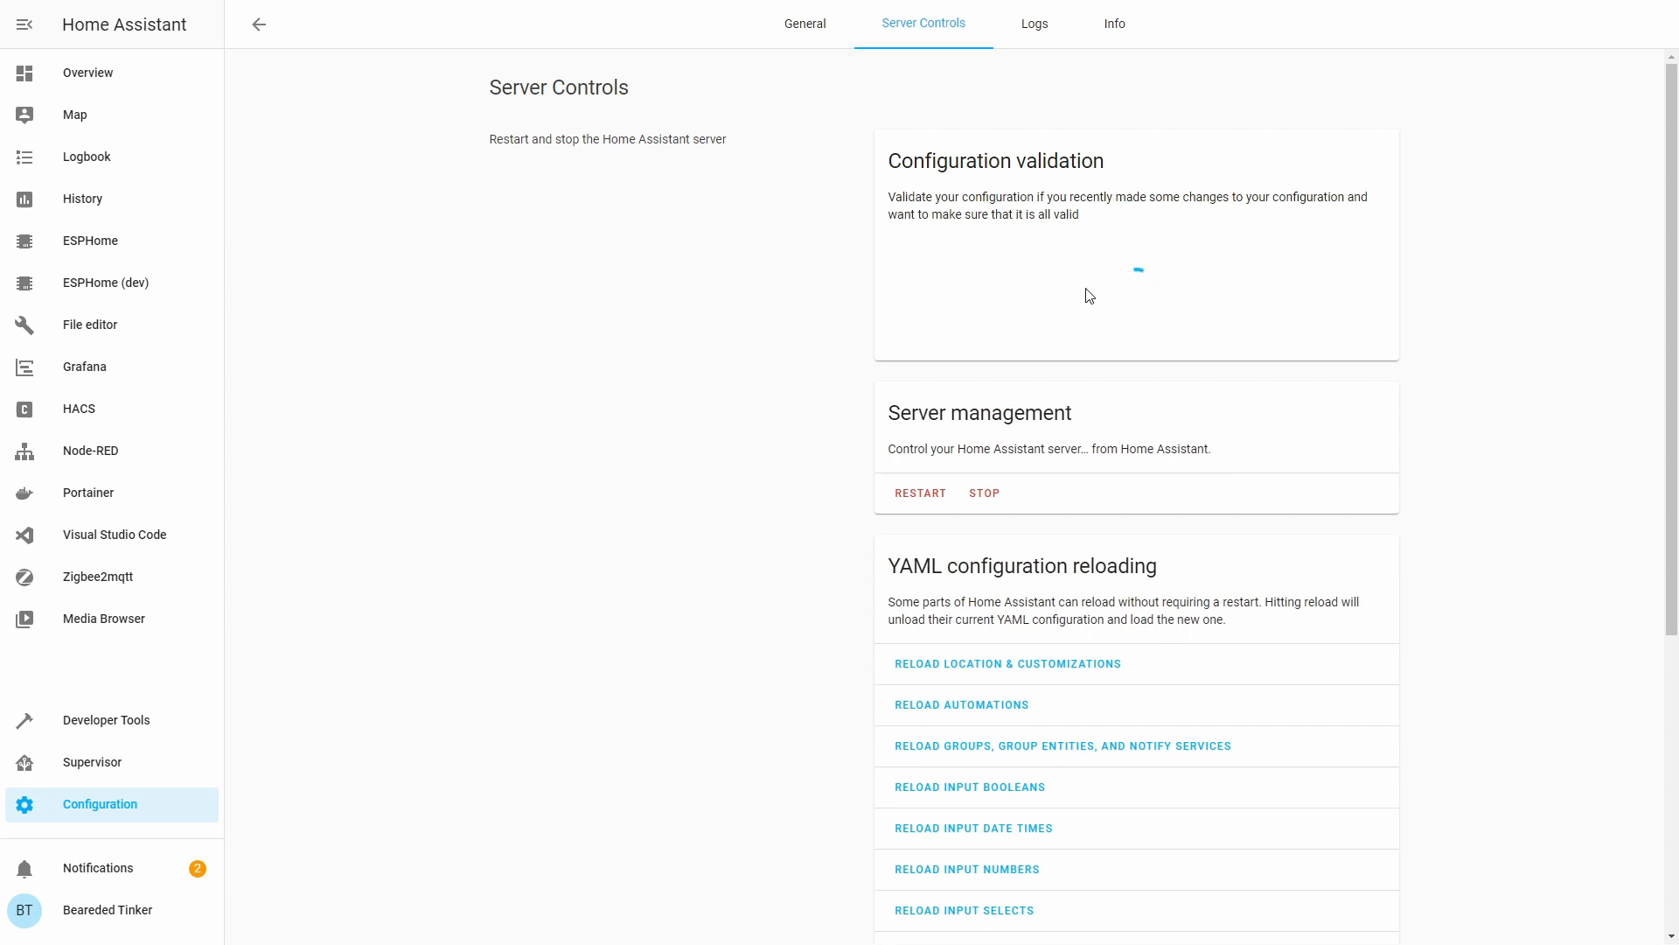
click(1135, 300)
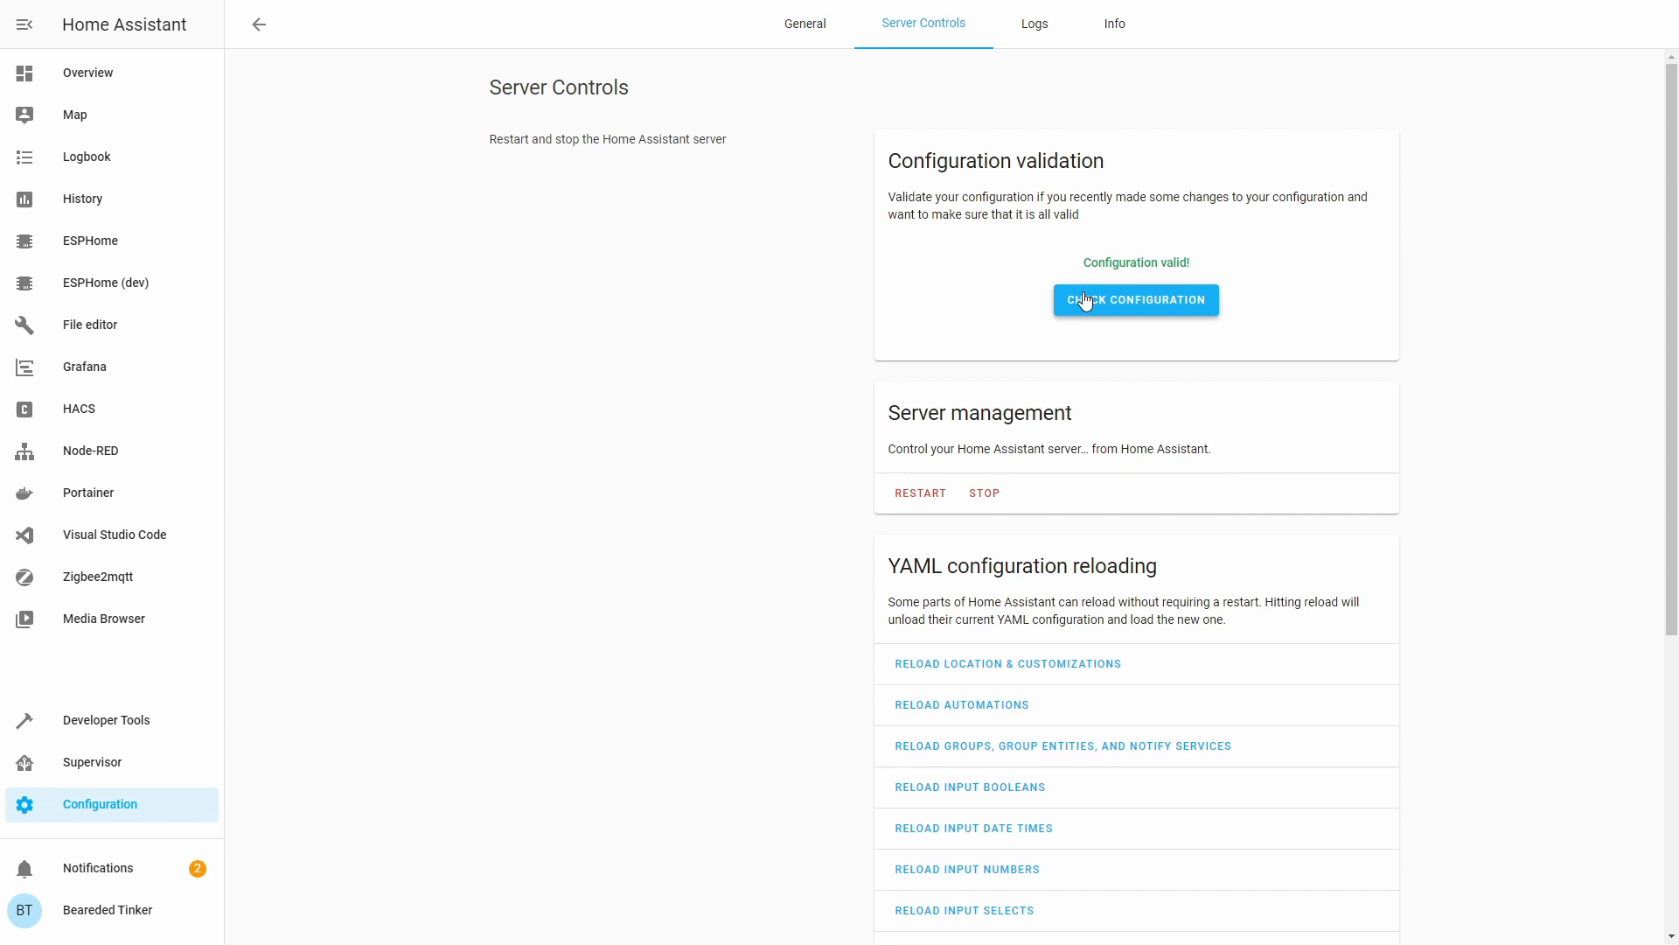
mouse_move(902, 498)
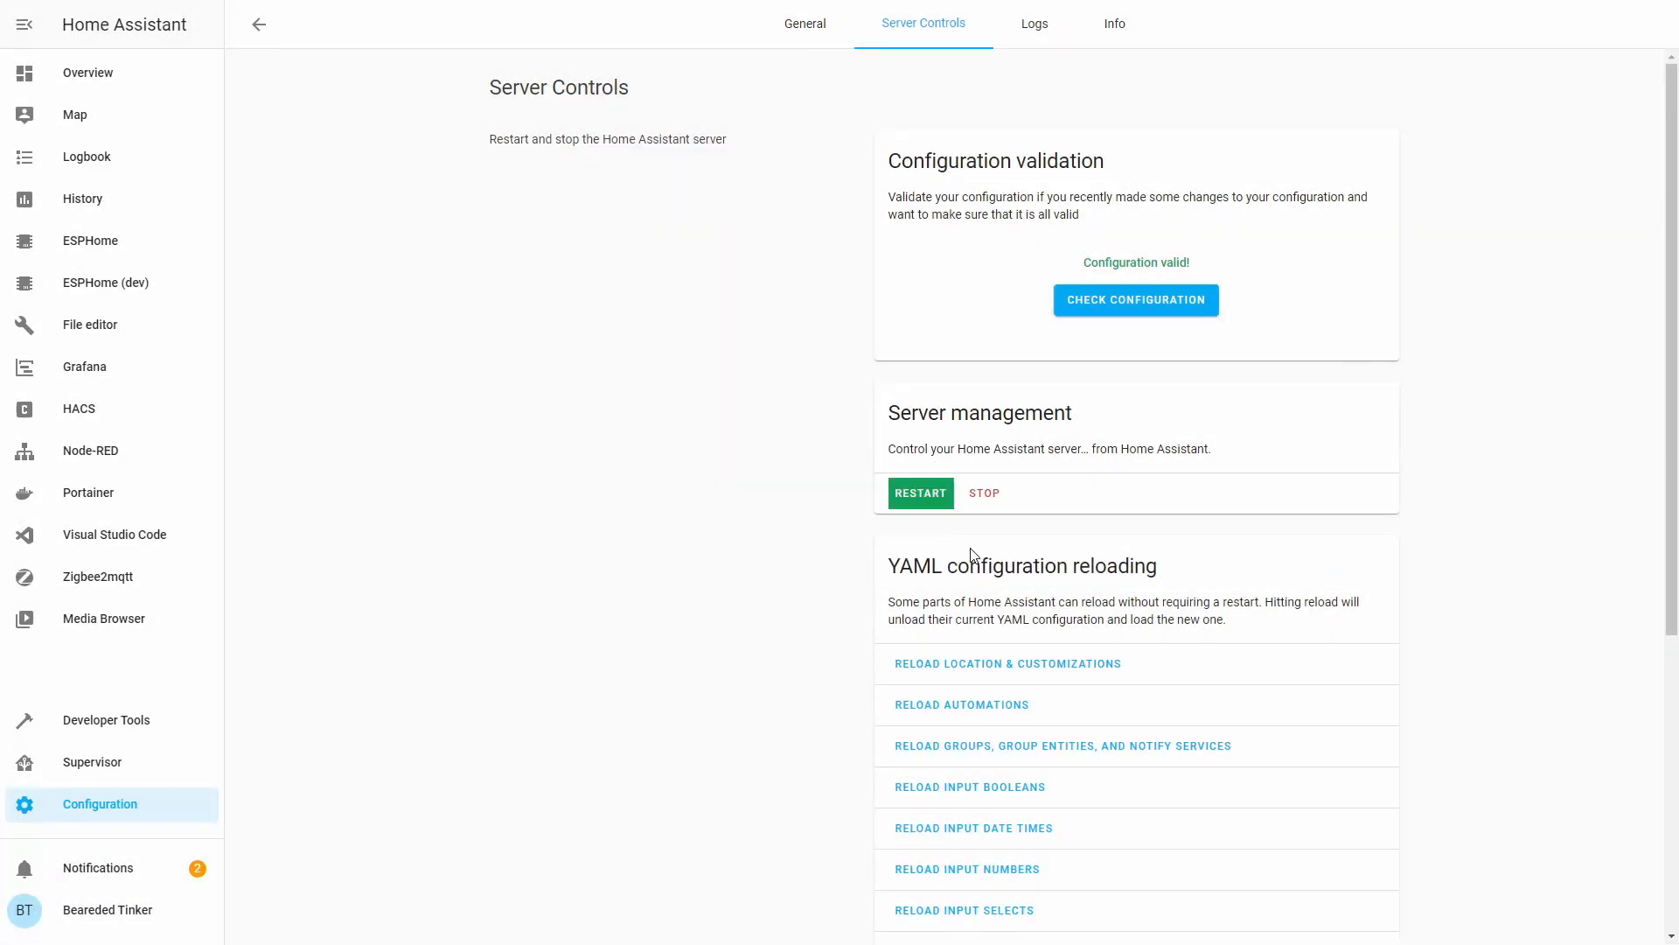
click(919, 492)
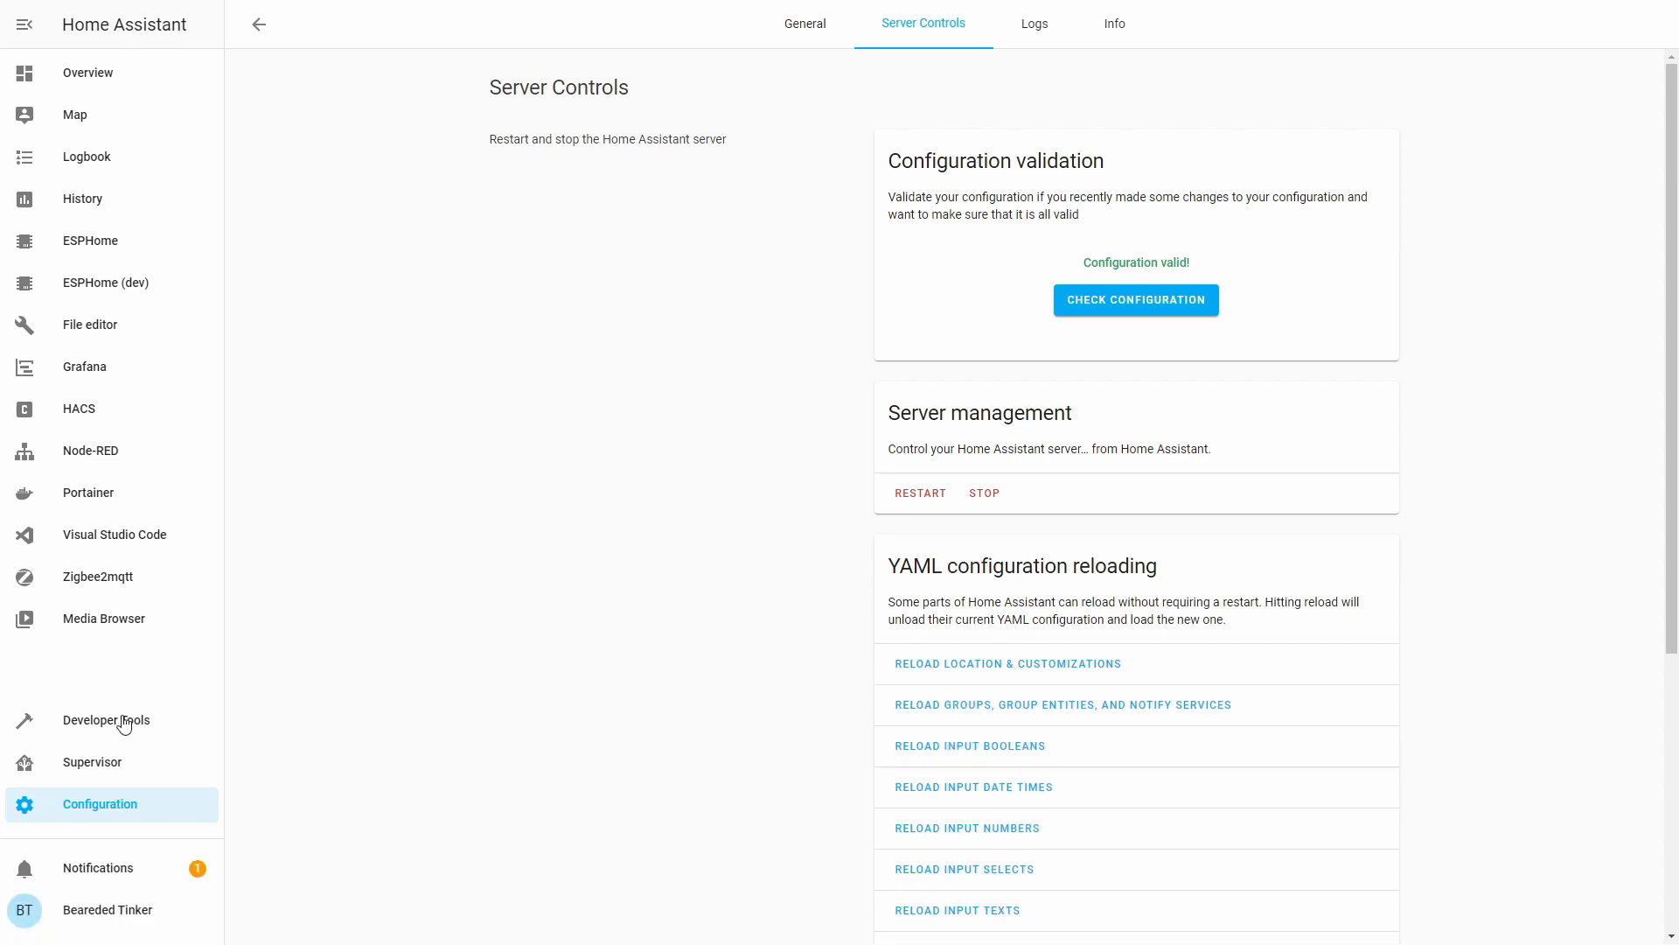
- Verify the Minimum and Maximum temperature value sensors are live in Developer Tools States
click(106, 719)
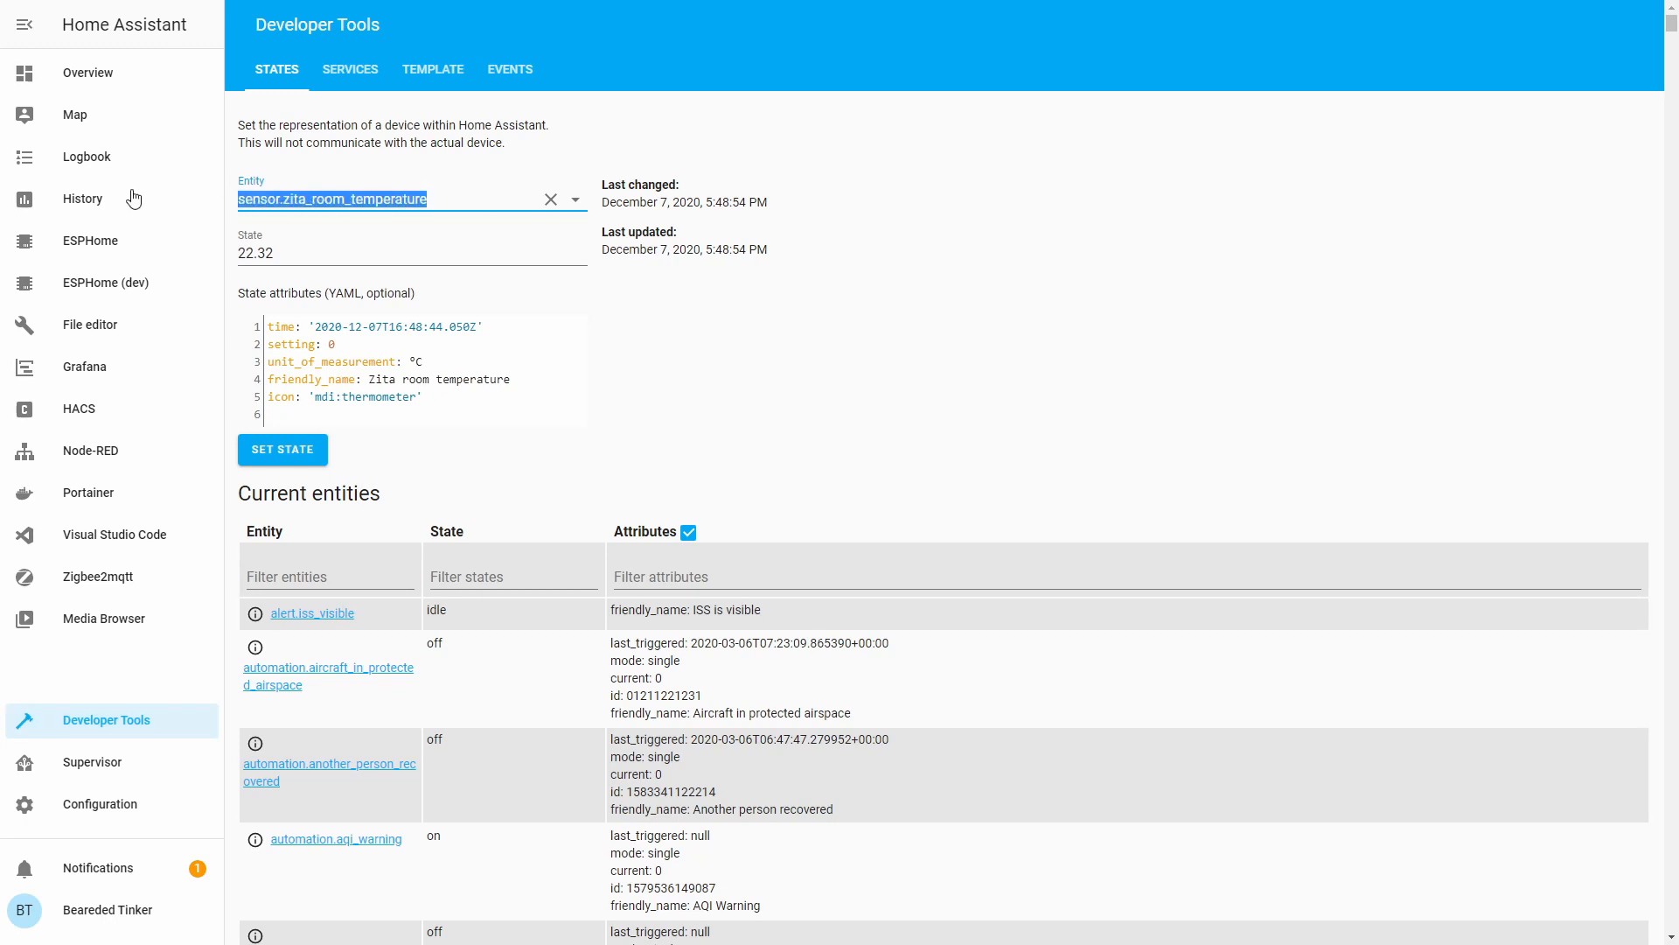
text(tempe)
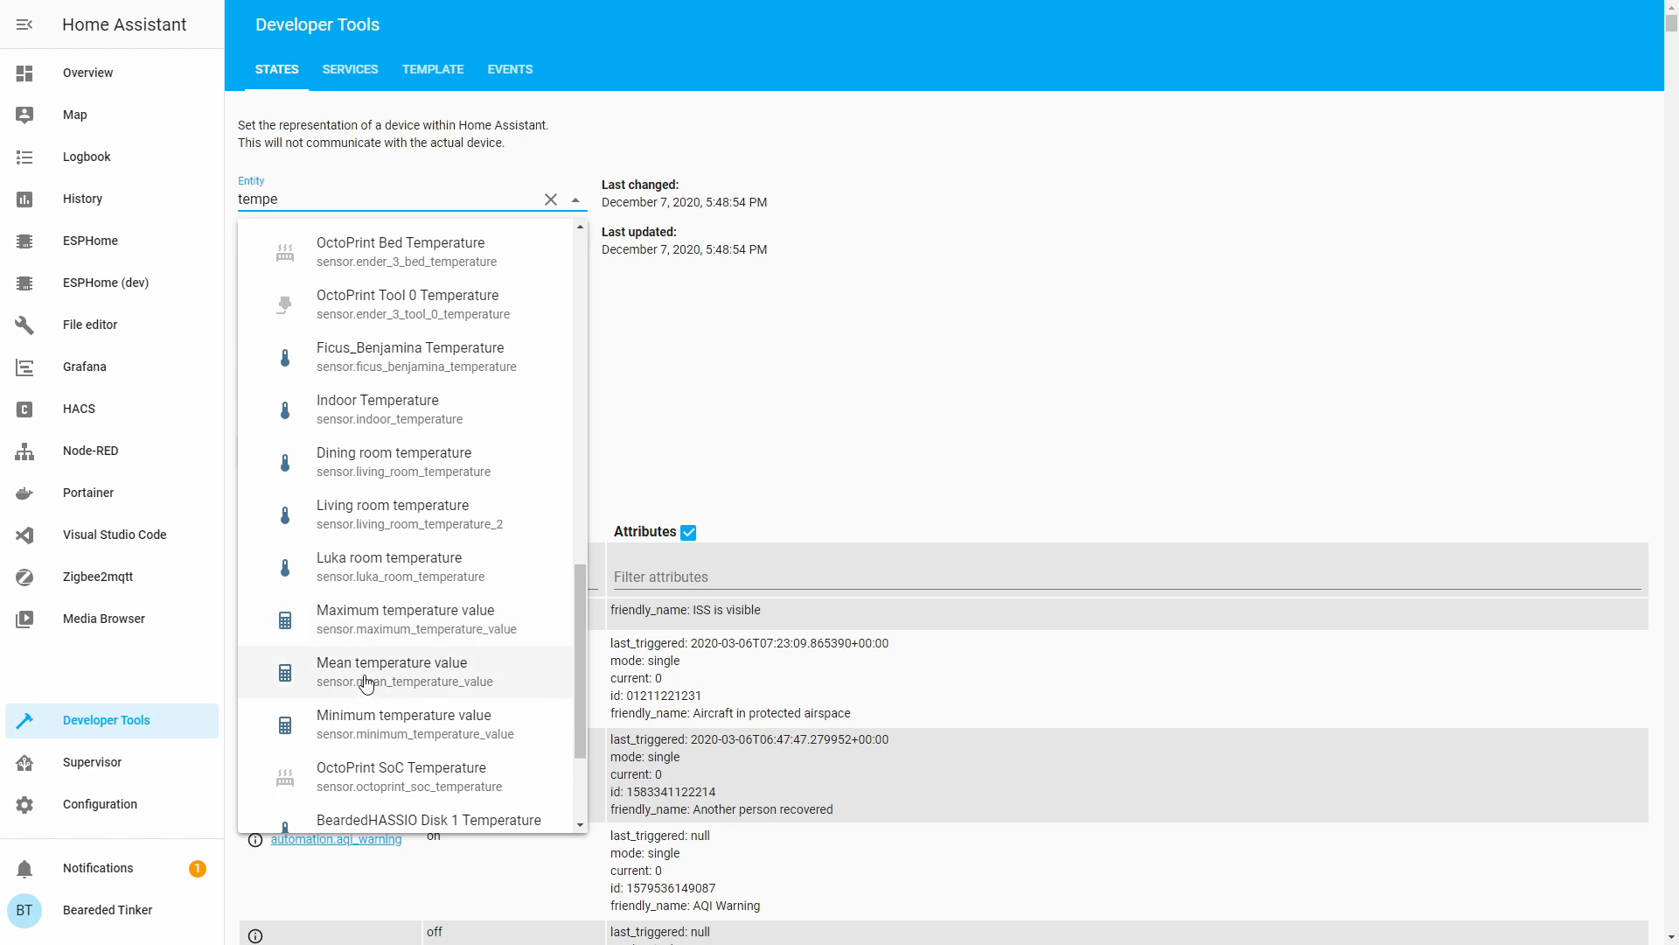
mouse_move(427, 725)
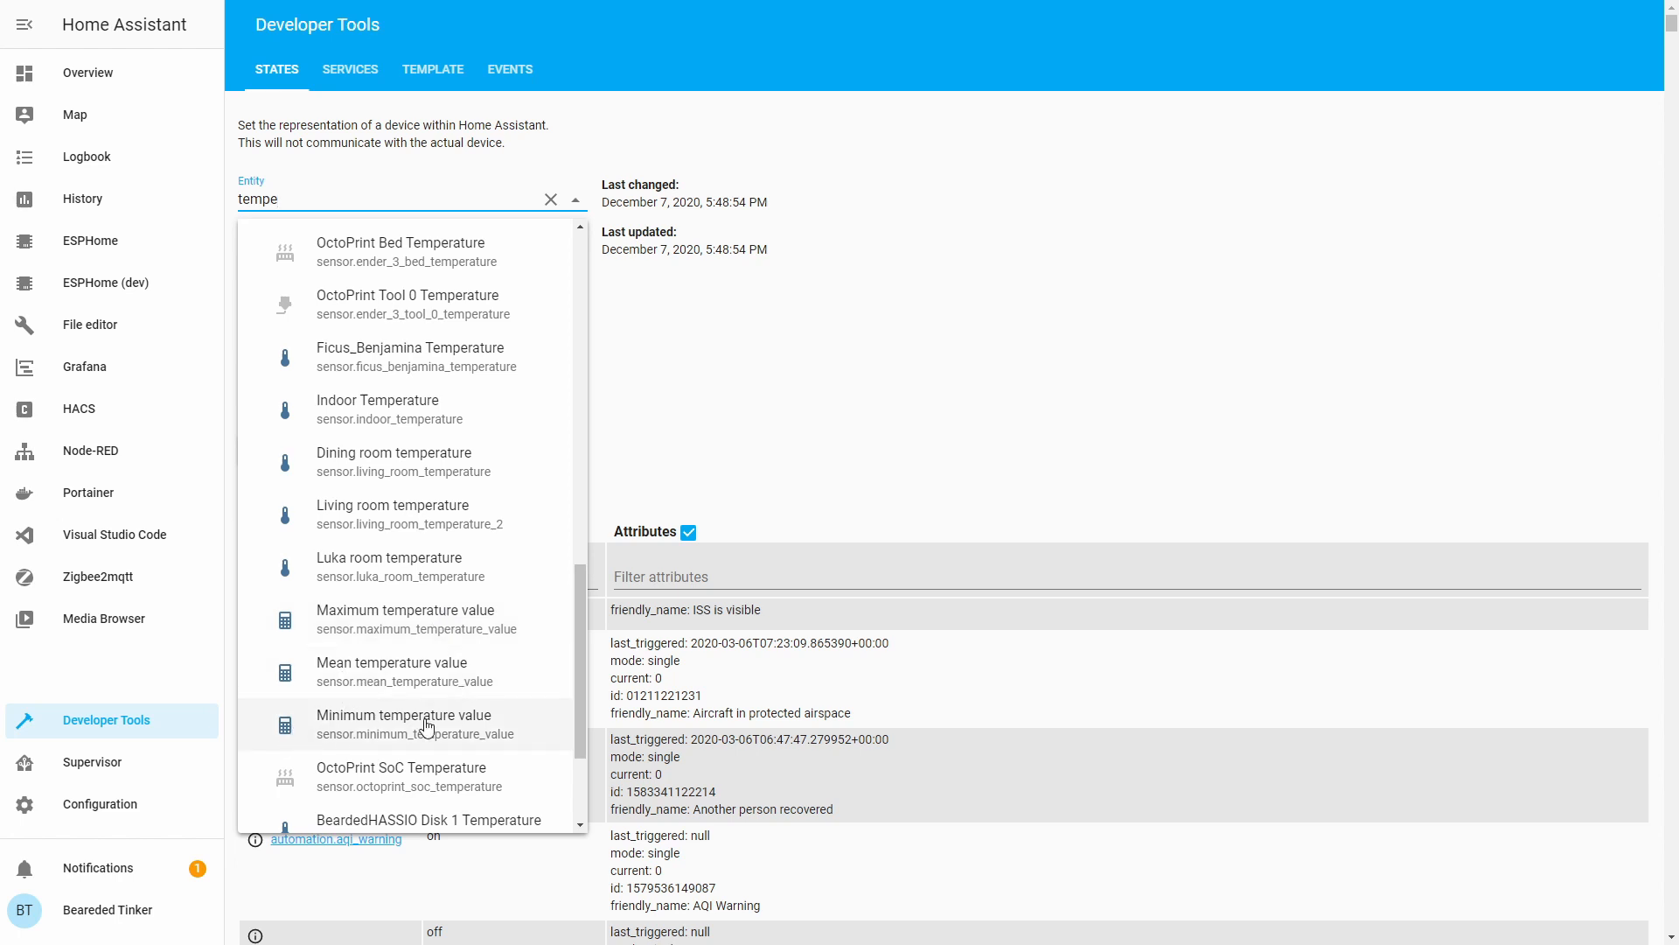
click(404, 724)
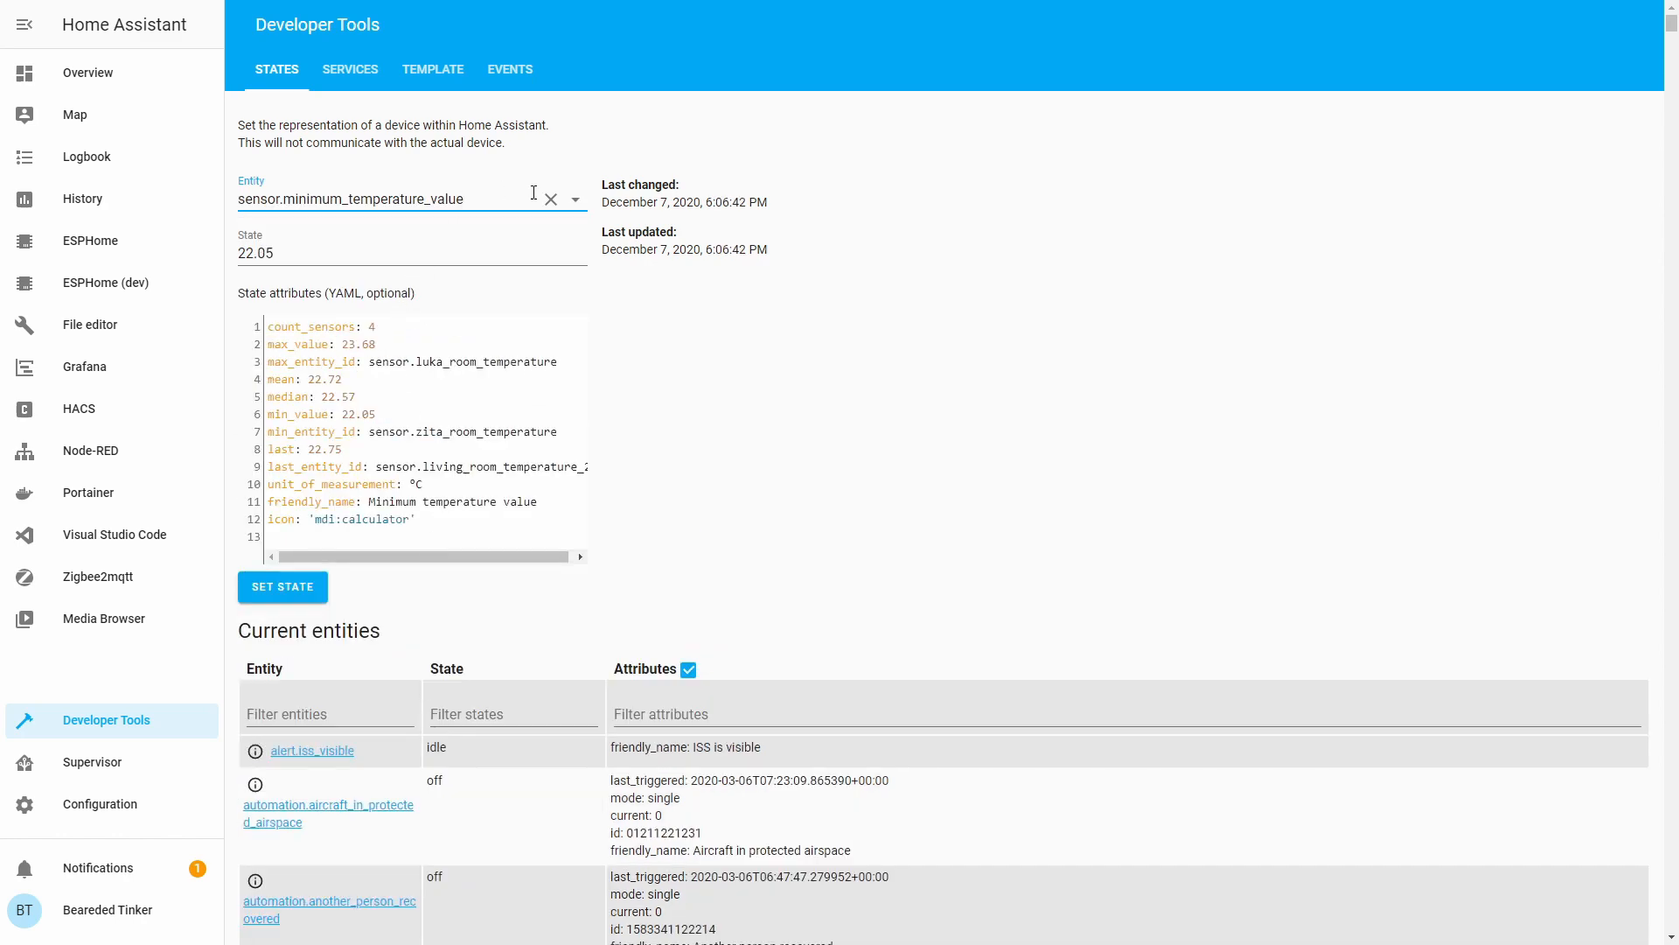
text(sensor.ma)
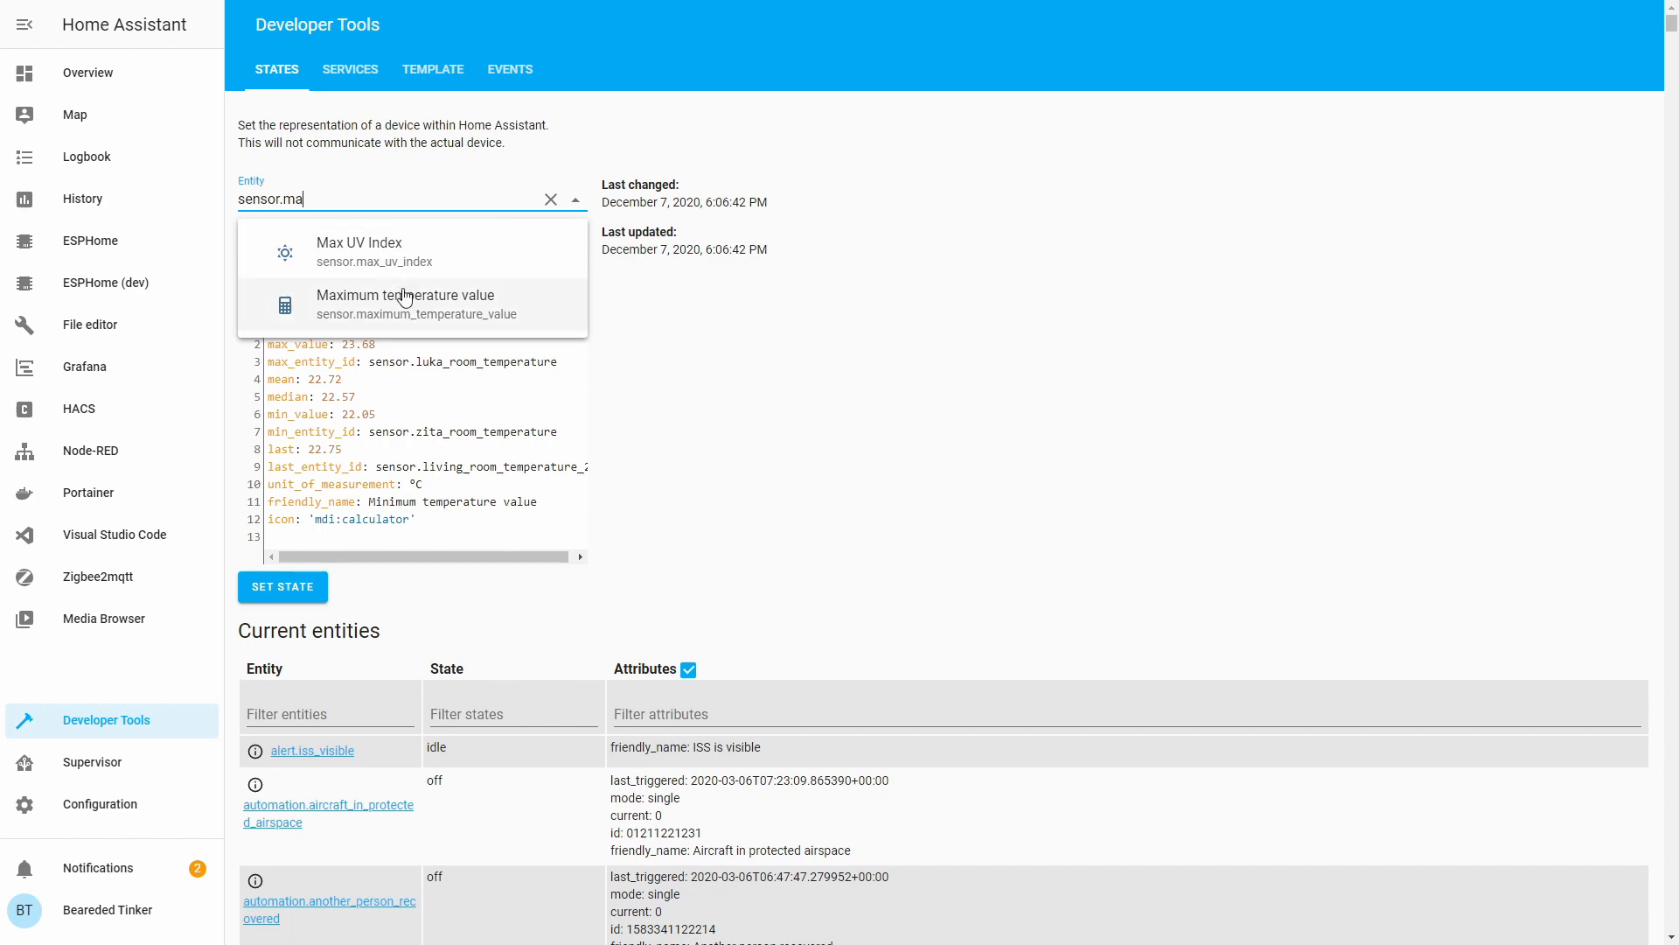
click(404, 302)
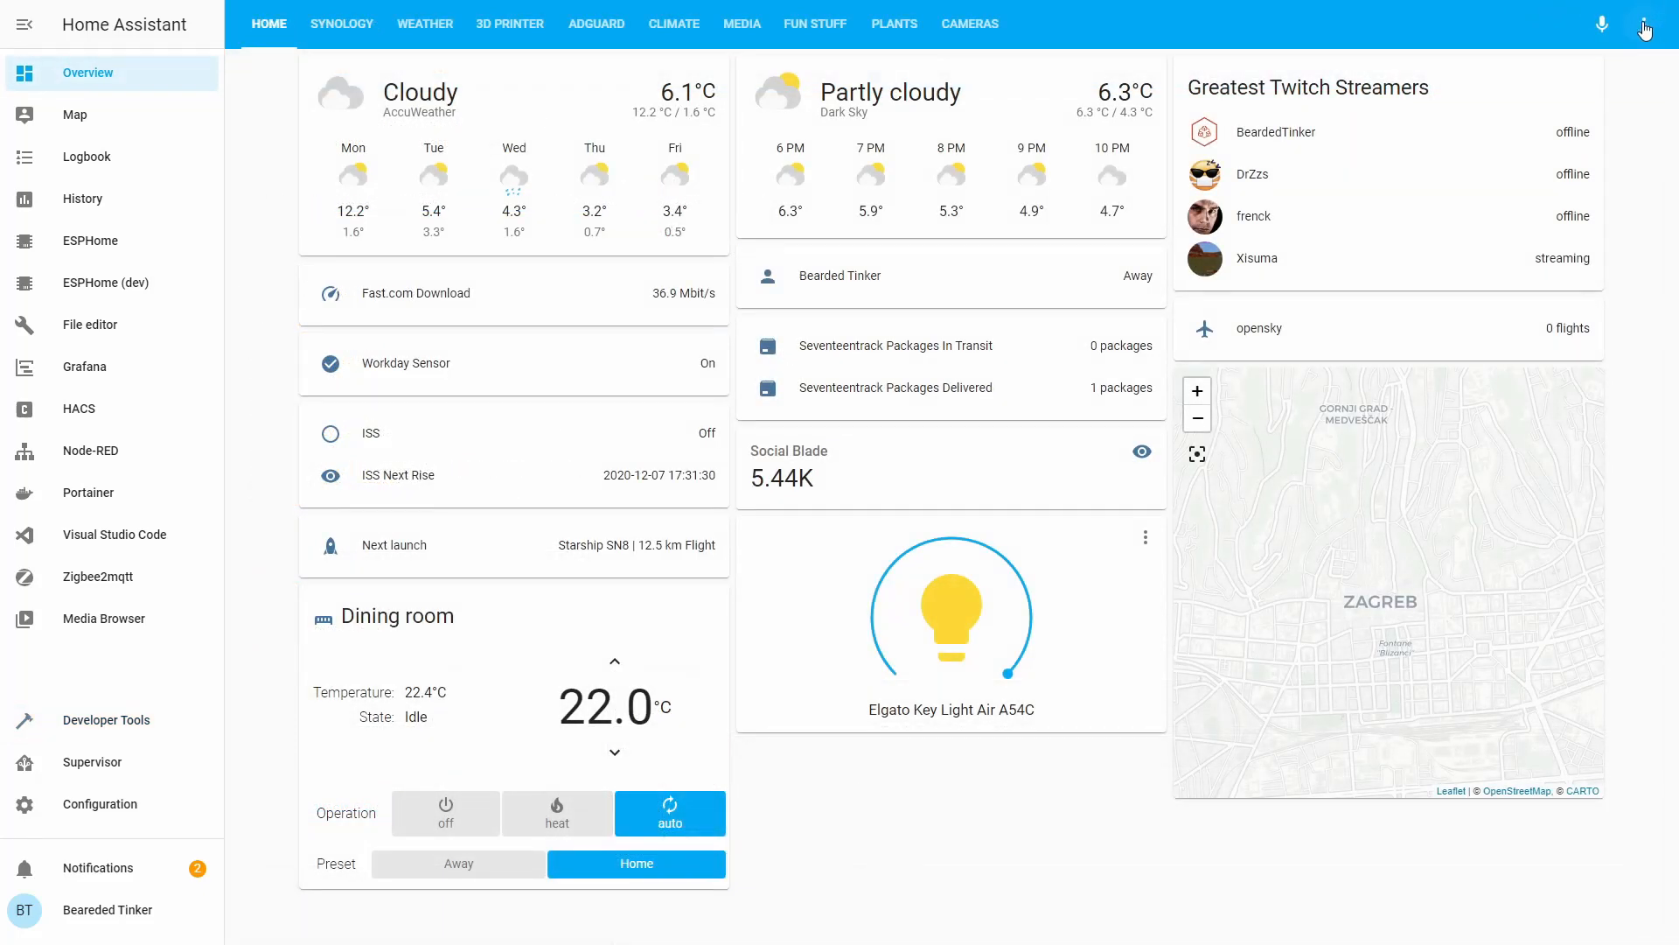
- Add a dashboard view titled 'Heating' with URL path heating
click(1643, 24)
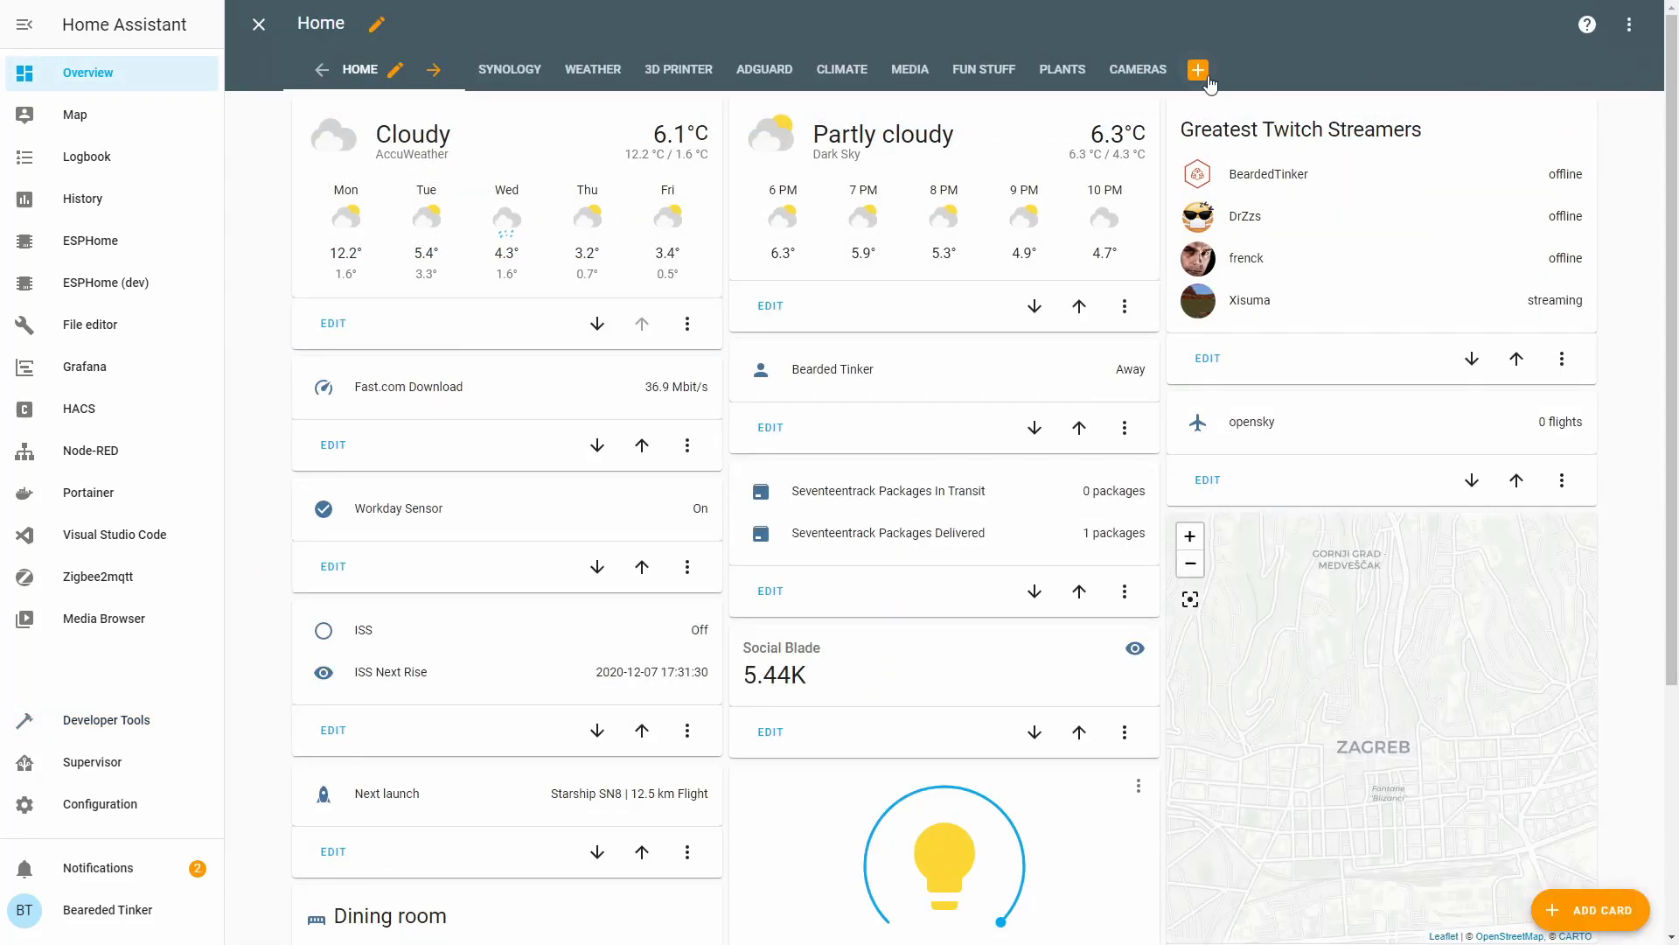
click(1196, 70)
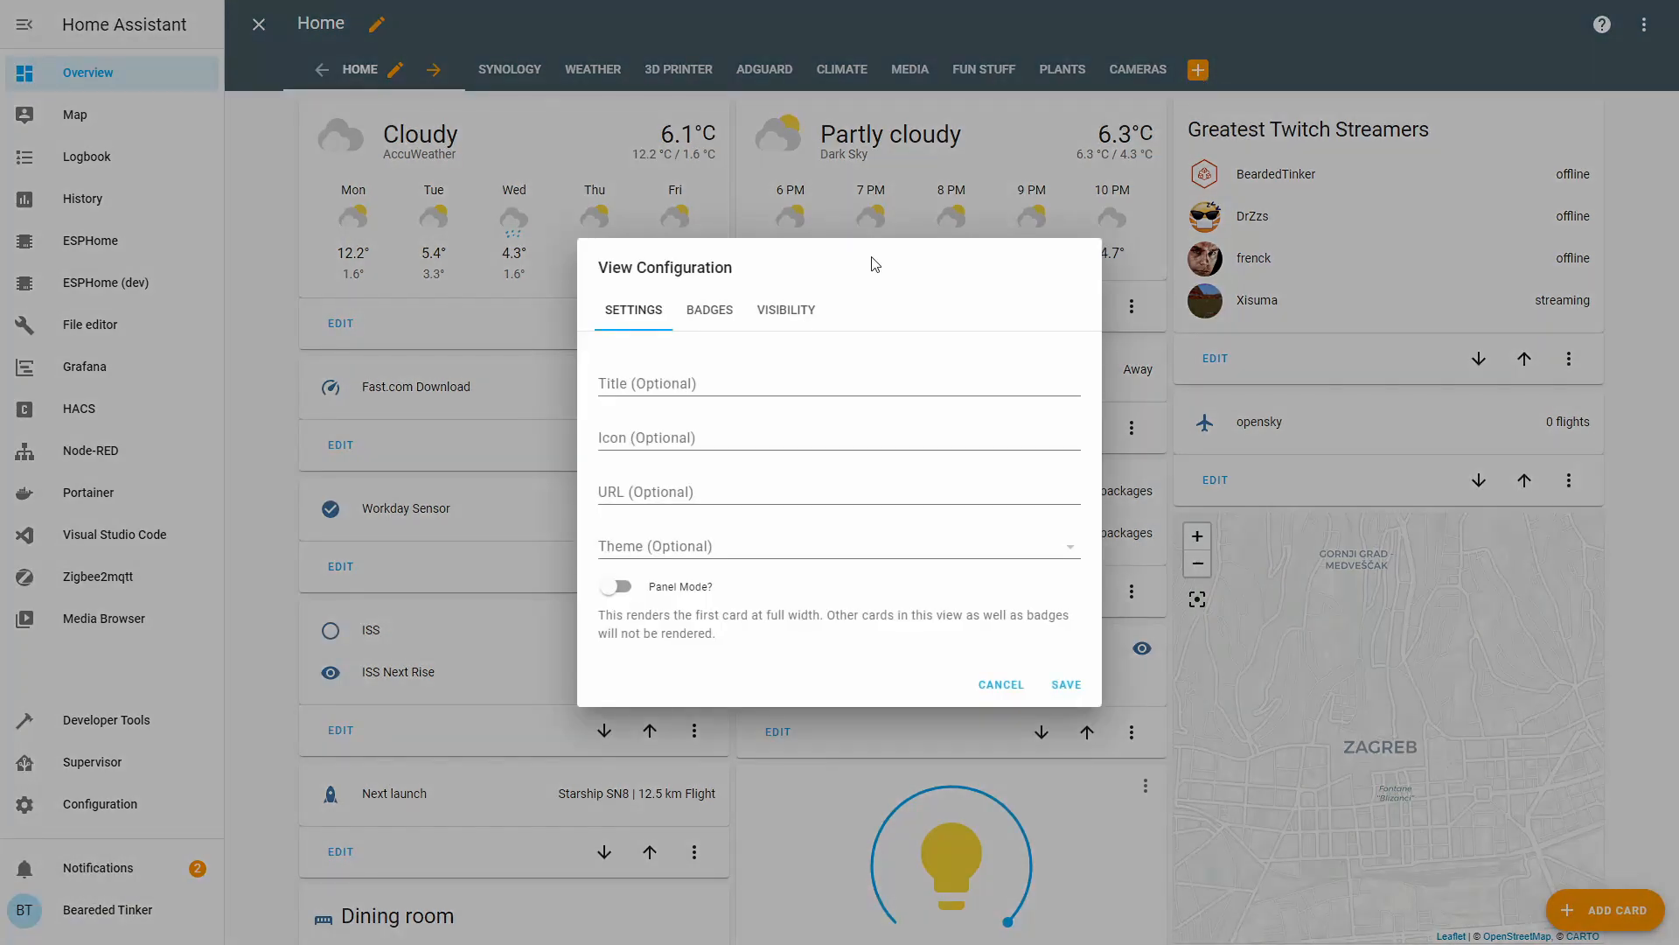
text(H)
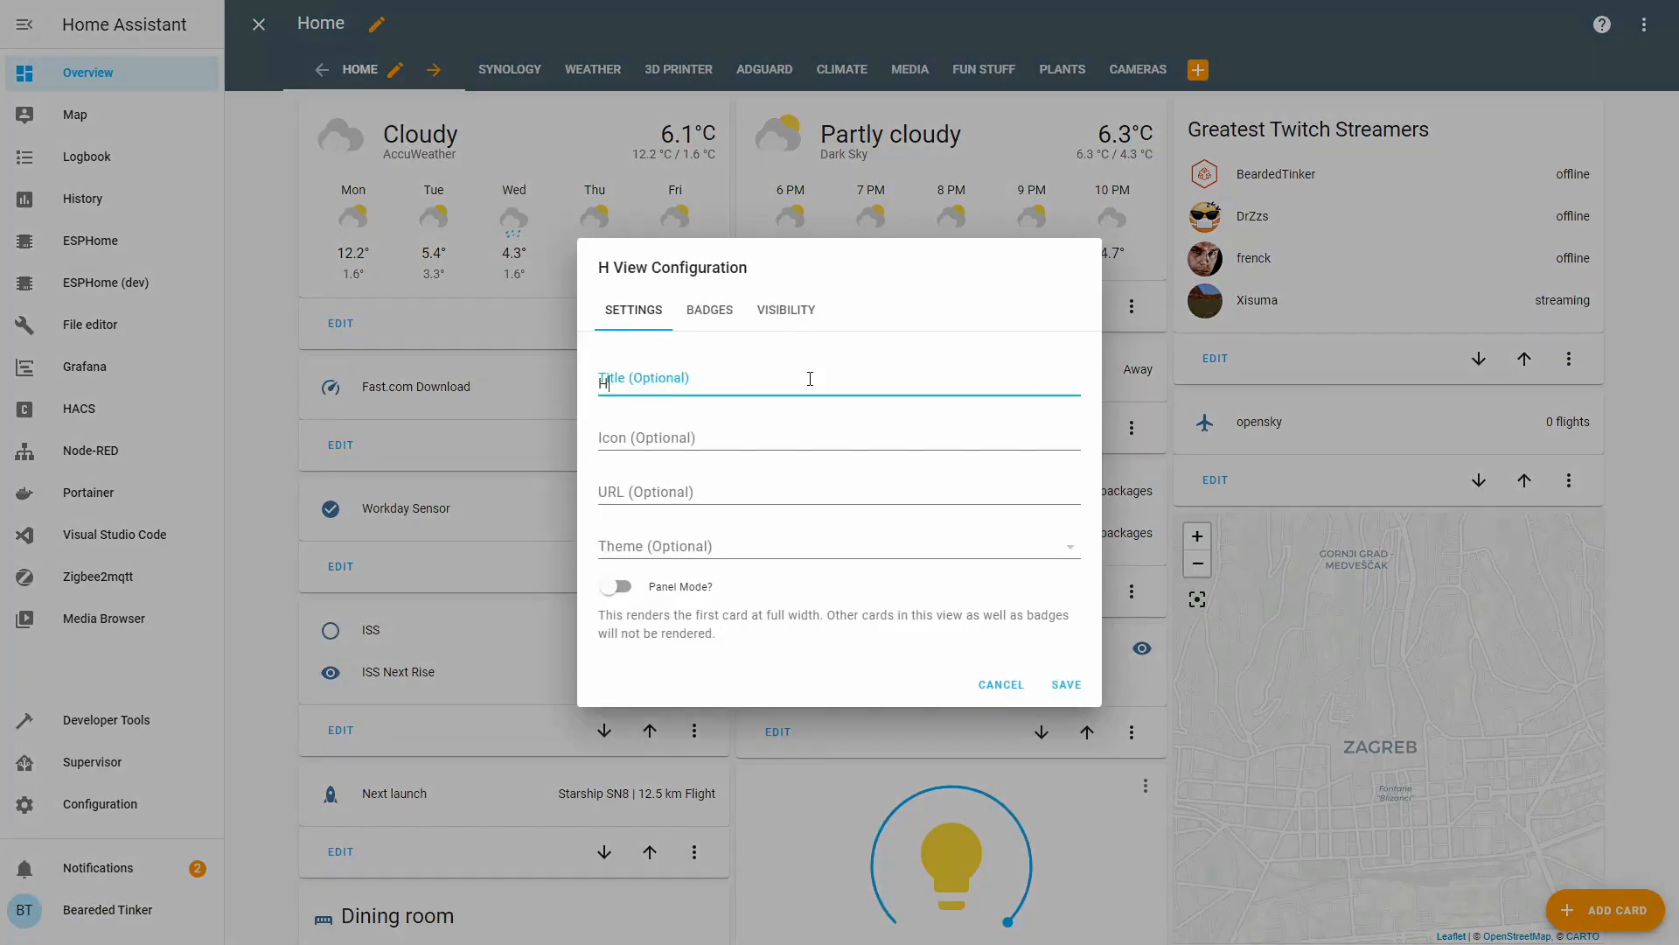
text(Heatin)
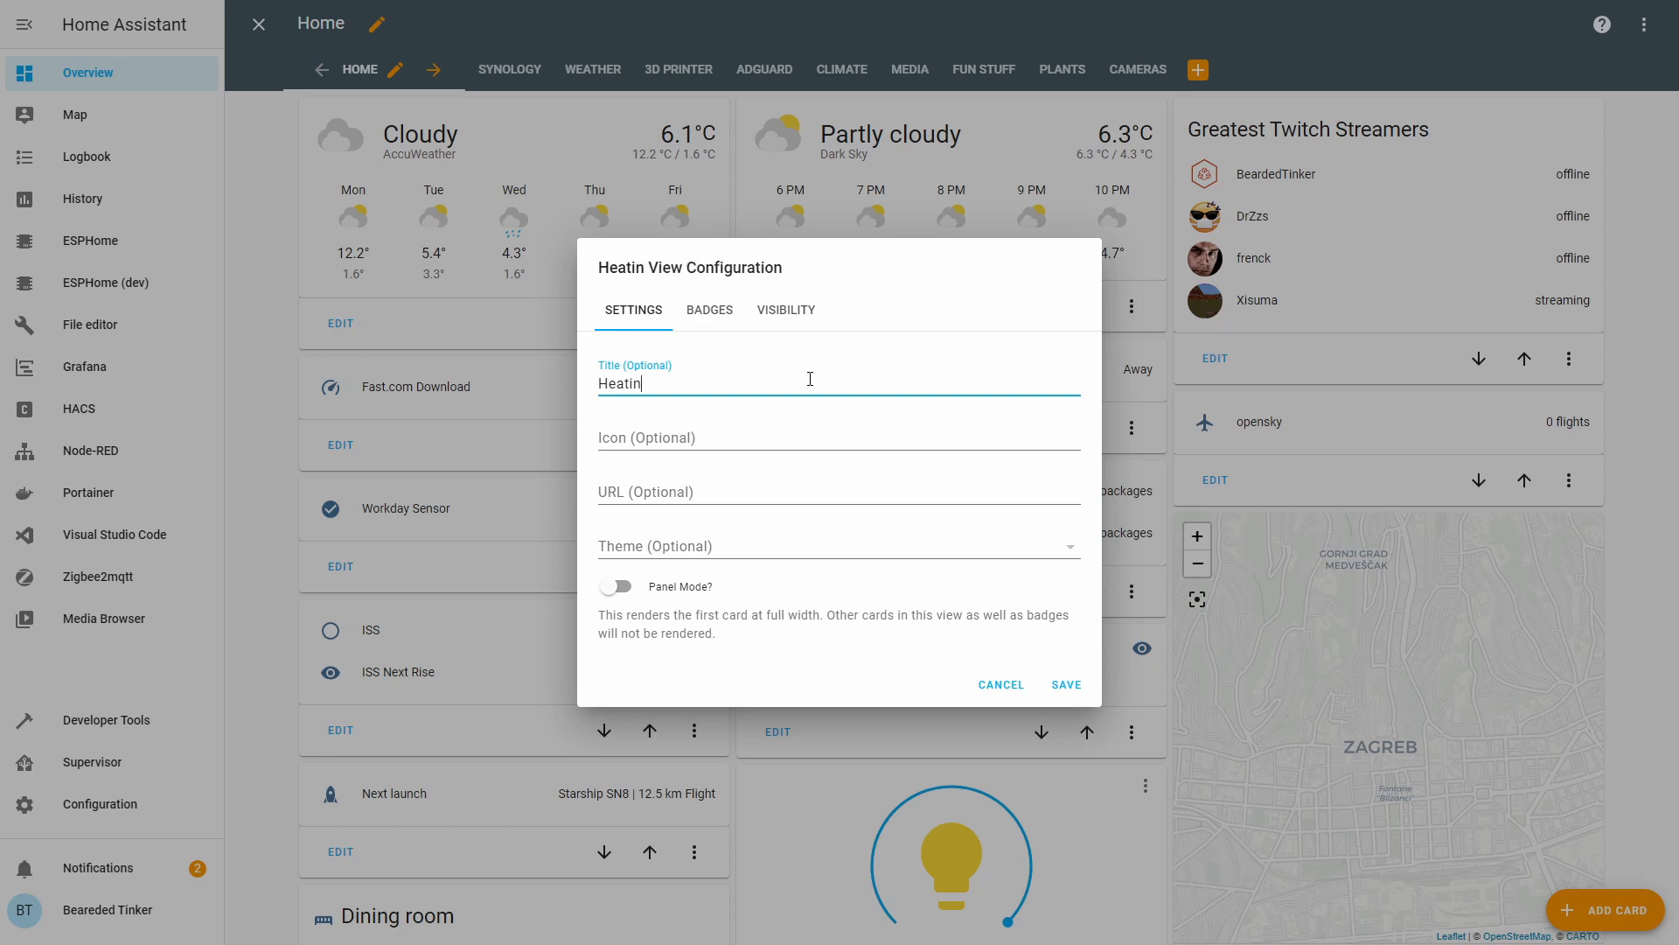
click(1065, 684)
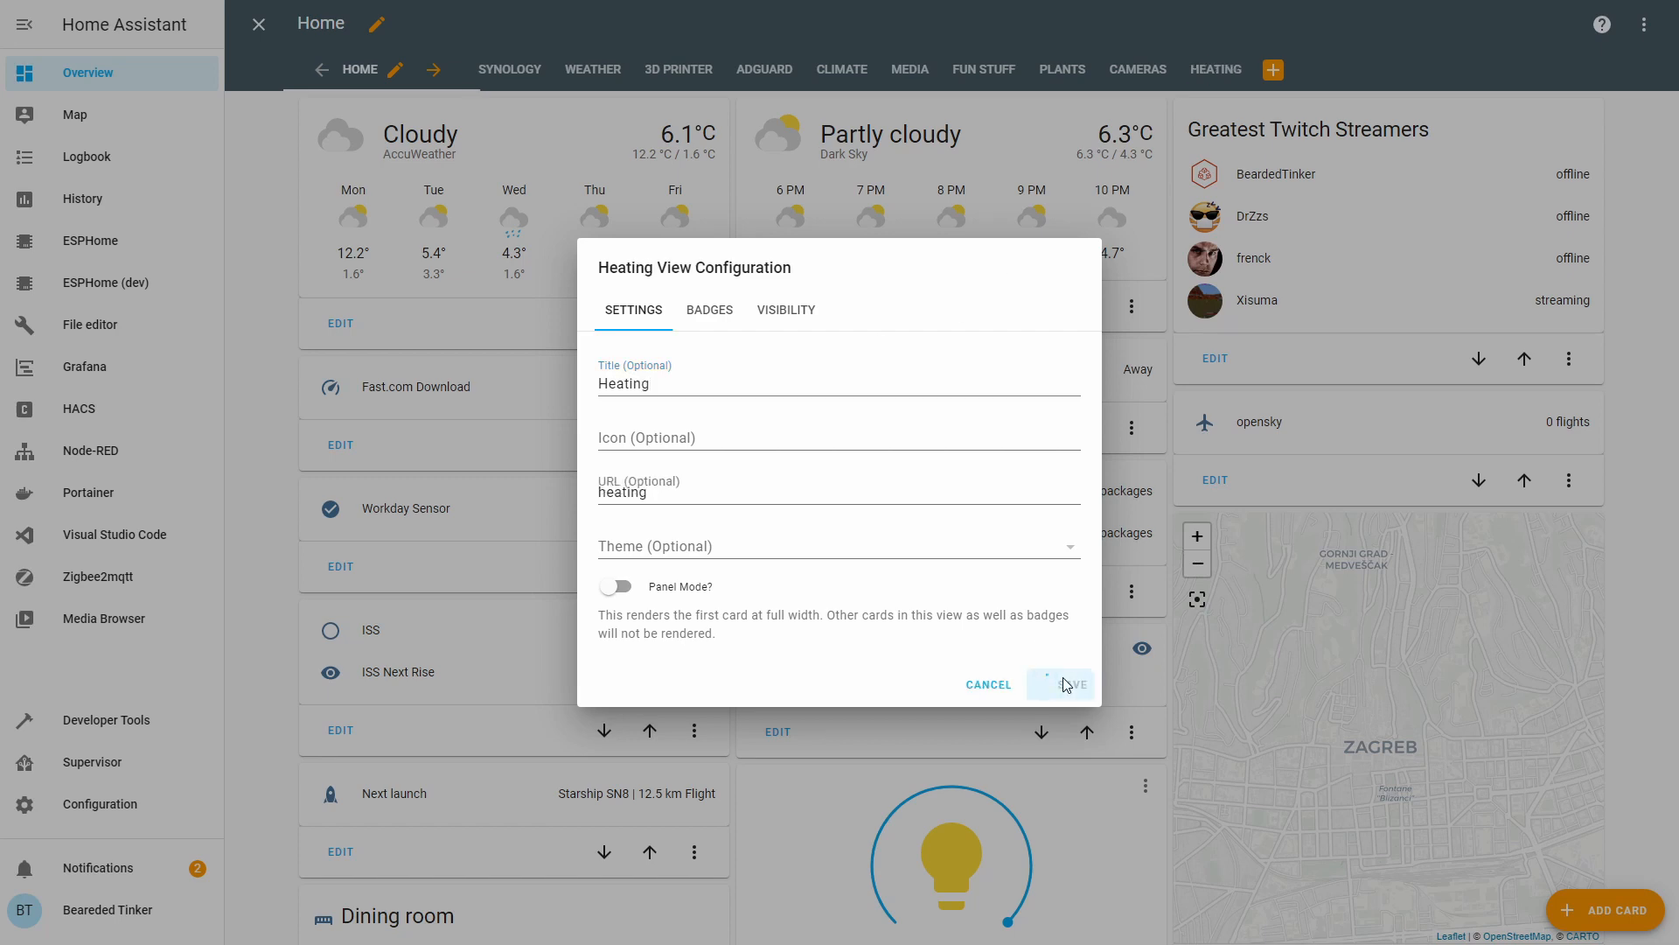
click(1060, 684)
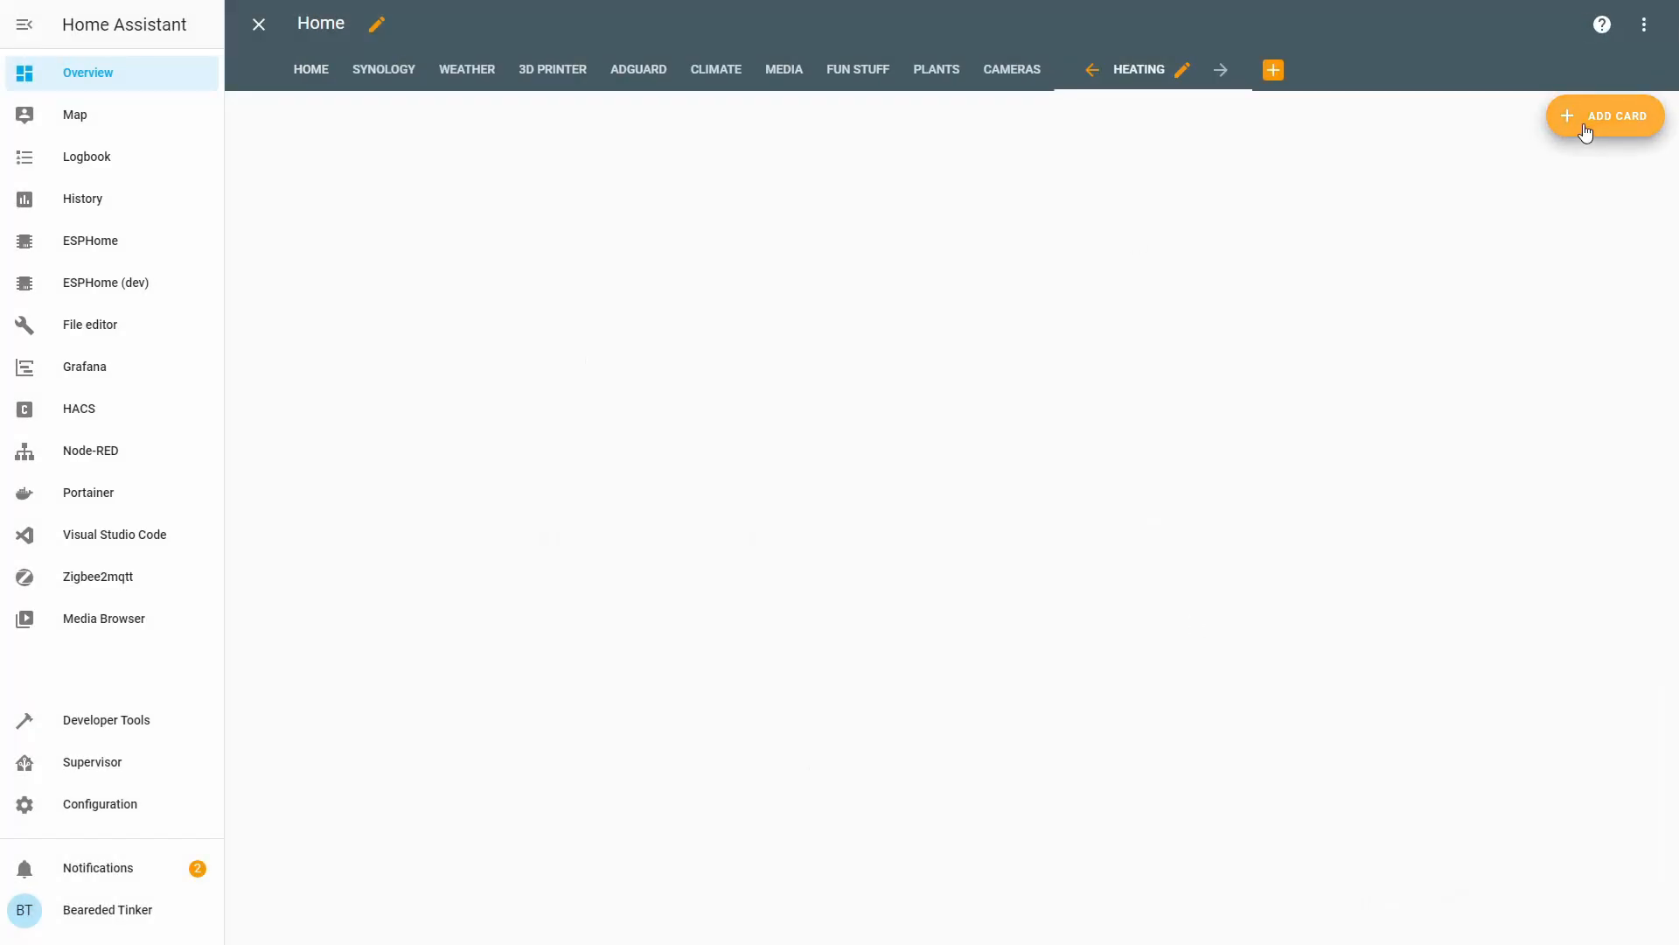
- Add sensor cards for mean, maximum and minimum temperature to the Heating view
click(1604, 115)
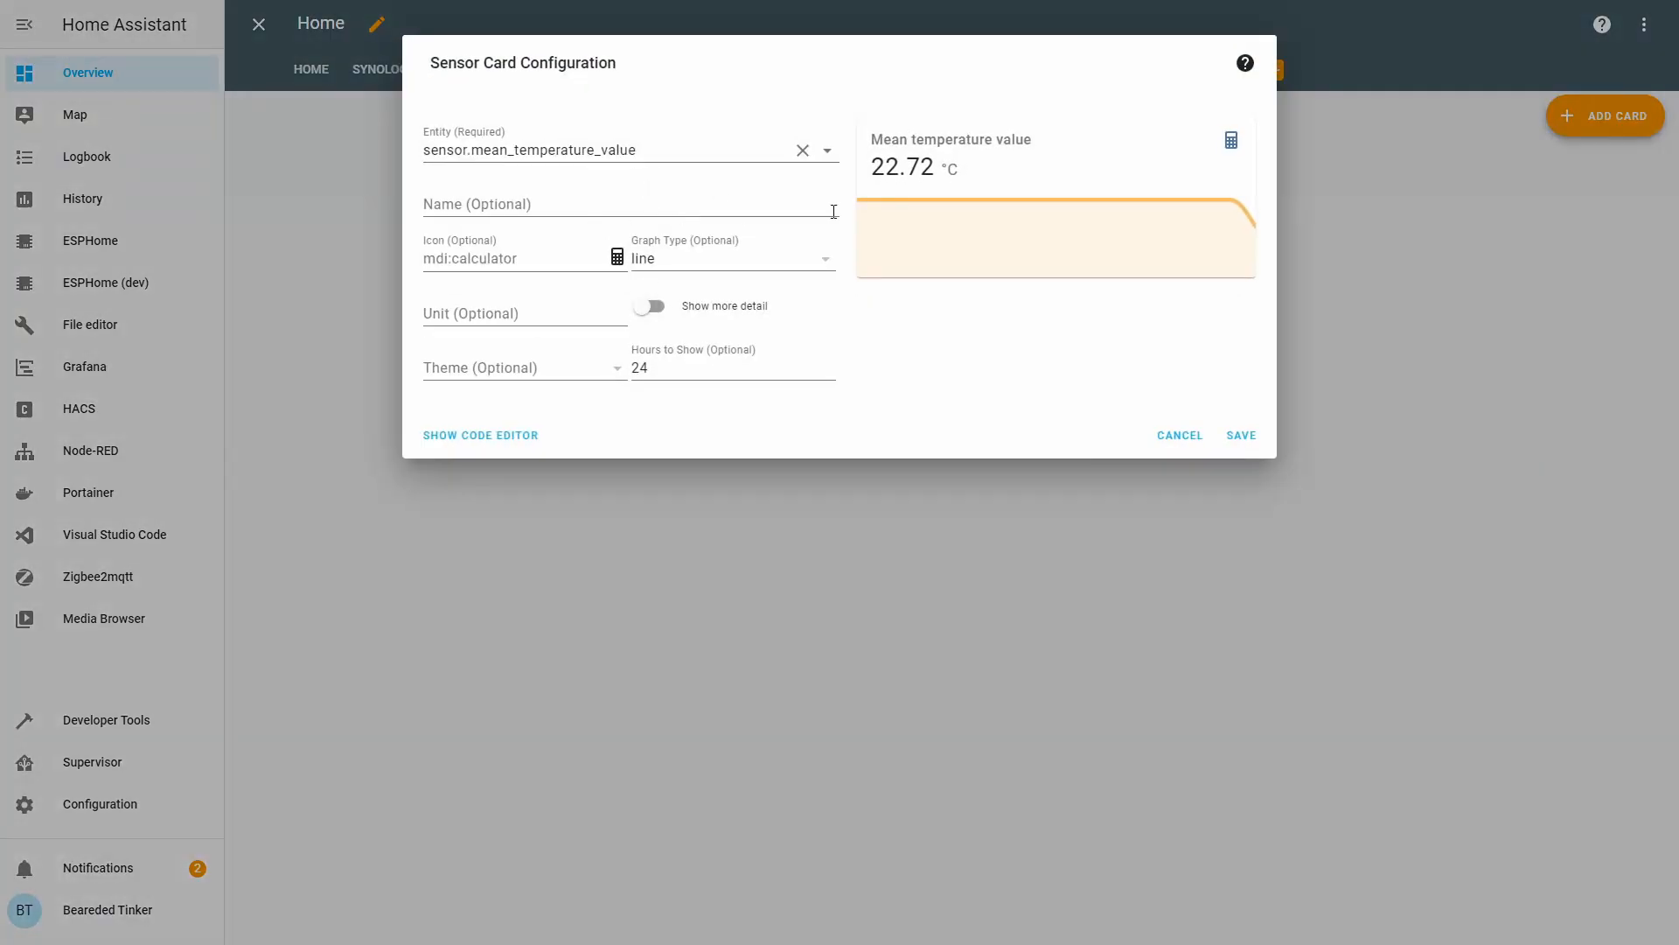
click(1239, 435)
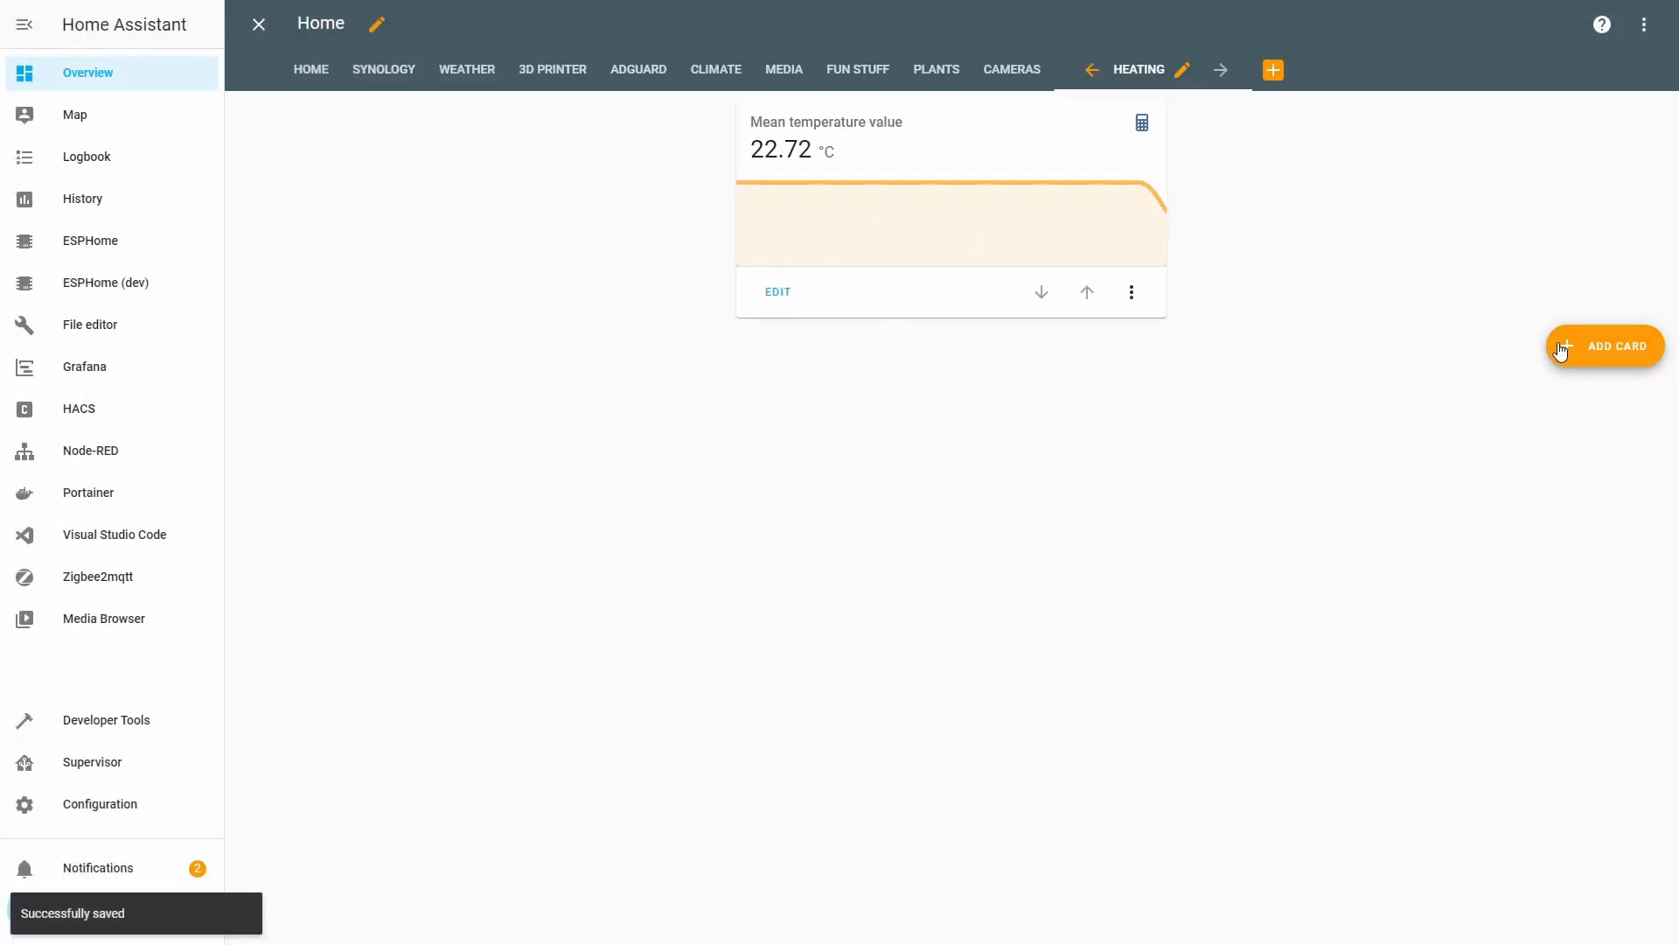
click(1604, 345)
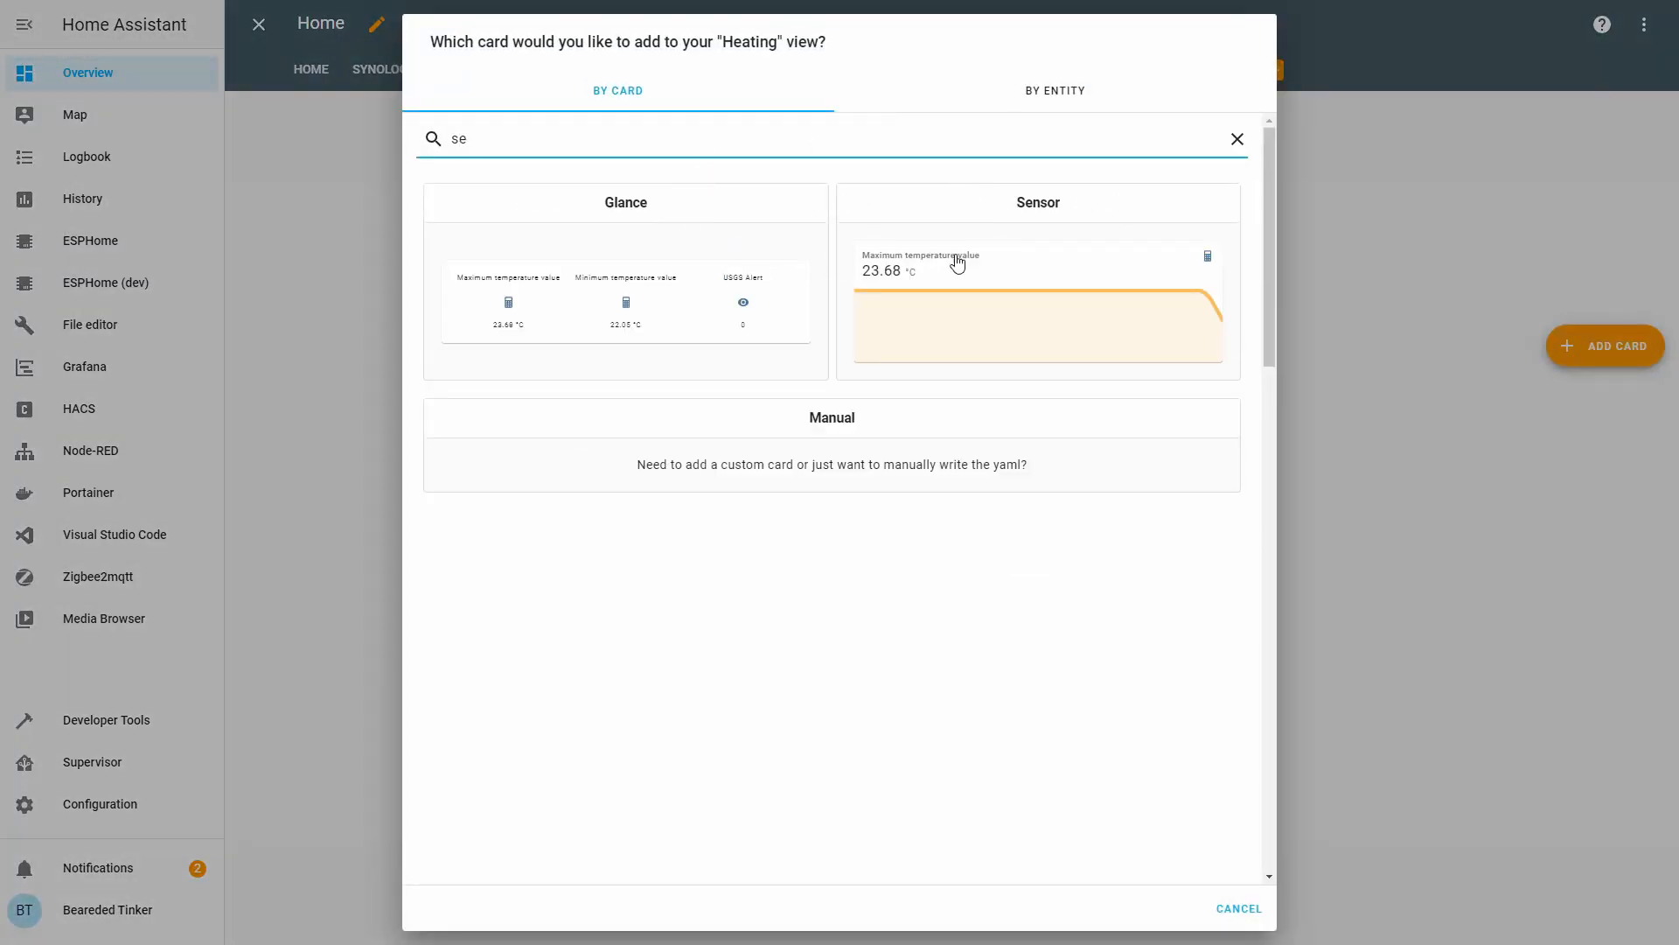
click(1036, 278)
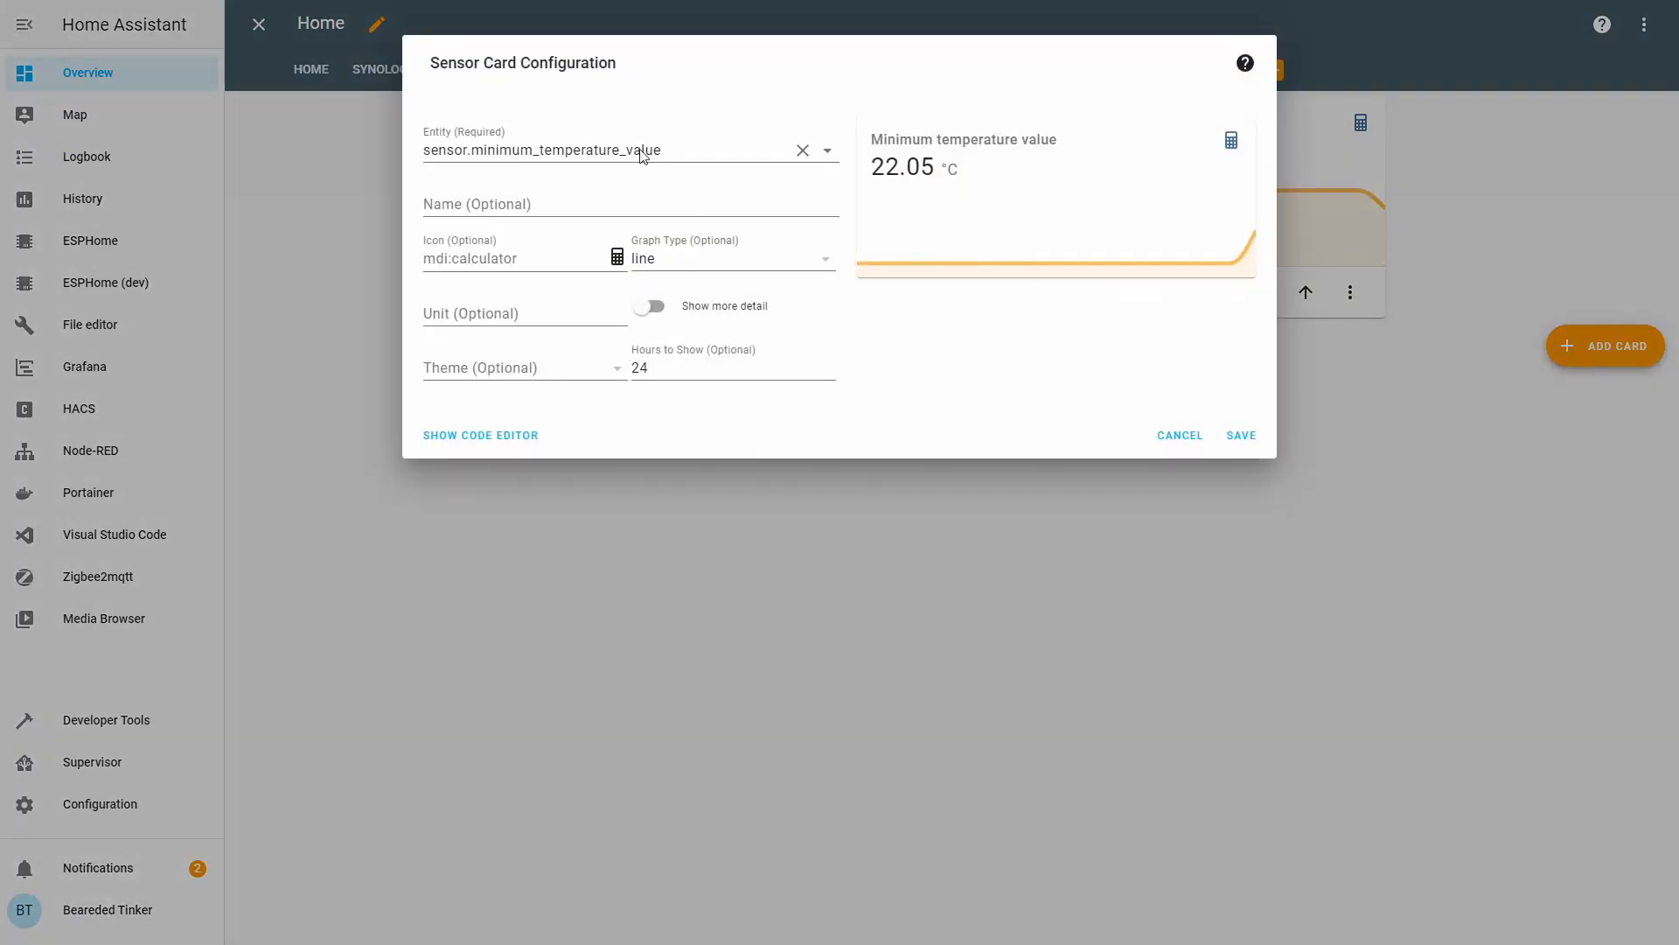
click(1240, 435)
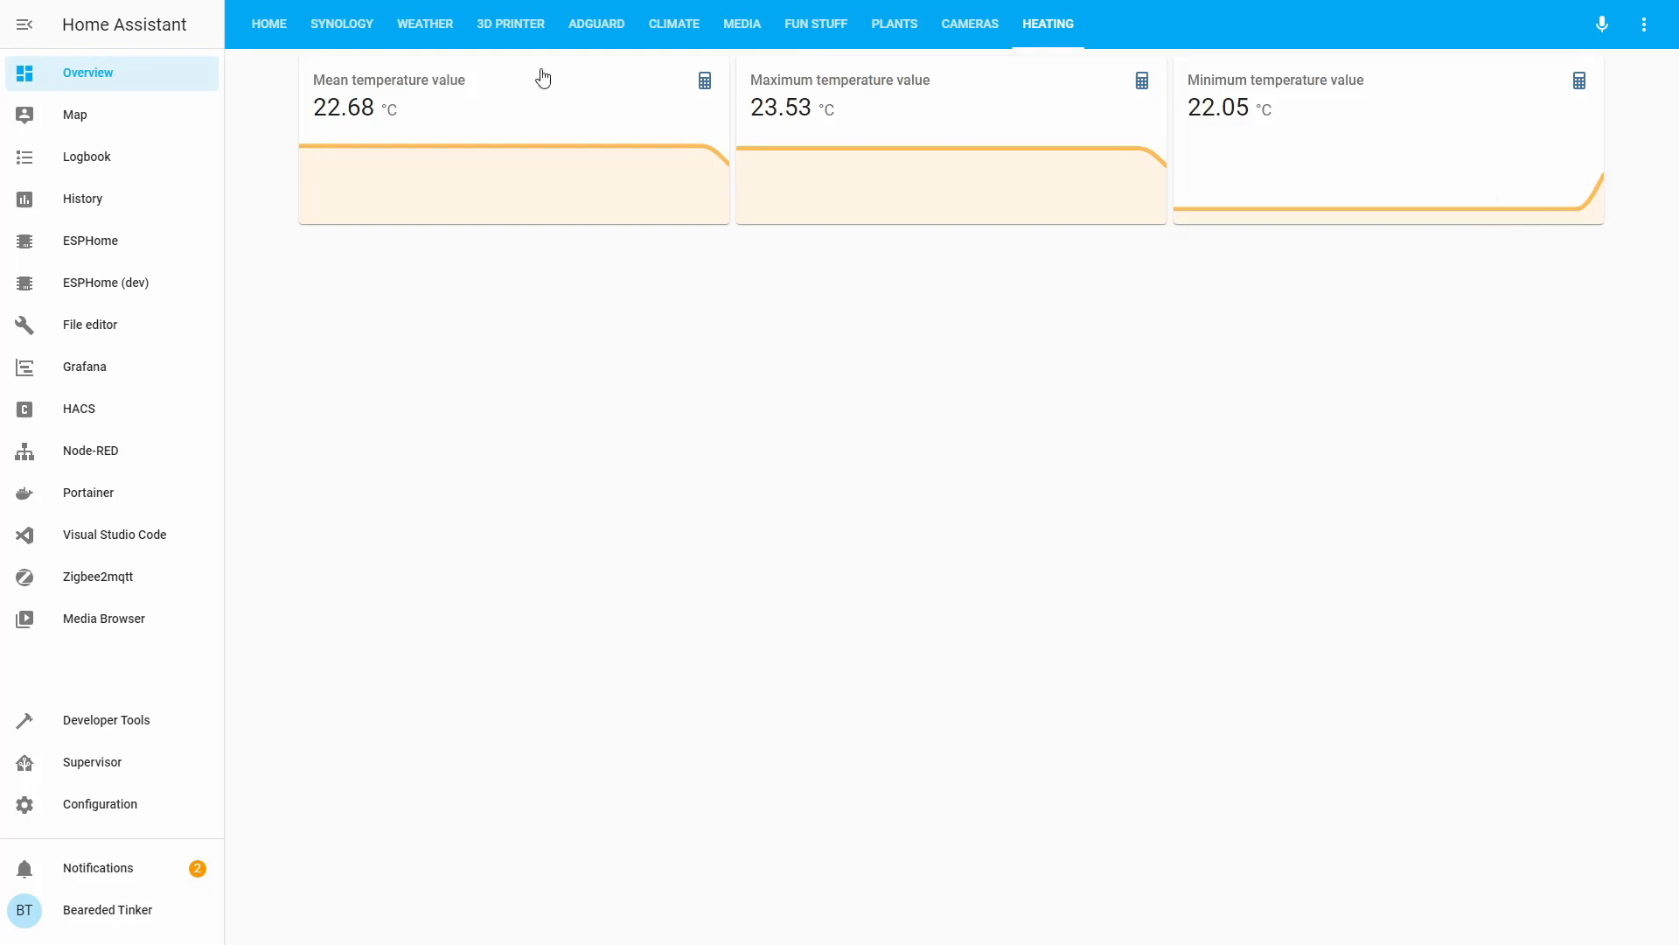
mouse_move(357, 97)
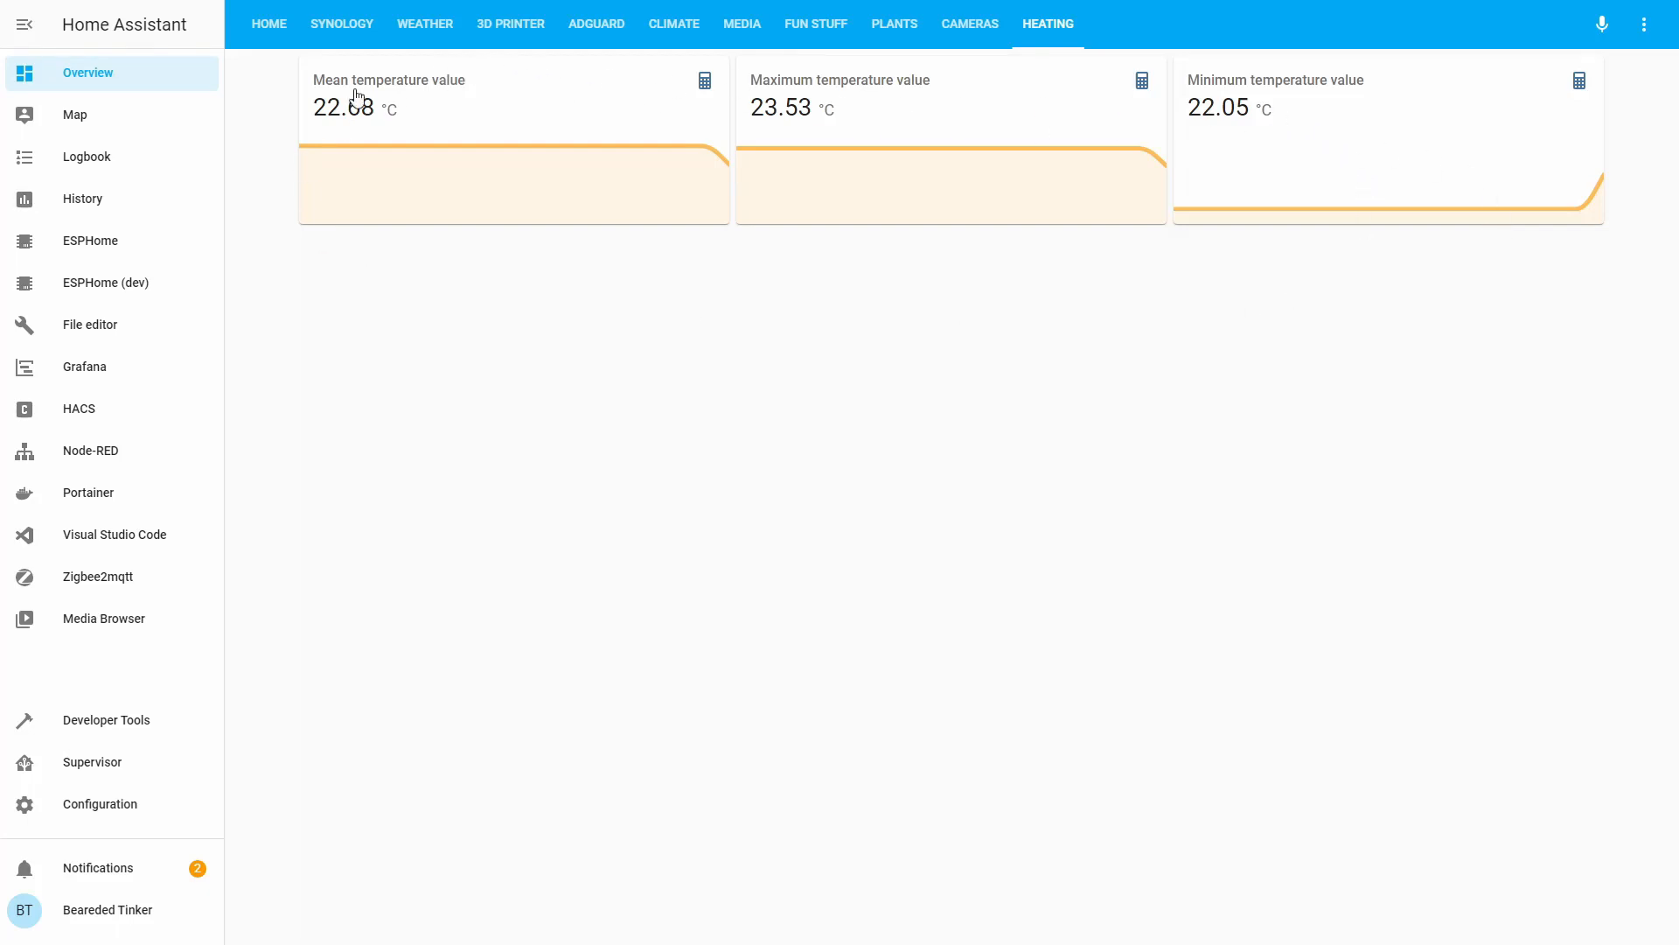
mouse_move(1254, 285)
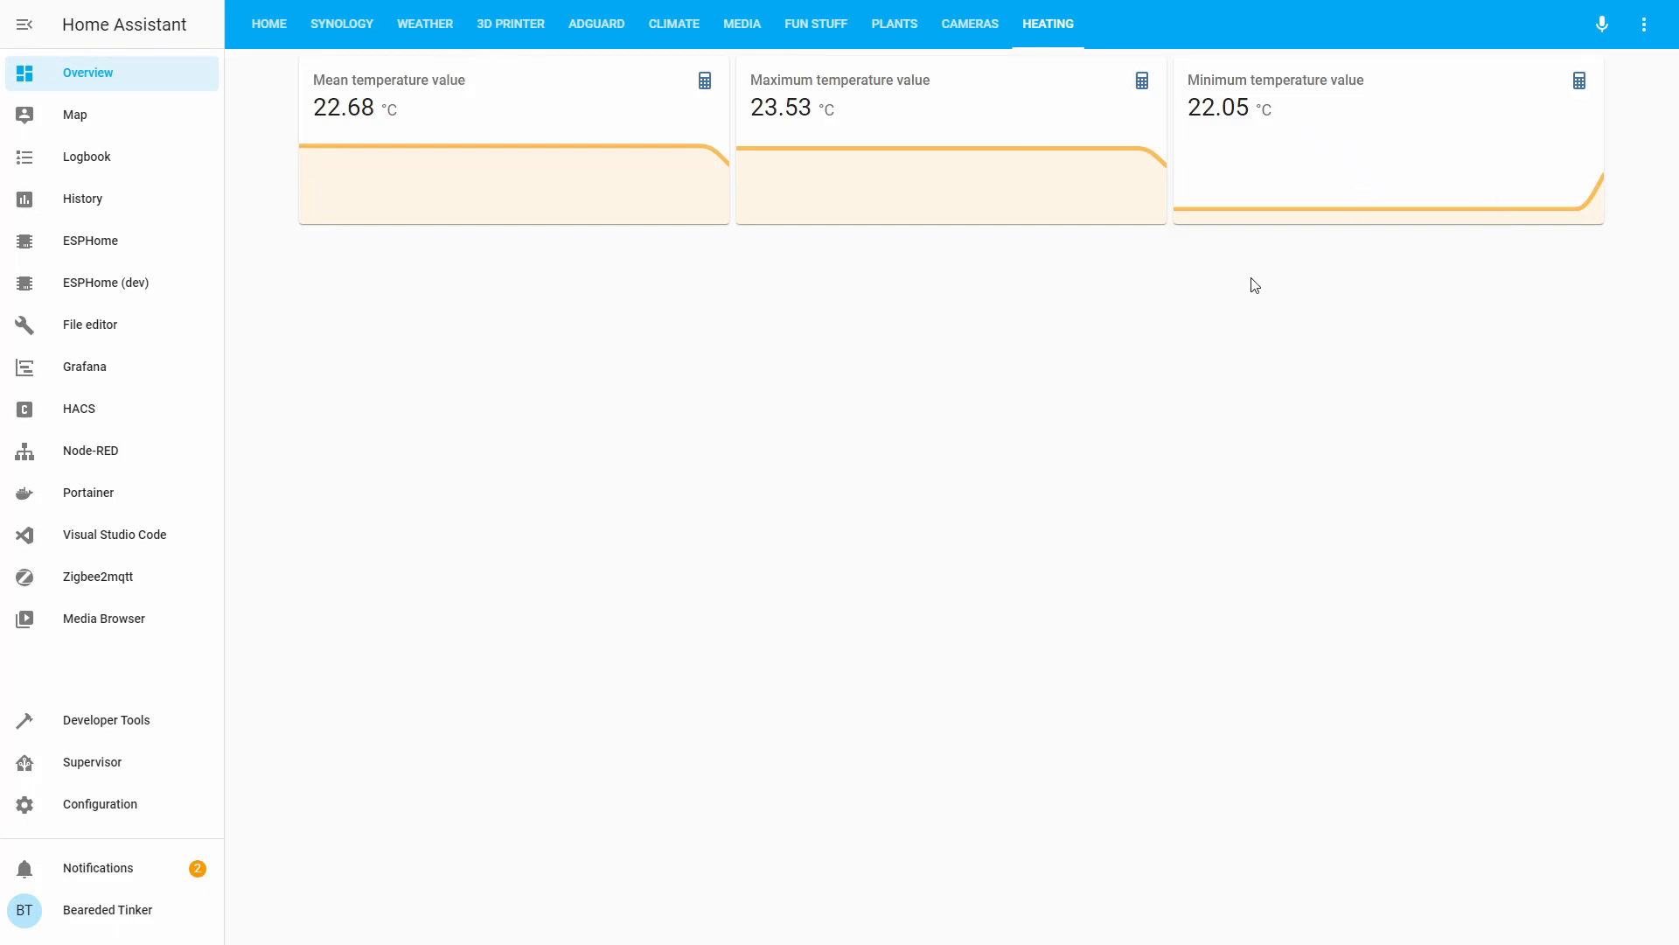
mouse_move(925, 344)
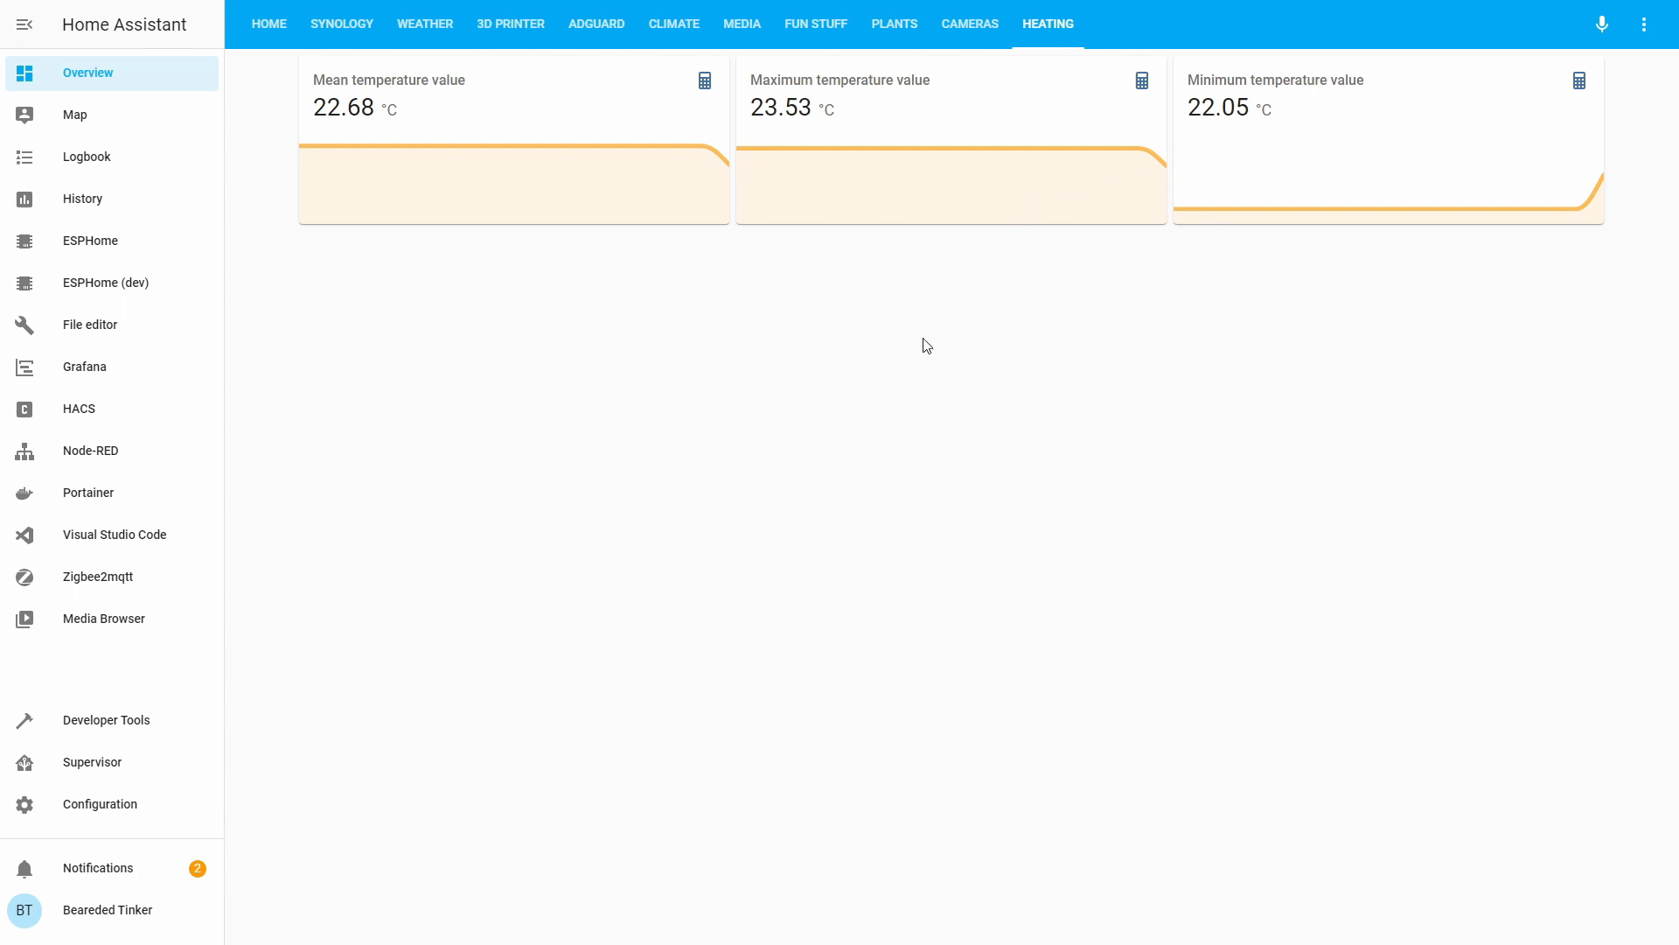
mouse_move(766, 130)
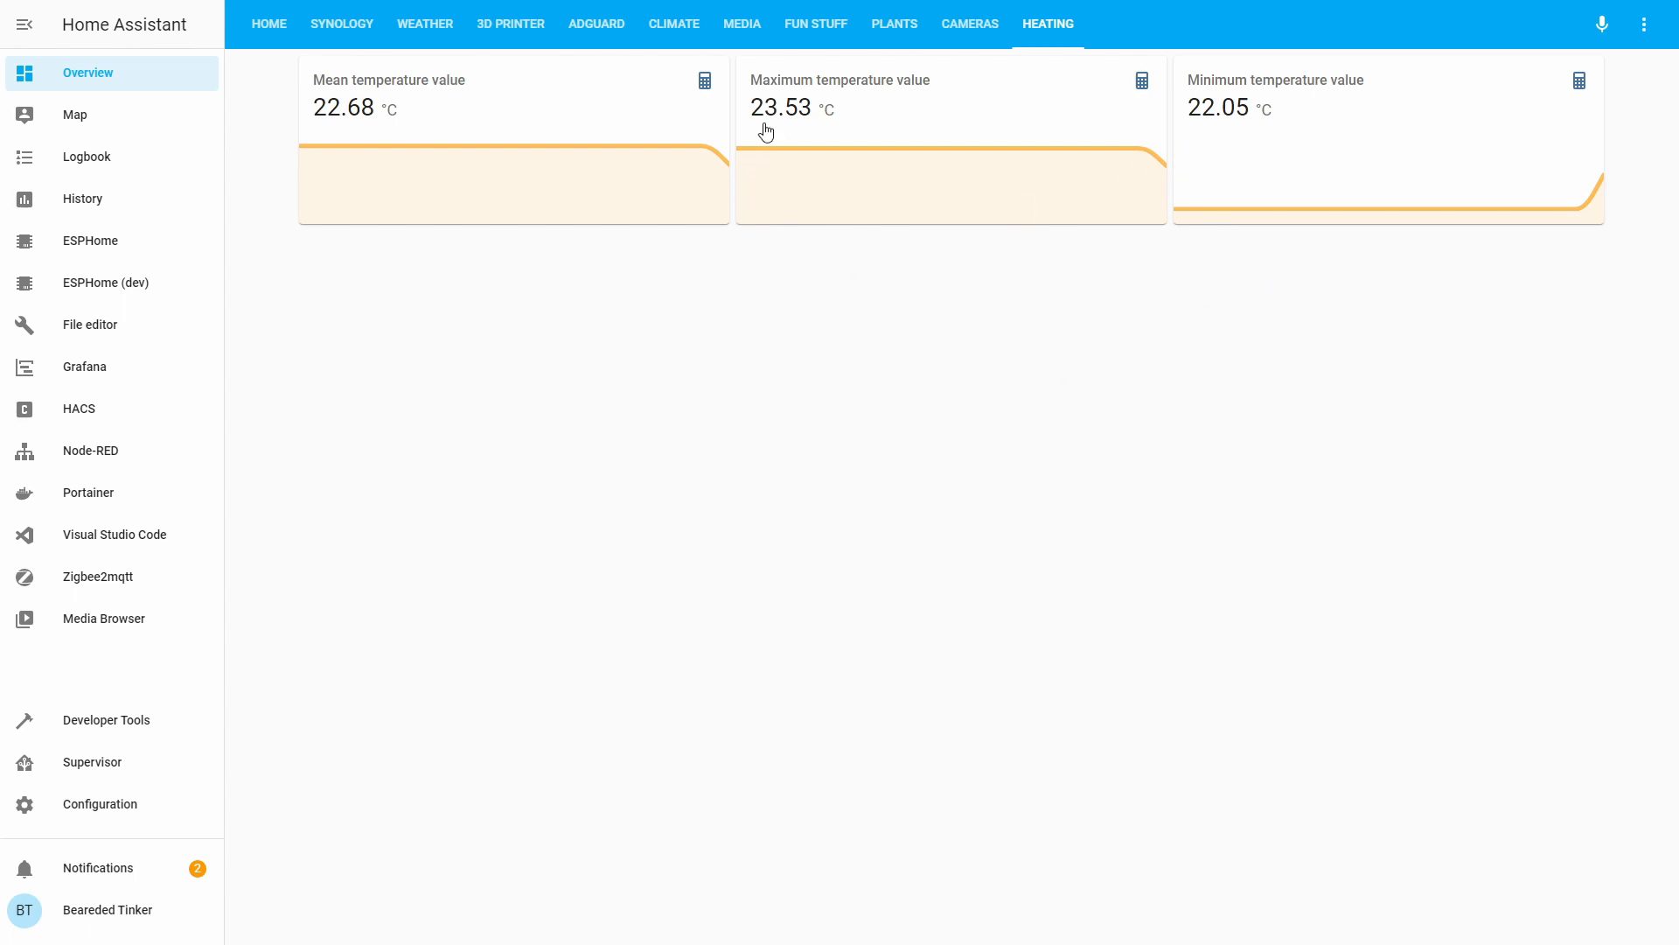
mouse_move(375, 152)
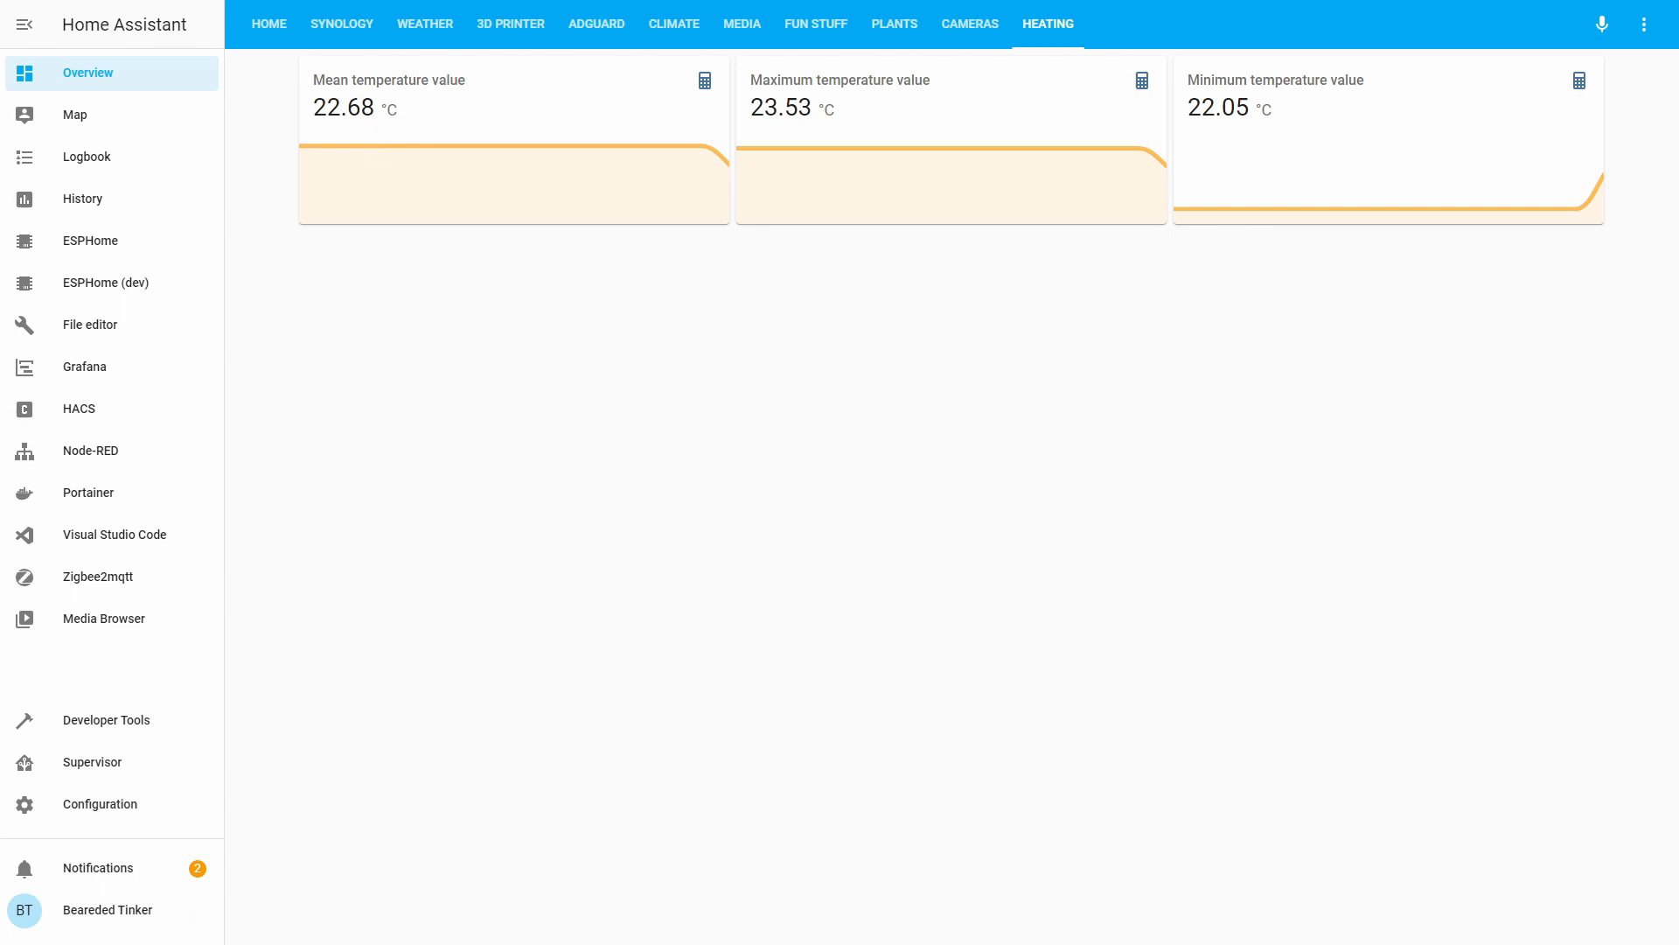
mouse_move(902, 493)
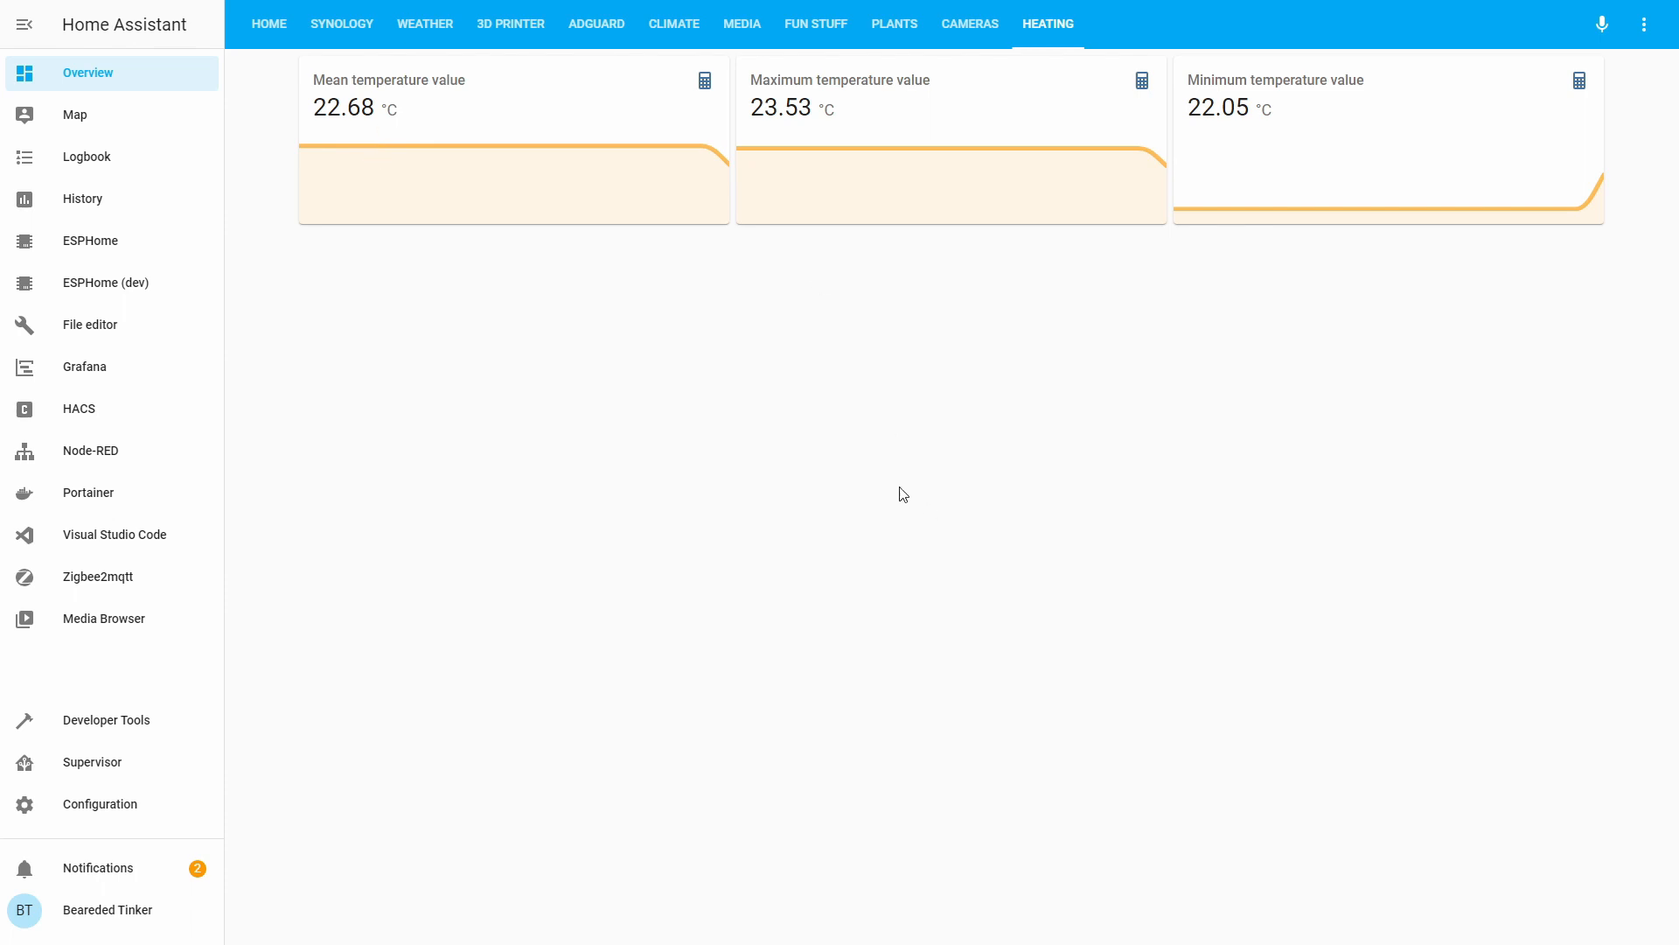
mouse_move(397, 190)
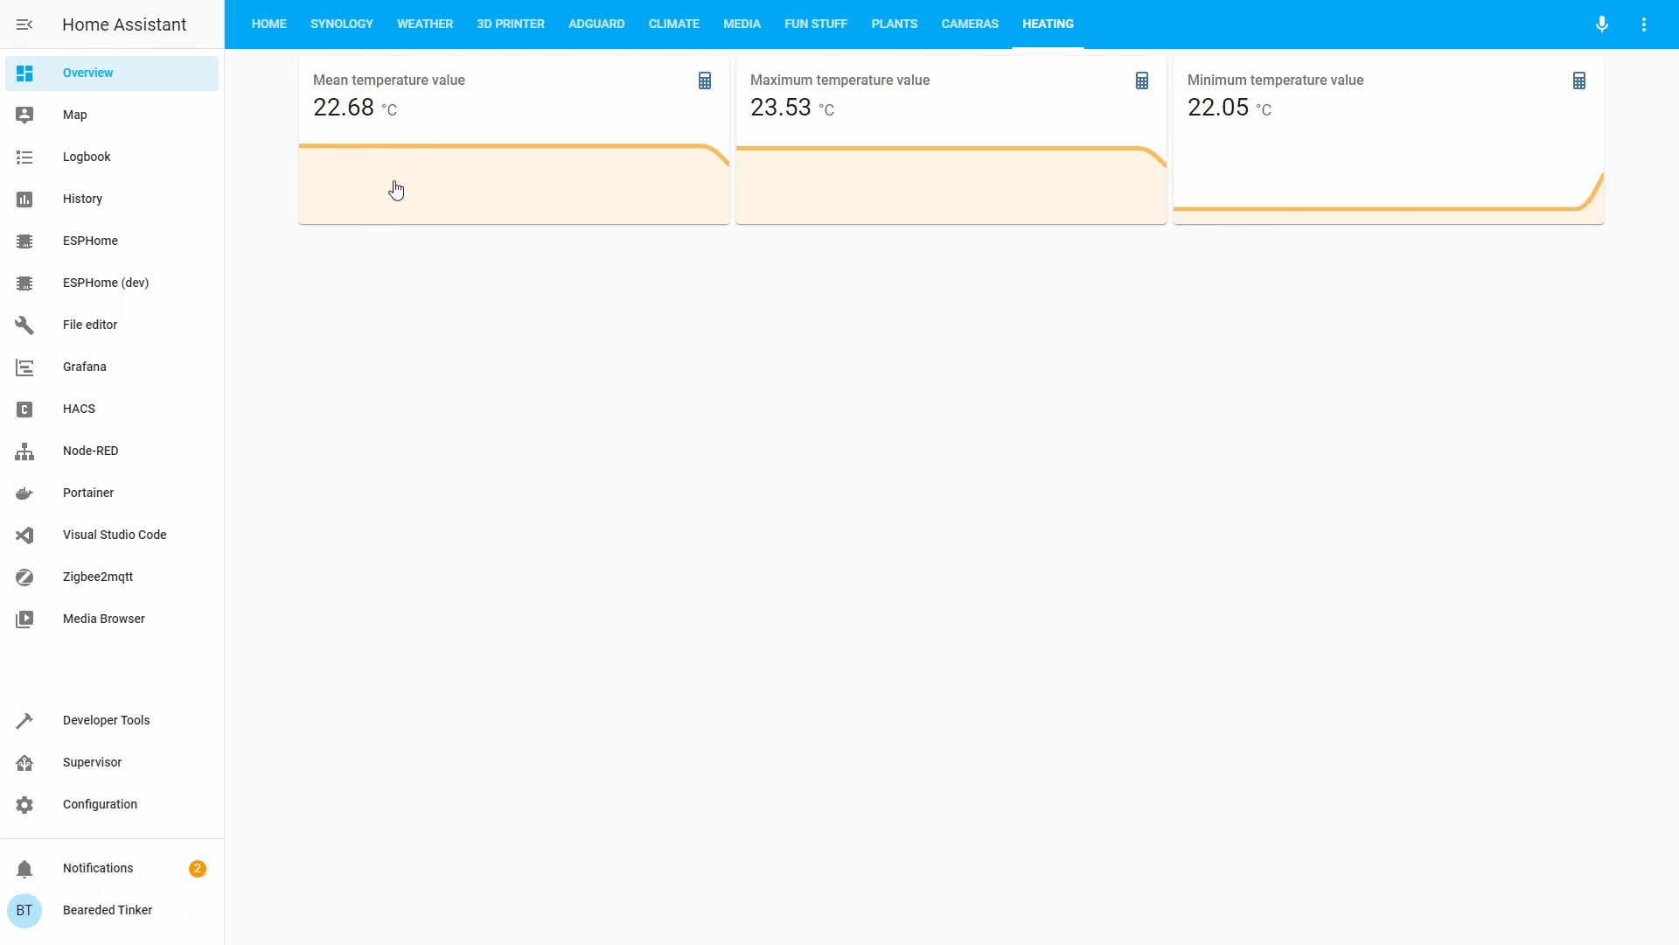
mouse_move(521, 254)
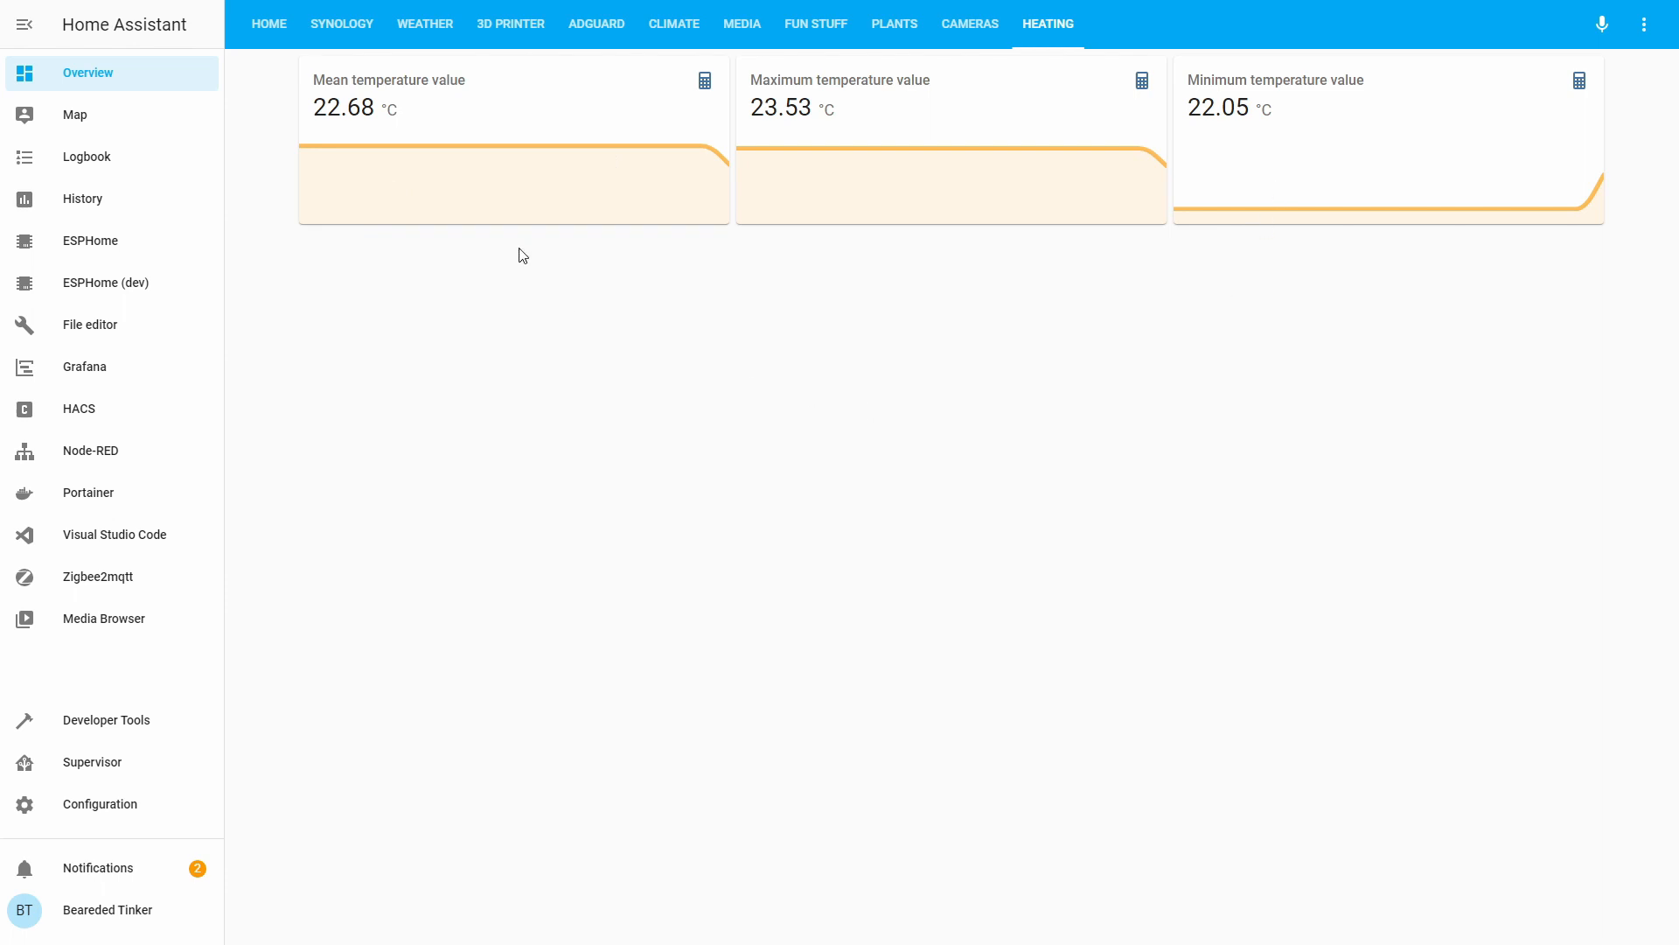
mouse_move(624, 103)
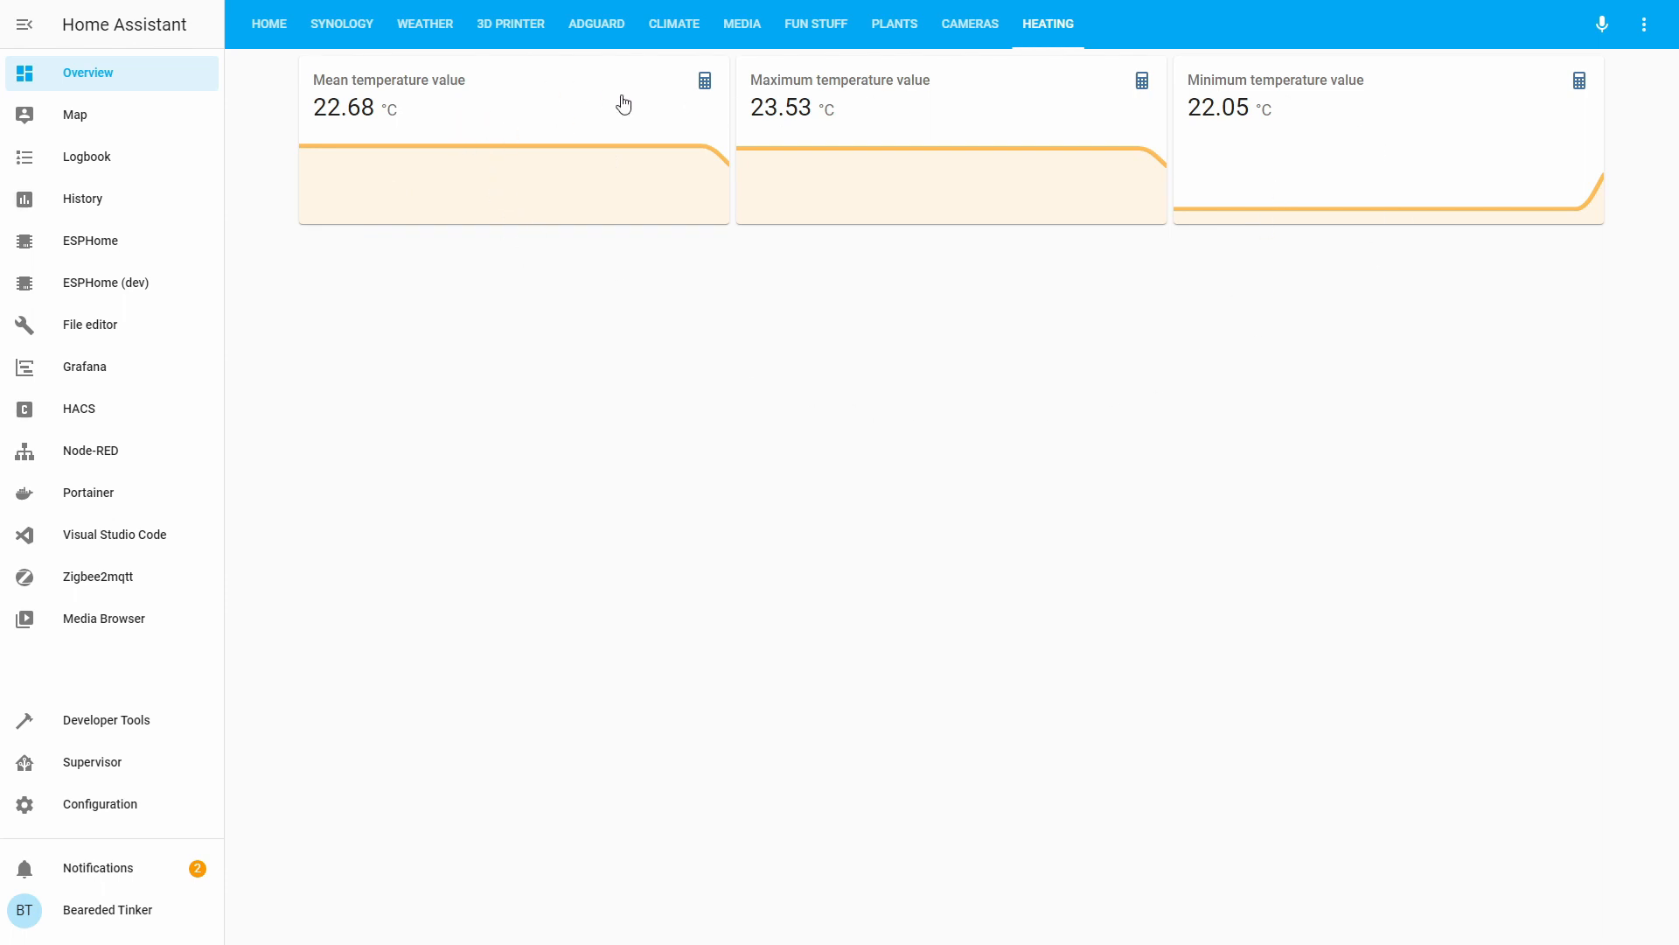
mouse_move(1302, 116)
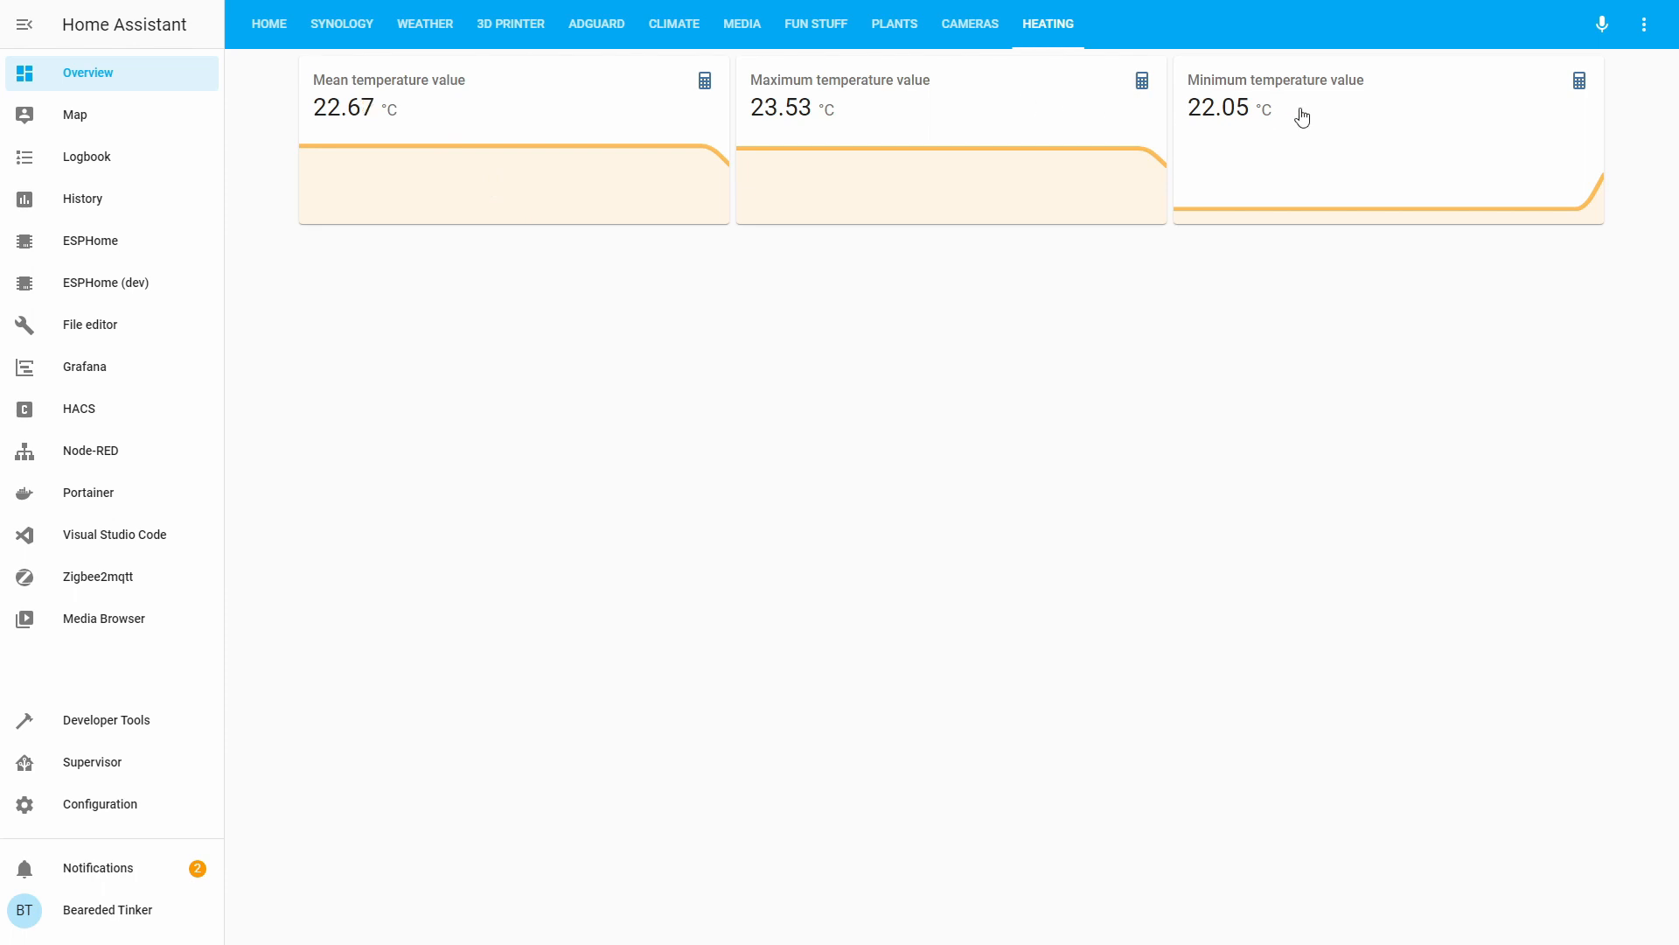
mouse_move(830, 85)
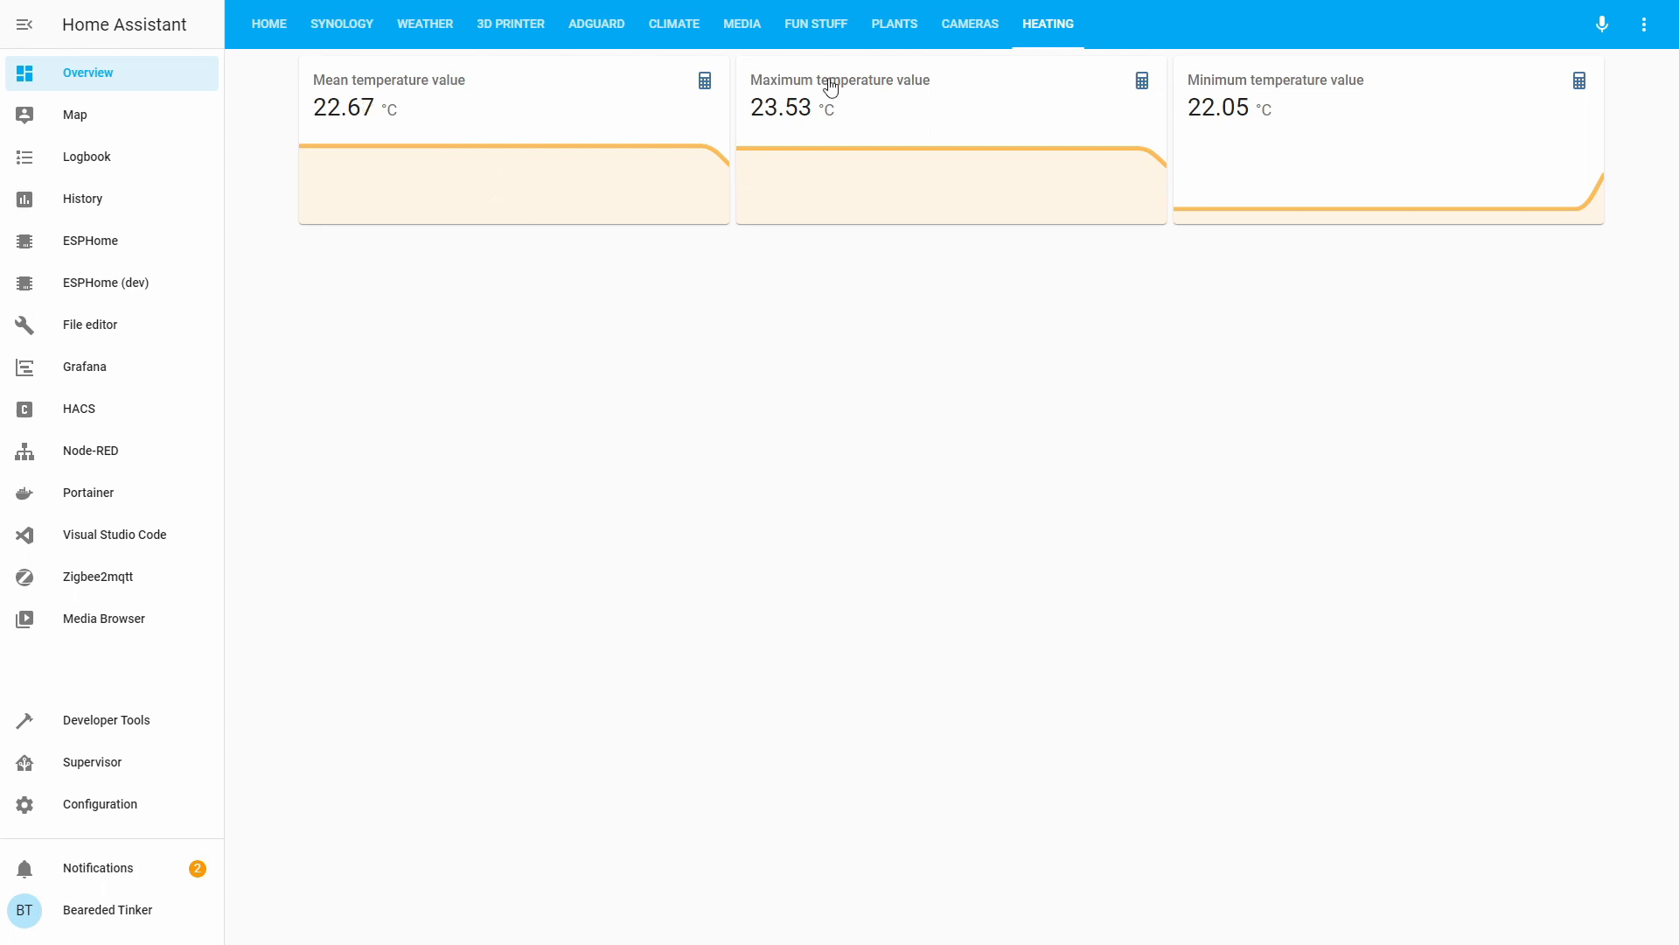
mouse_move(415, 175)
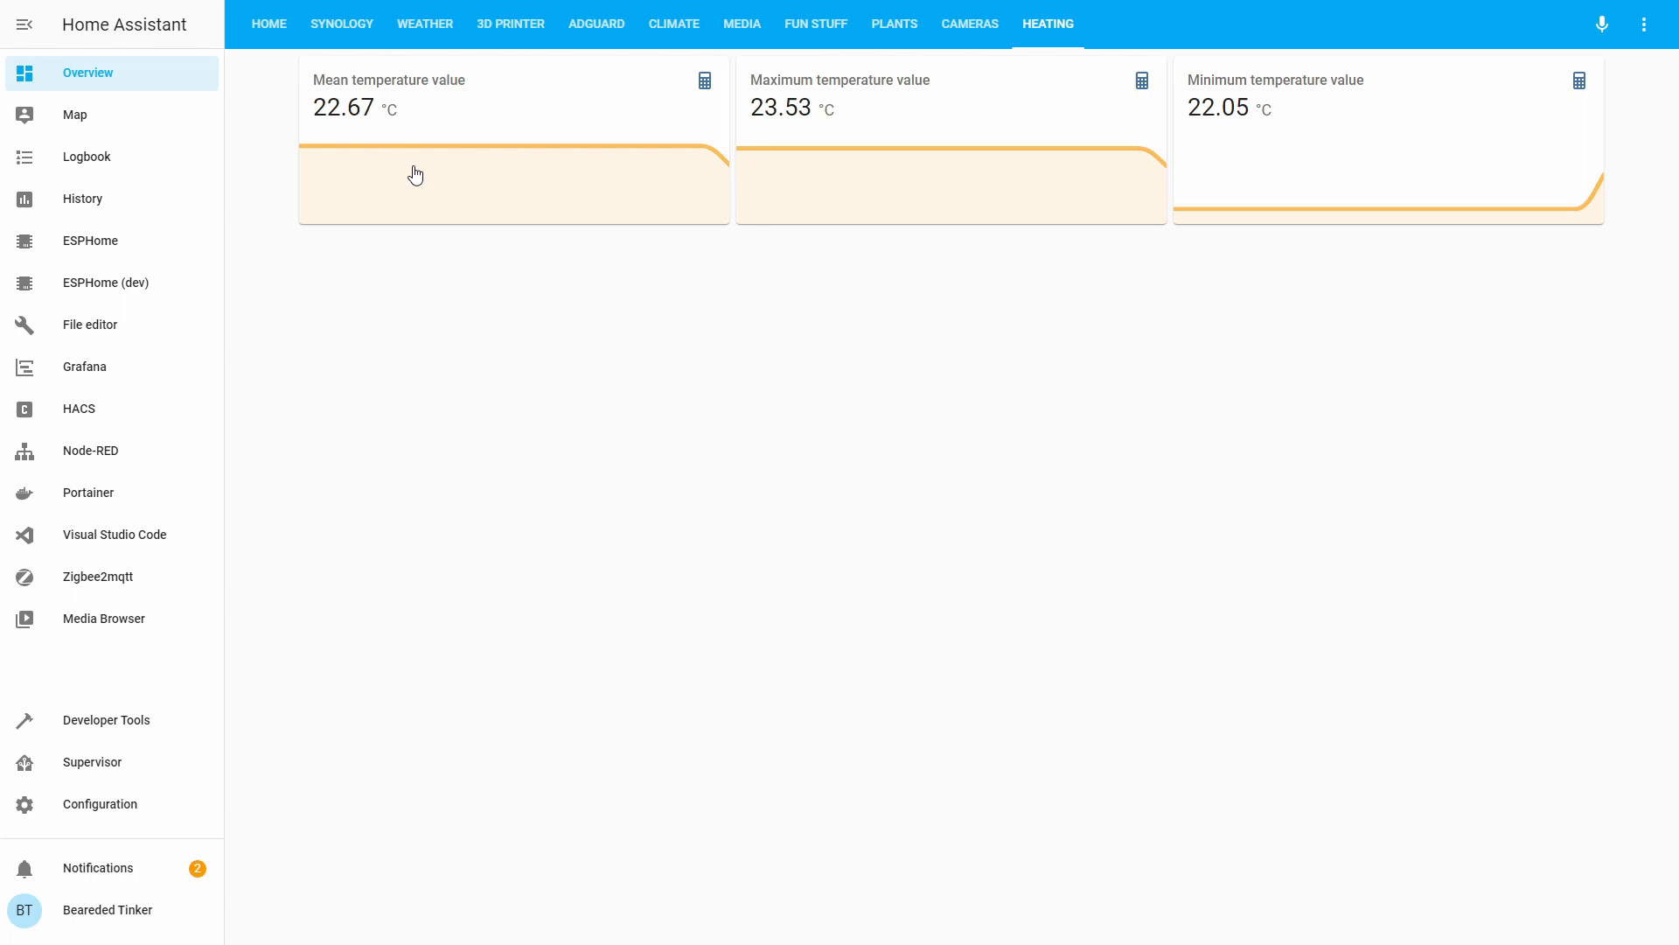
mouse_move(431, 194)
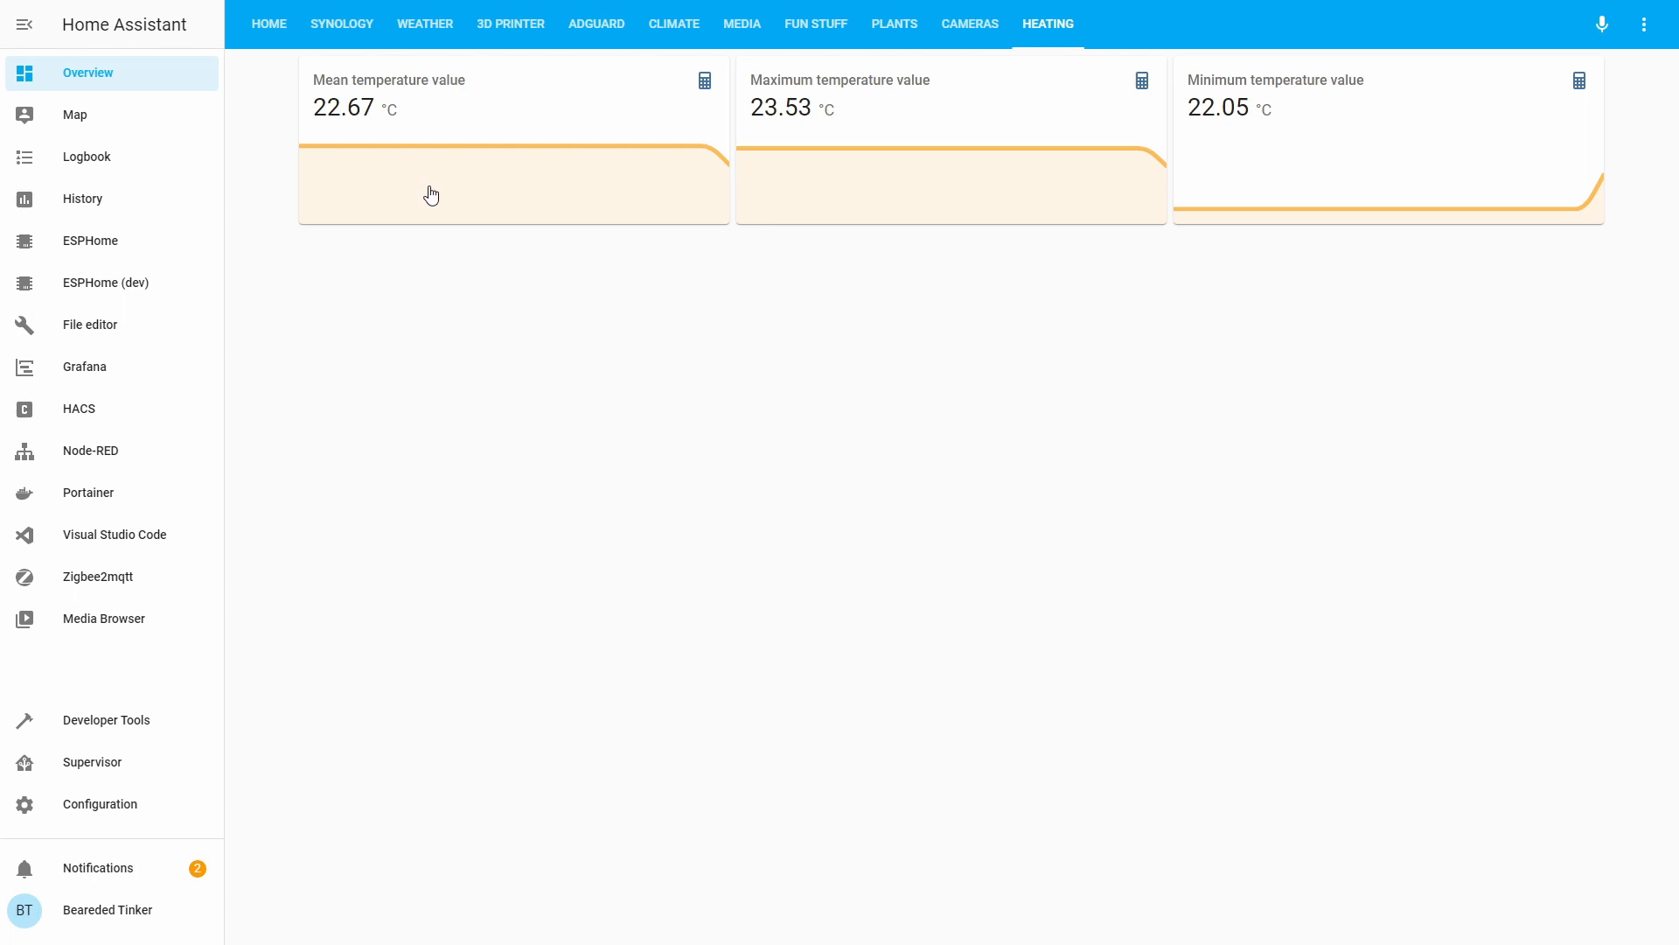